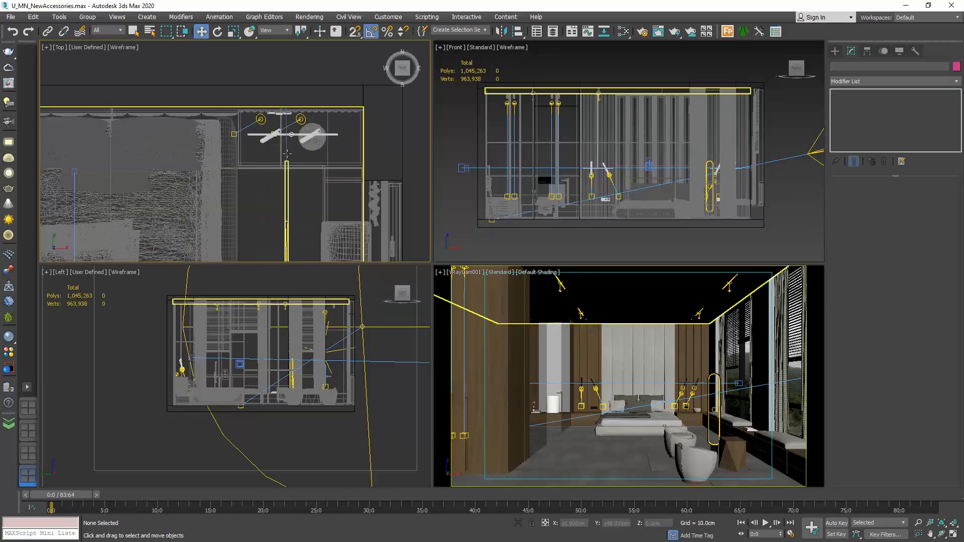
- Delete the unneeded objects so the scene totals 981,460 polygons
left_click(331, 126)
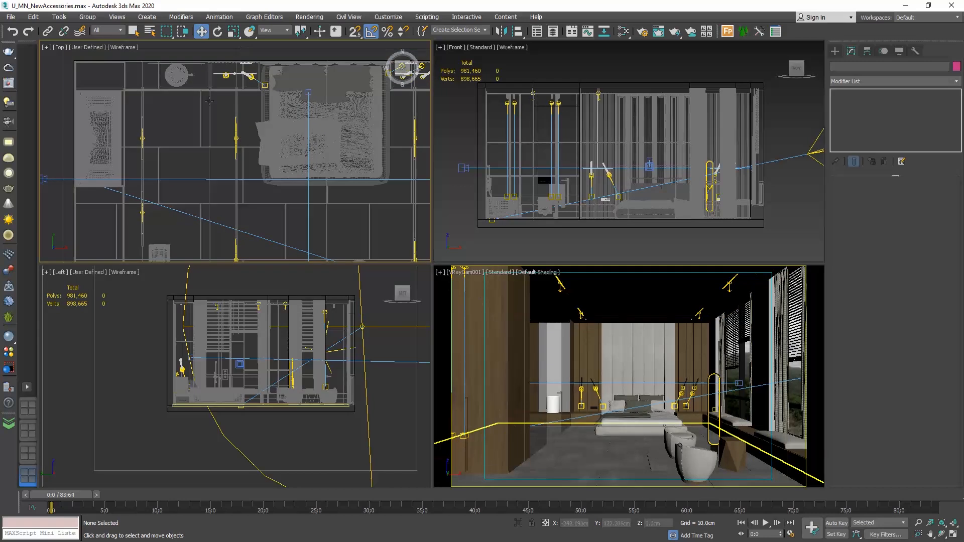
left_click(835, 51)
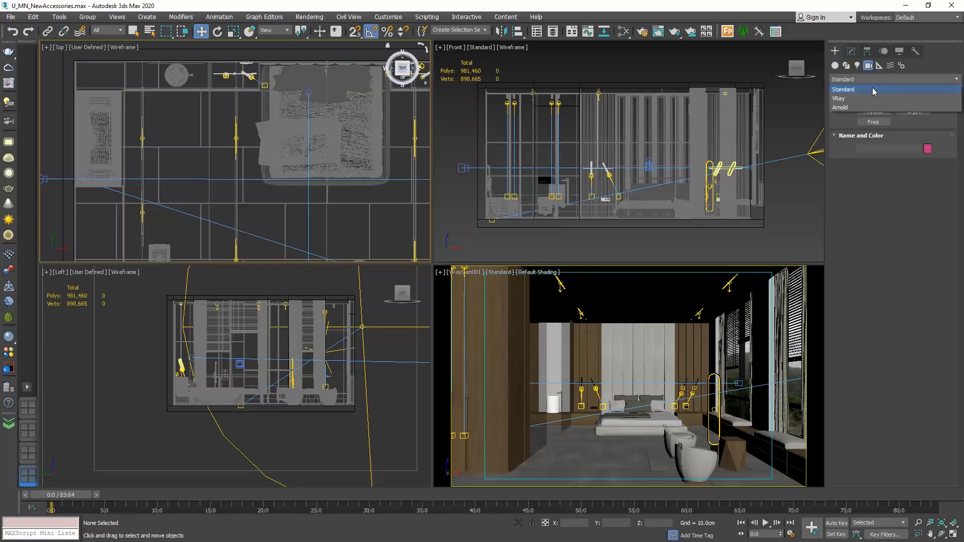
- Place a VRayPhysicalCamera in the Top view and set the viewport to VRayCam003
left_click(838, 98)
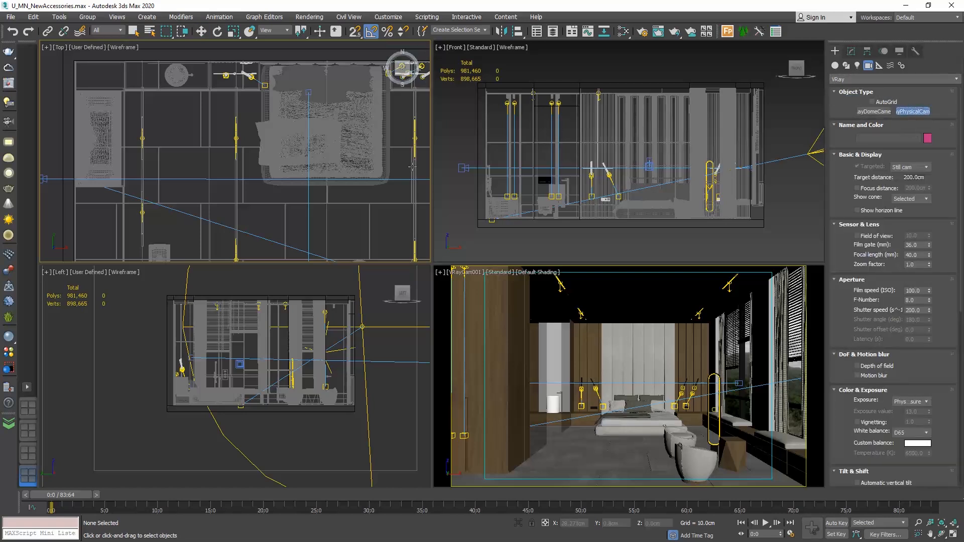
left_click(231, 194)
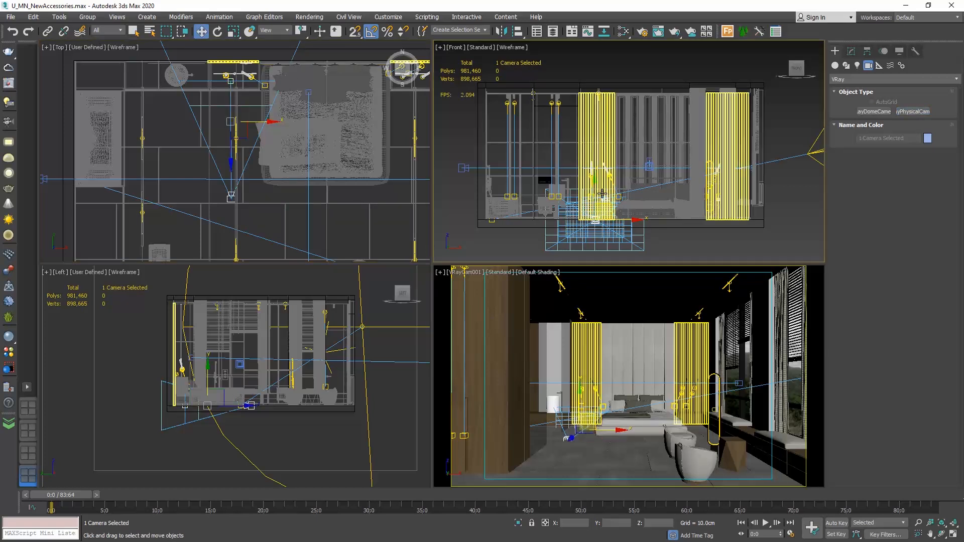
left_click(498, 310)
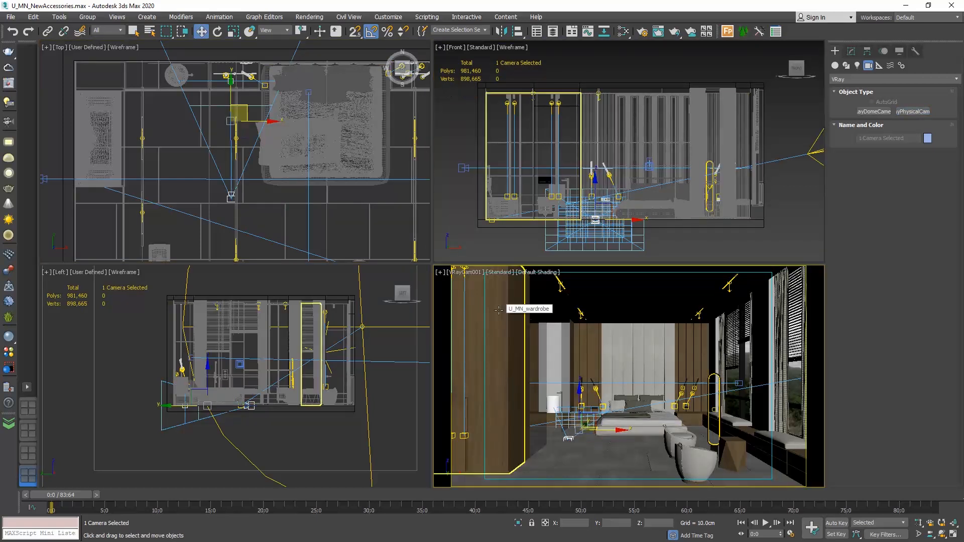
left_click(471, 272)
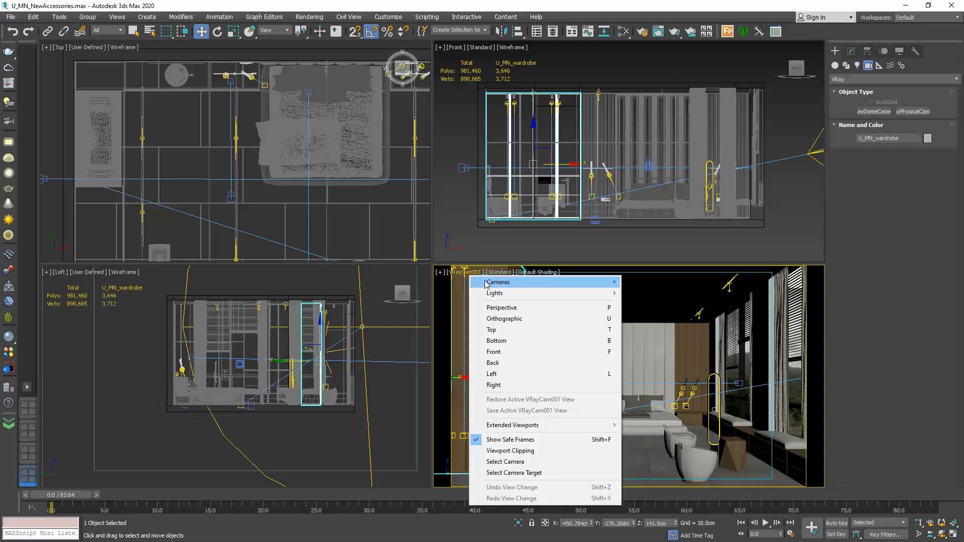
left_click(497, 282)
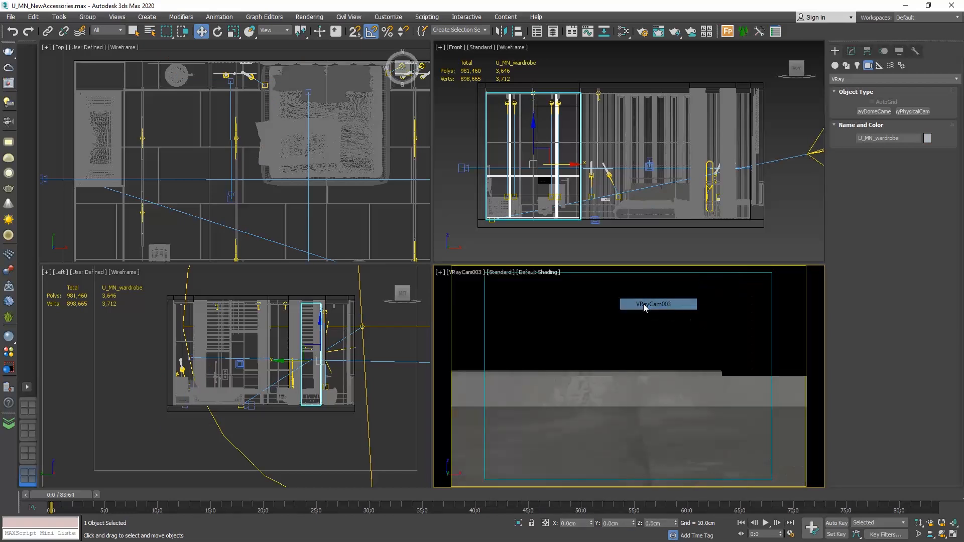
mouse_move(559, 270)
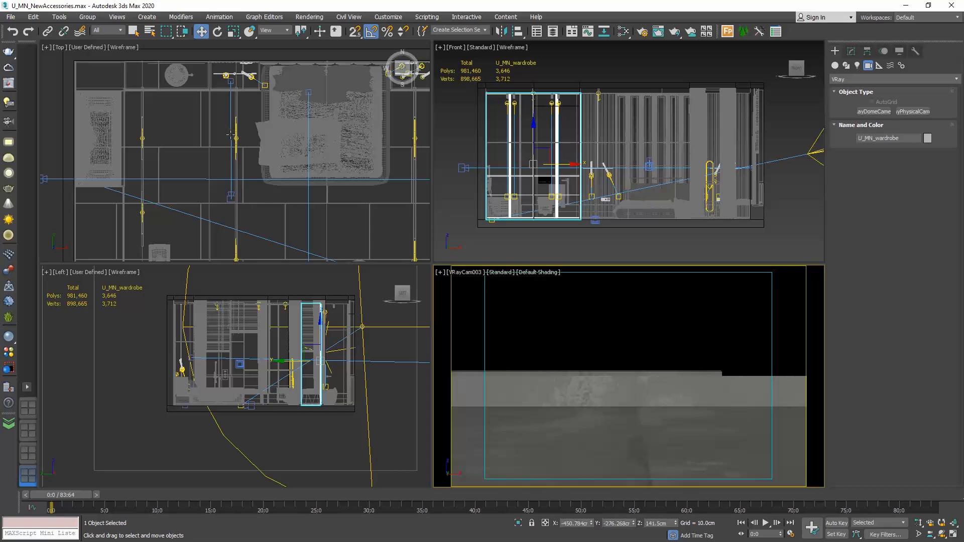
- Set VRayCam003's focal length to 35 mm and start a render
left_click(629, 375)
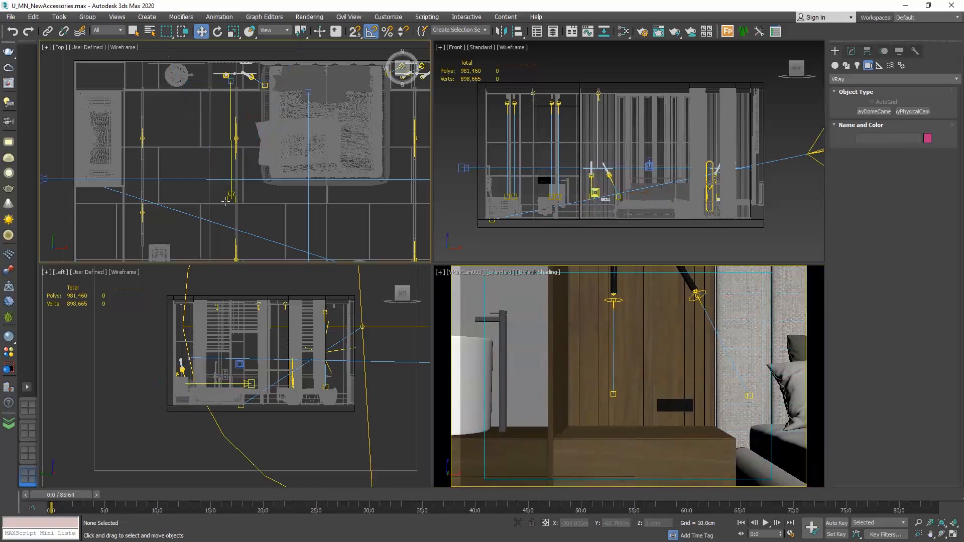
left_click(230, 174)
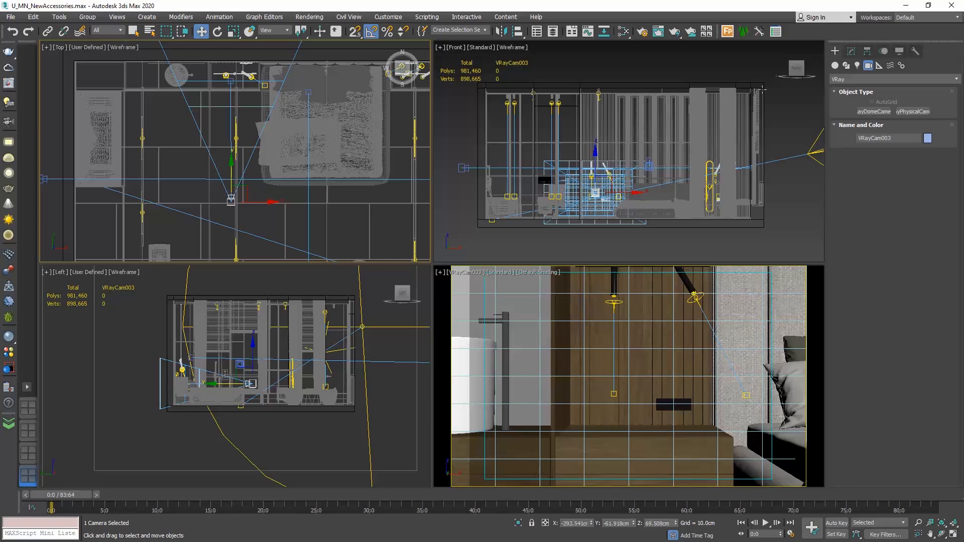
left_click(850, 51)
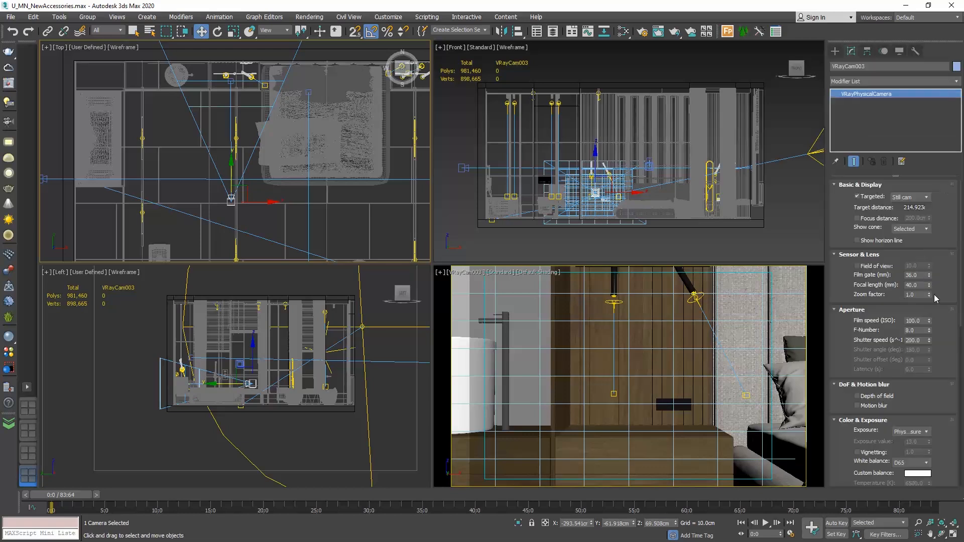
triple_click(912, 284)
type("35")
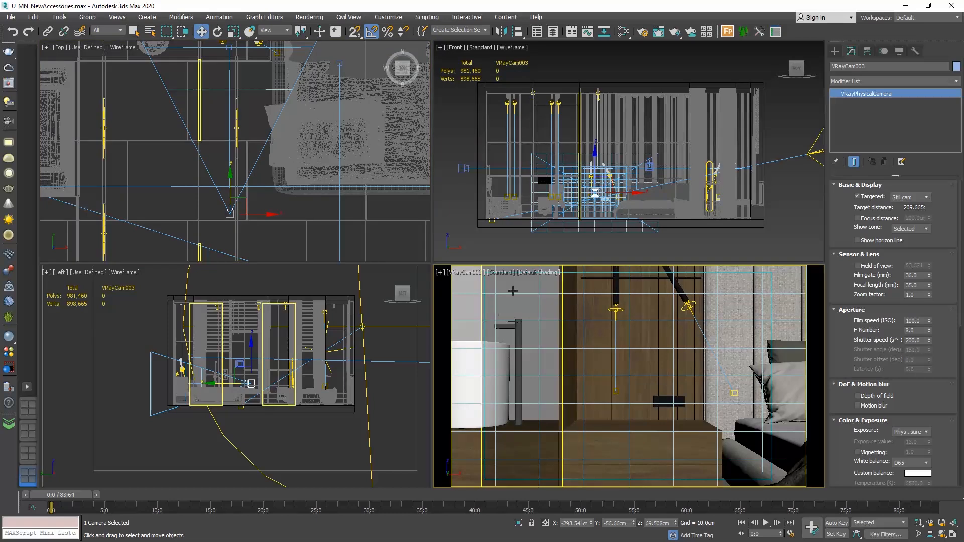
left_click(674, 31)
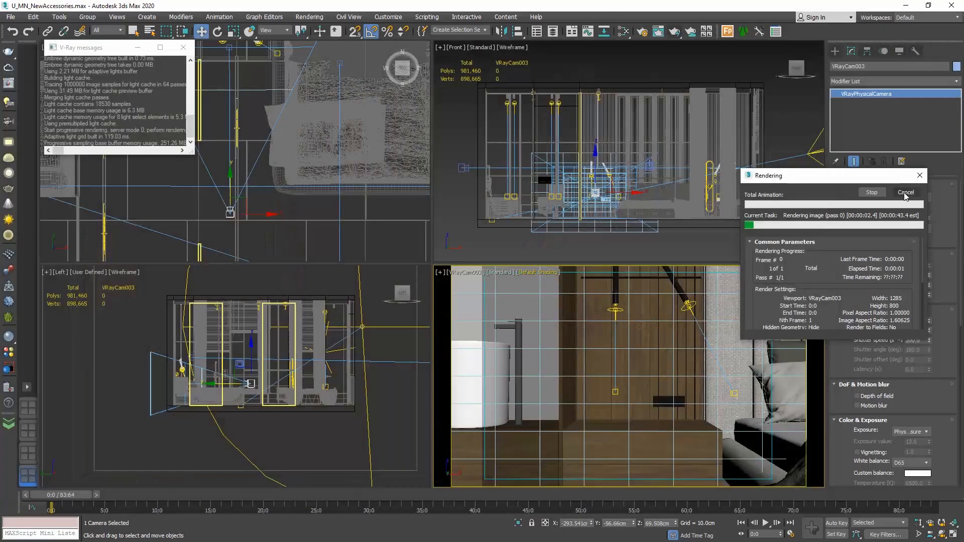
- Cancel the render, switch VRayCam003 to Exposure value (EV) 10, and re-render
left_click(905, 193)
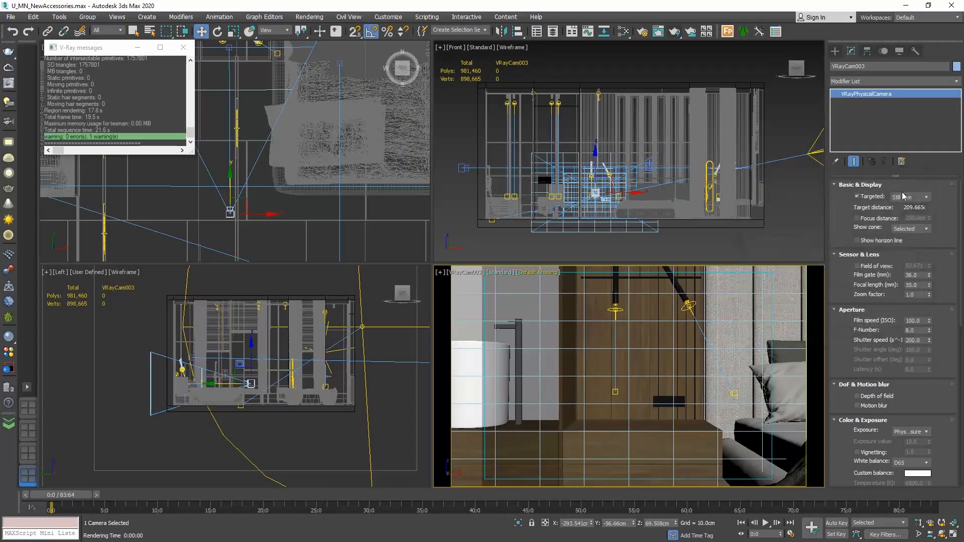
scroll("down", 3)
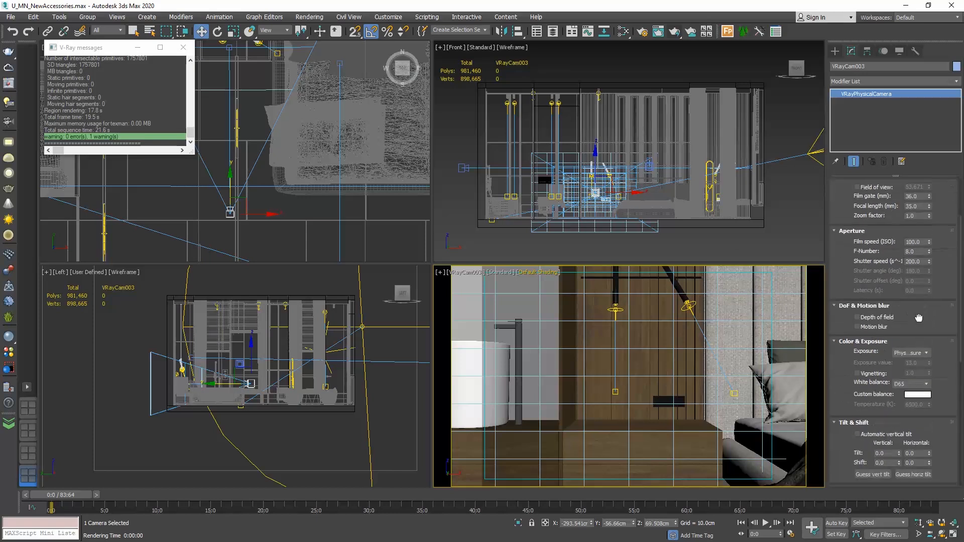
left_click(910, 352)
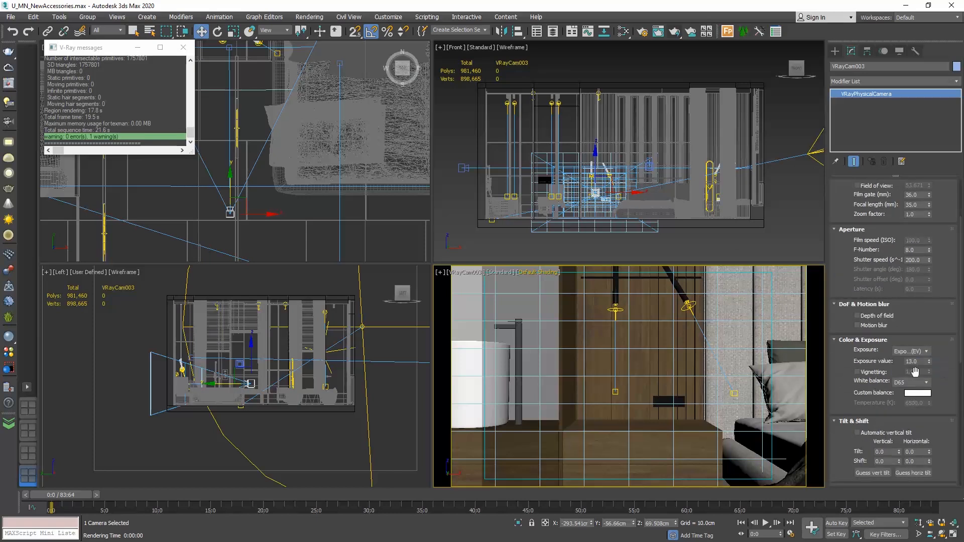
triple_click(910, 361)
type("10")
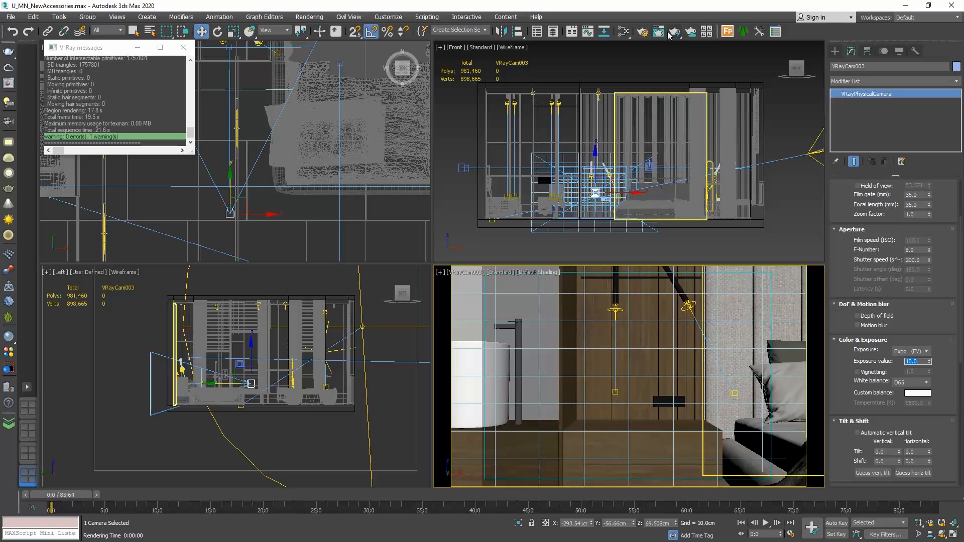
left_click(658, 31)
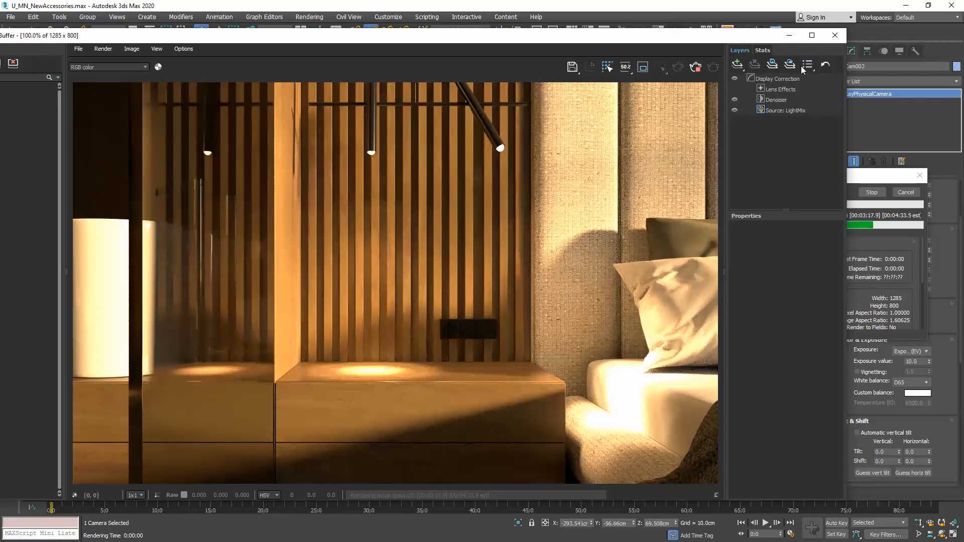
- Add Exposure, White Balance and Curves correction layers in the V-Ray Frame Buffer
left_click(736, 64)
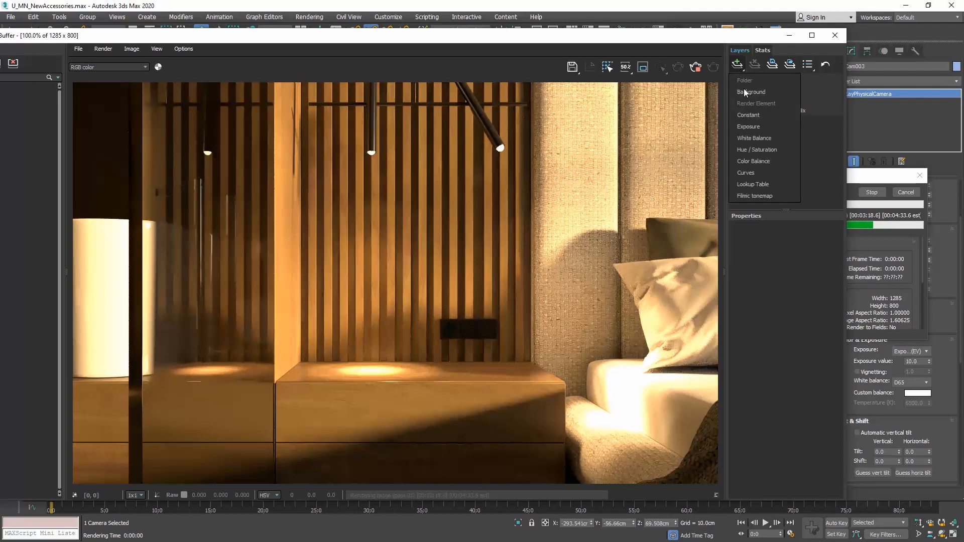
left_click(748, 126)
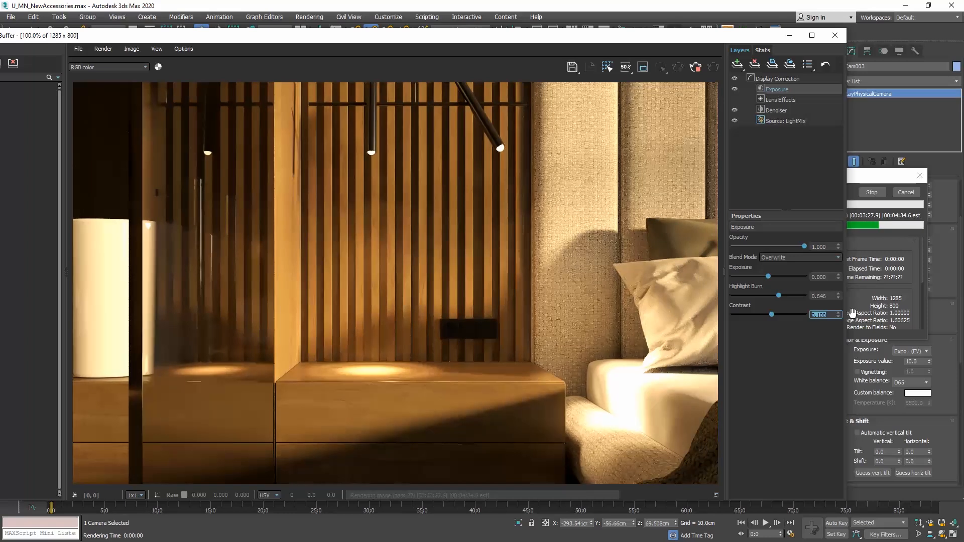
mouse_move(774, 280)
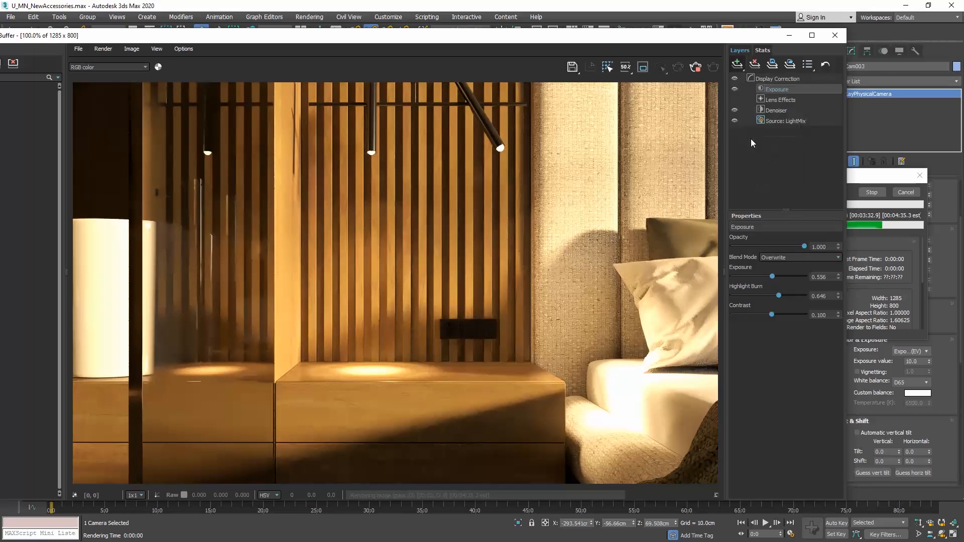
left_click(782, 89)
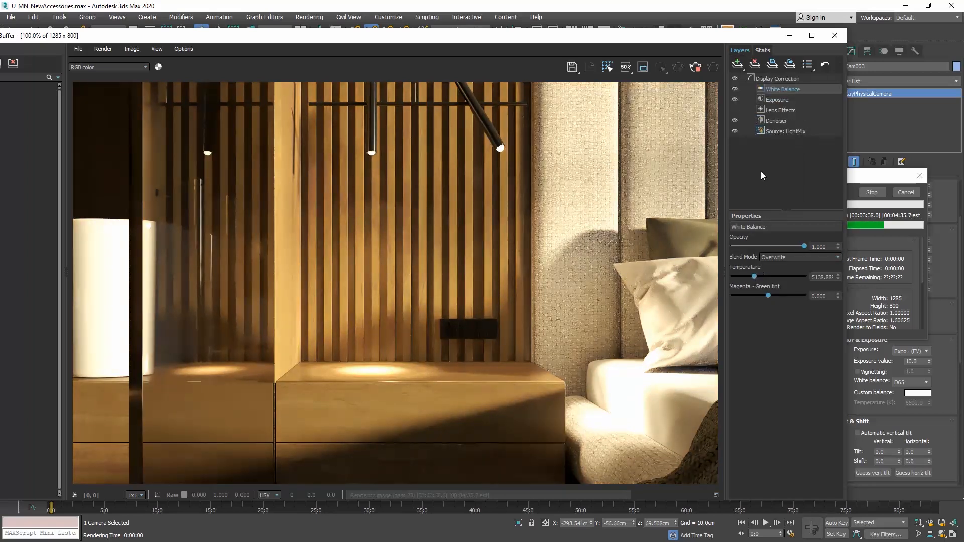
left_click(737, 64)
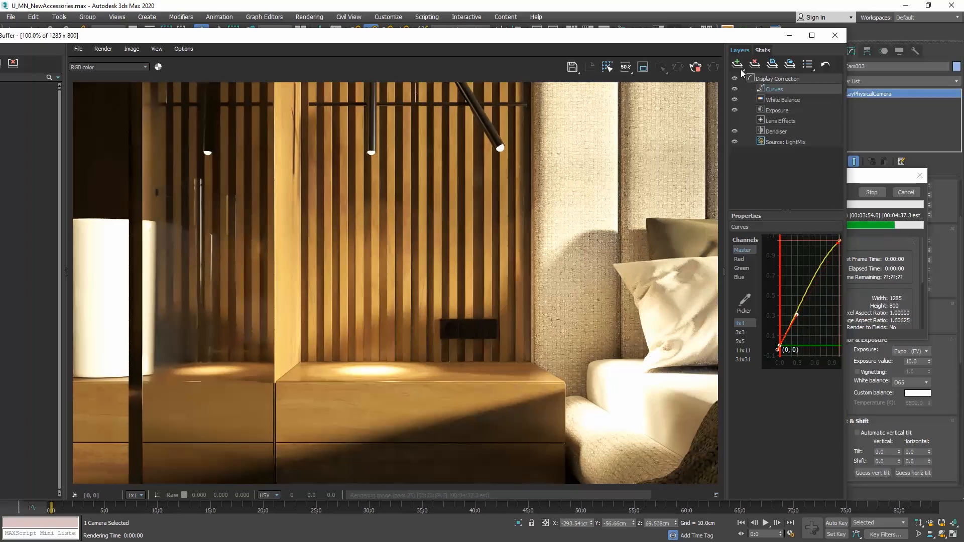
- Lower the VRayIES004 LightMix multiplier, check Lens Effects, and stop the render
left_click(785, 142)
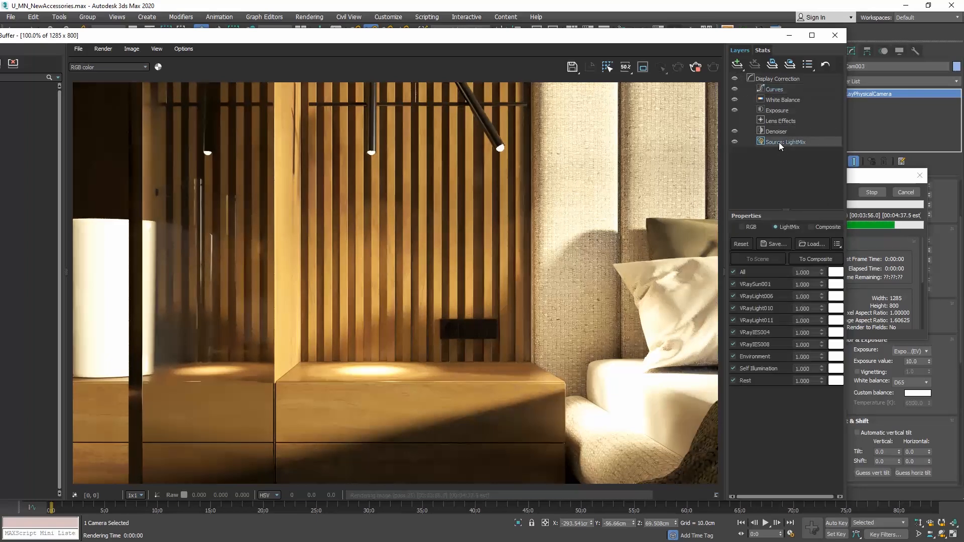
left_click(733, 332)
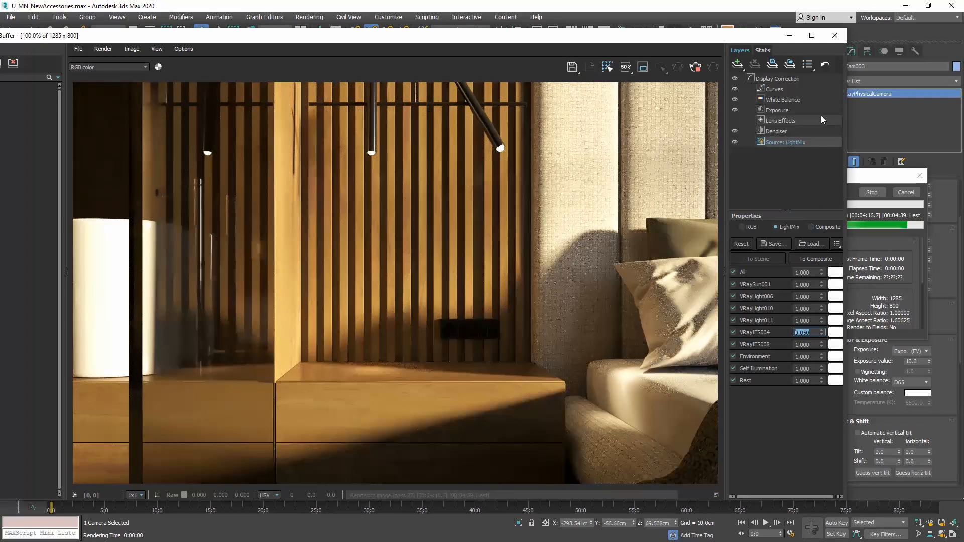
left_click(781, 121)
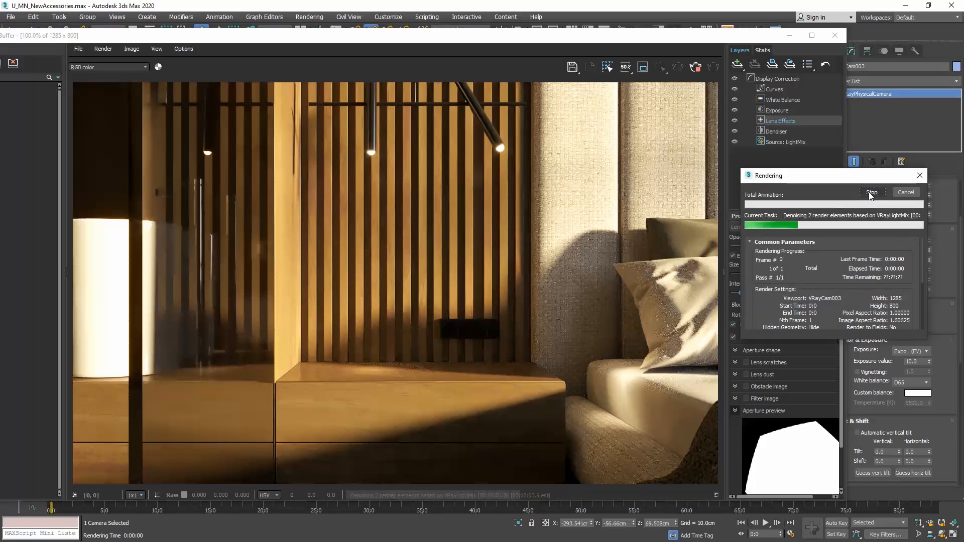
left_click(55, 8)
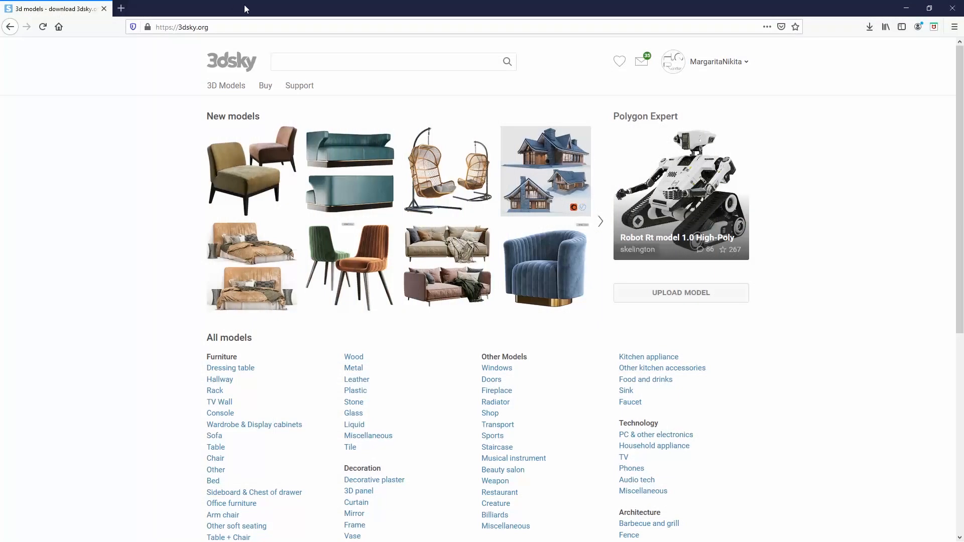
- Filter the 3dsky catalogue to Decoration › Decorative set and PRO models only
left_click(225, 85)
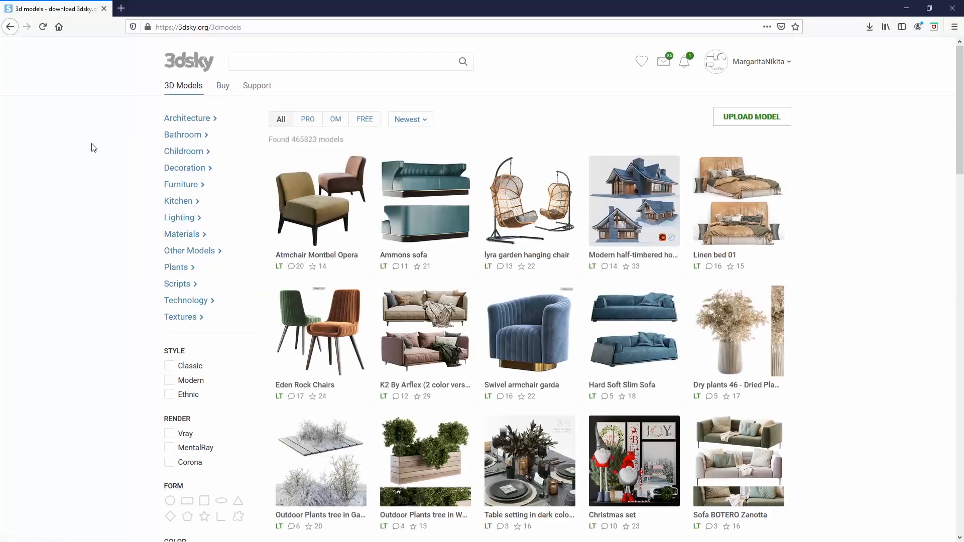
left_click(185, 168)
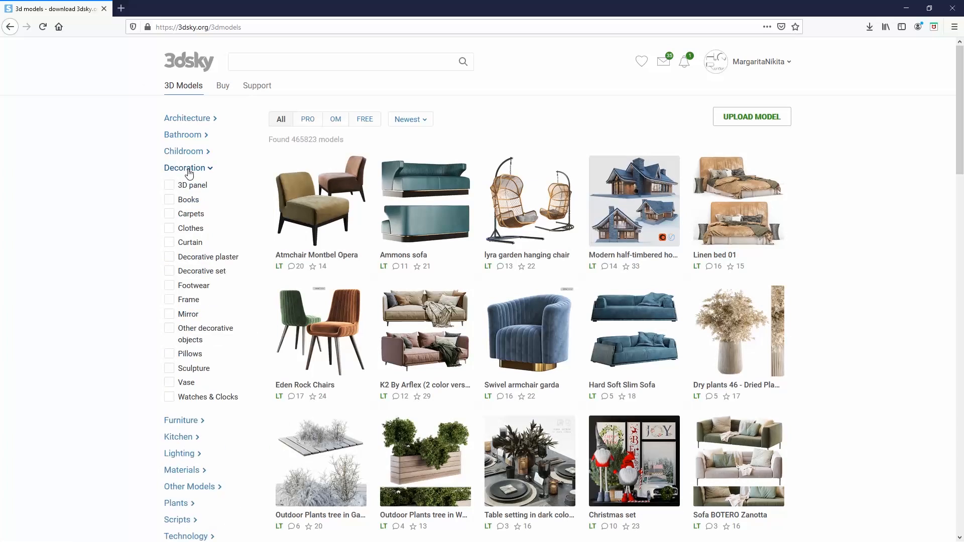
left_click(170, 270)
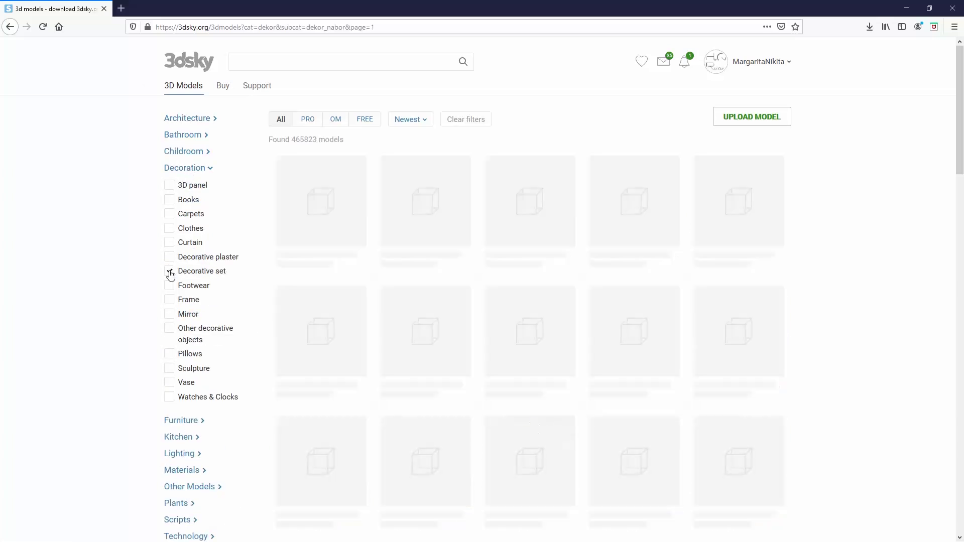
left_click(169, 271)
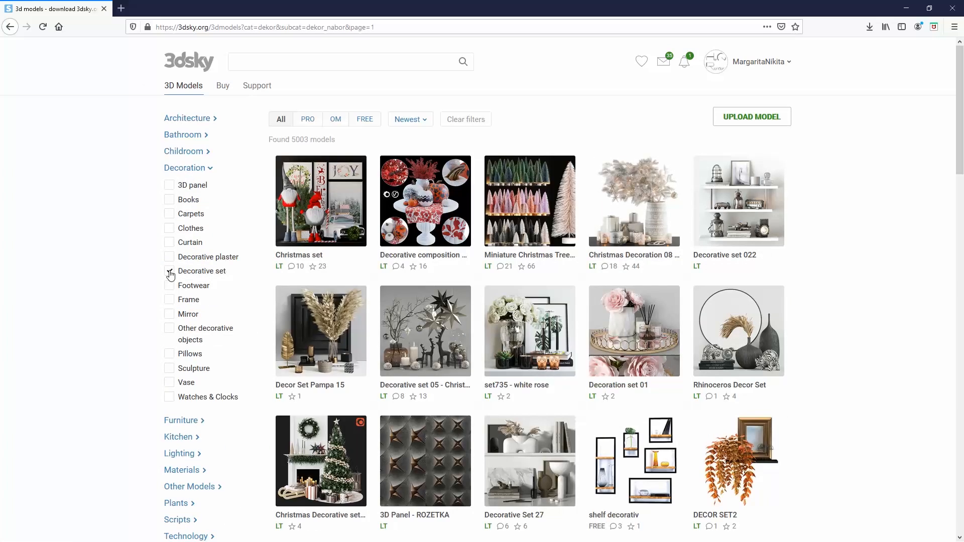
left_click(170, 271)
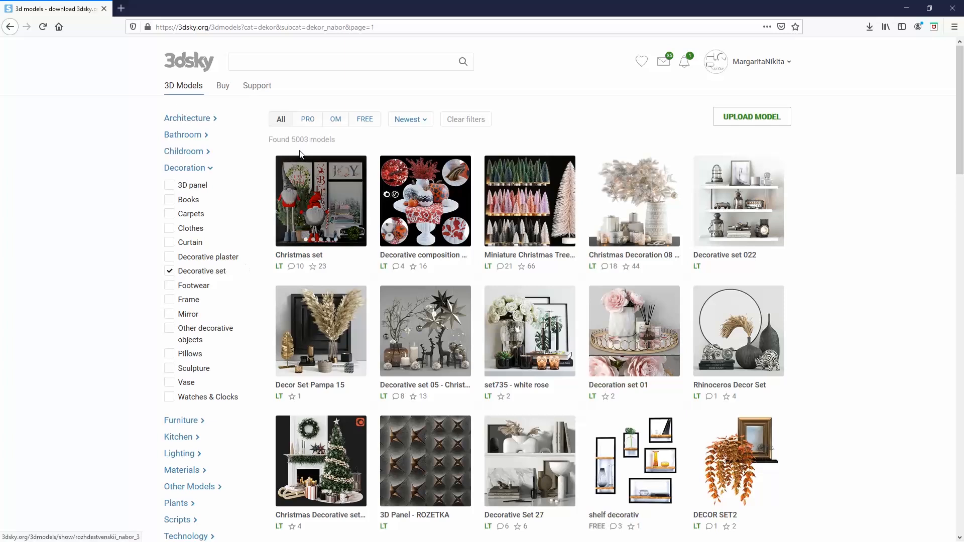
left_click(308, 120)
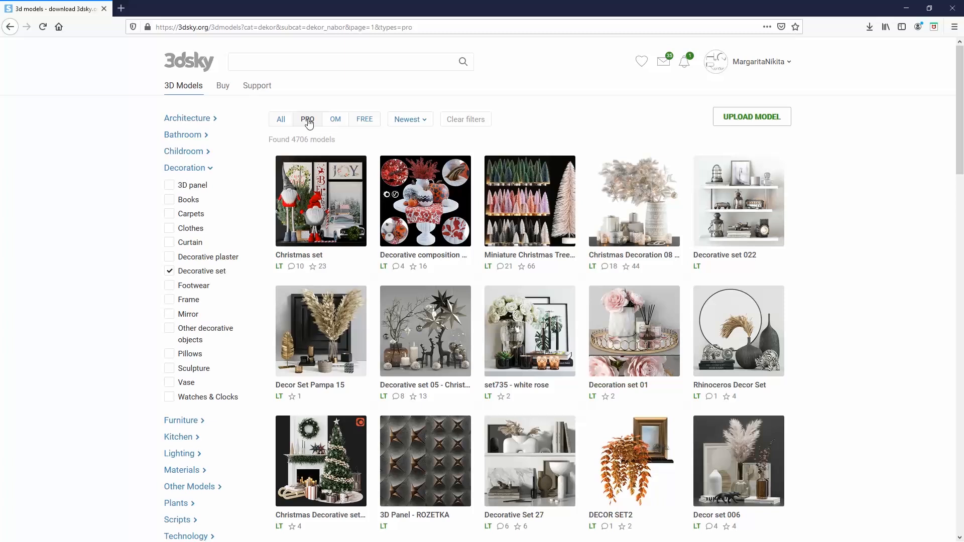
mouse_move(365, 122)
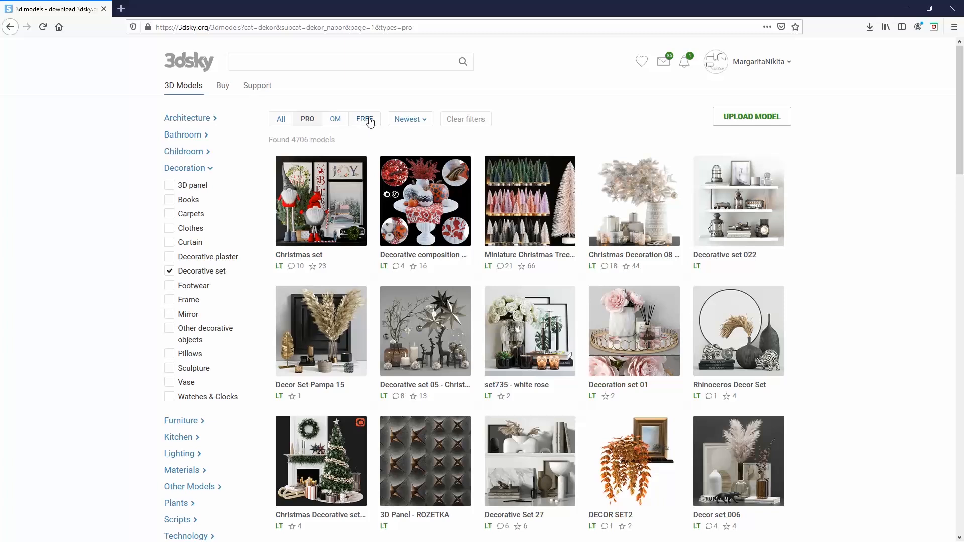
mouse_move(117, 208)
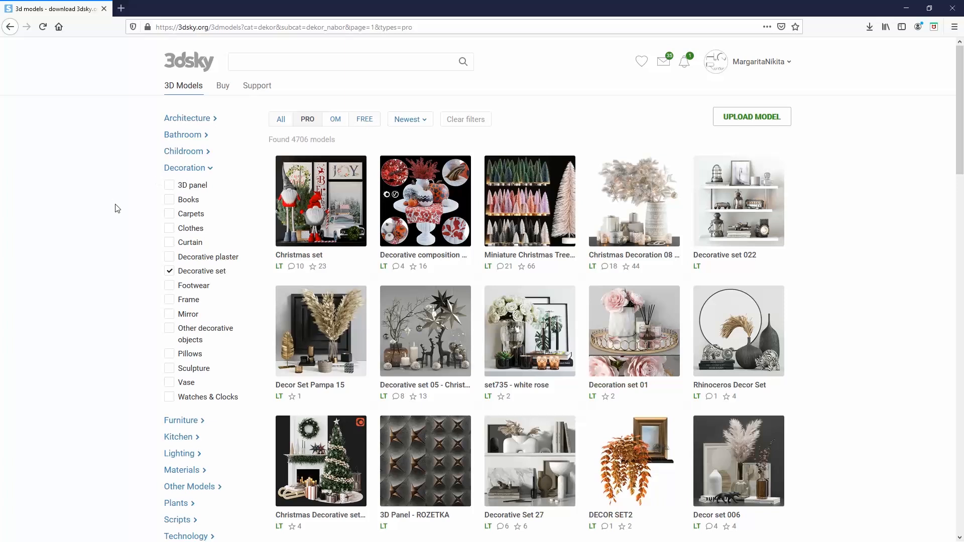
- Limit the decorative set results to Vray models and sort them by Top
scroll("down", 3)
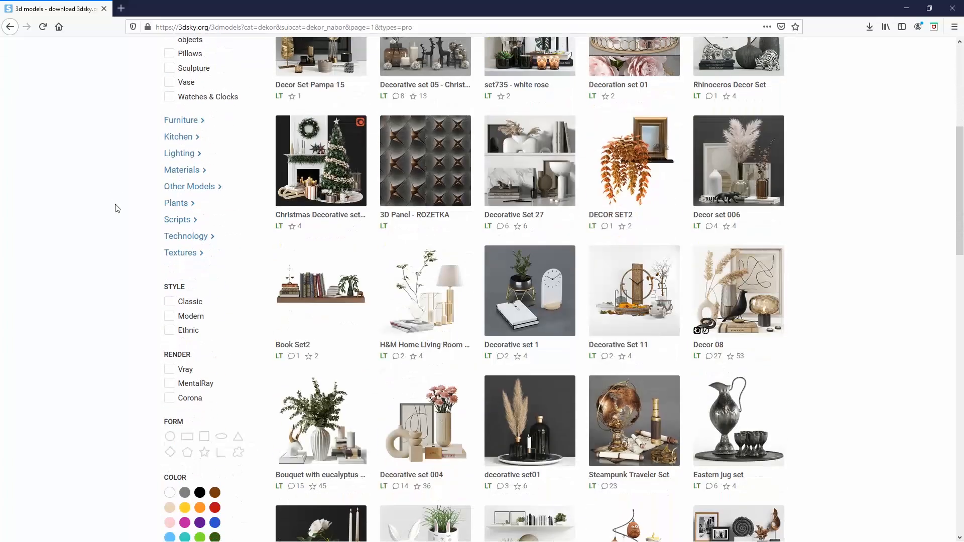
scroll("down", 3)
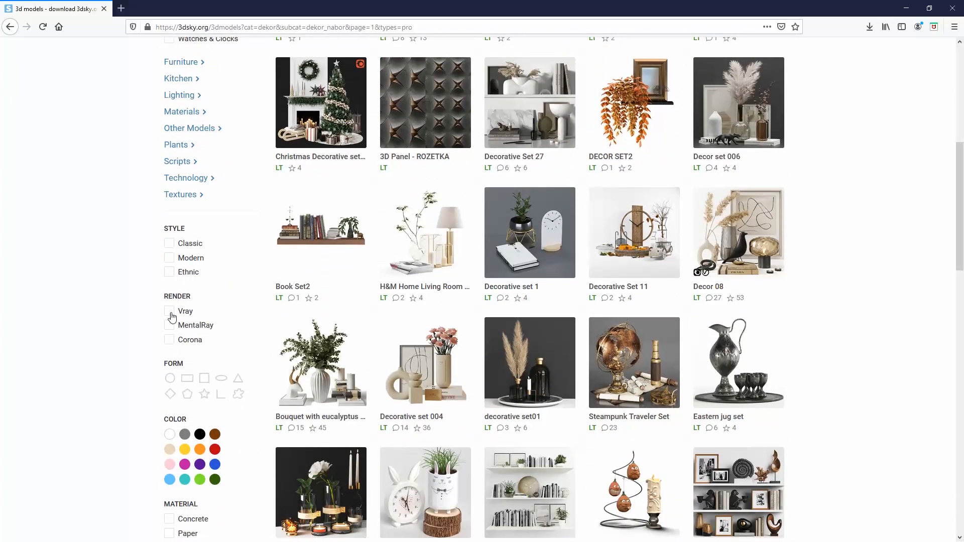
left_click(169, 311)
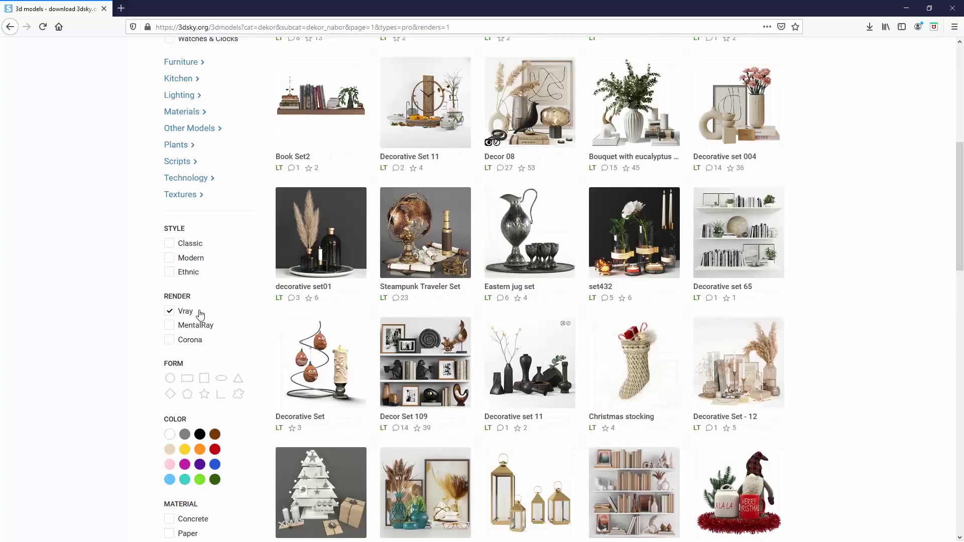
scroll("up", 3)
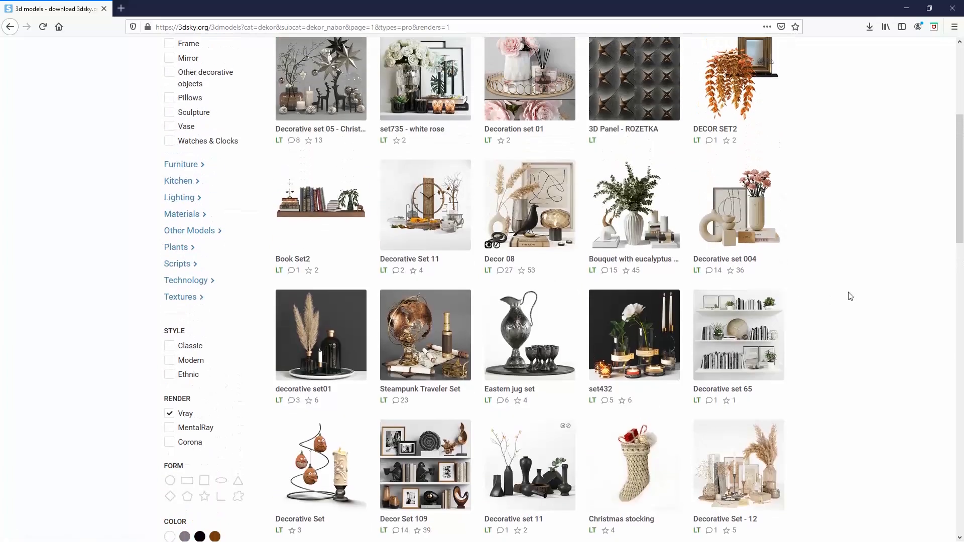
scroll("up", 3)
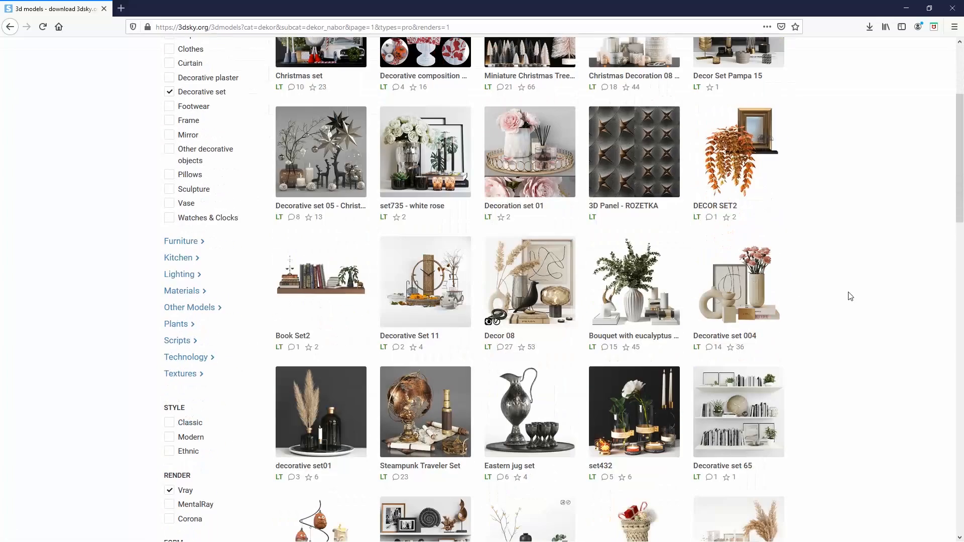
scroll("down", 3)
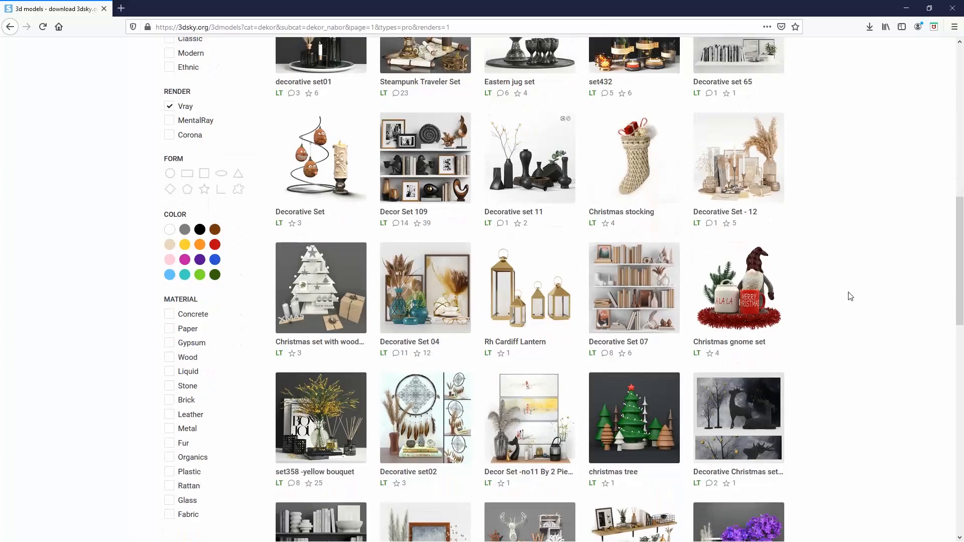
scroll("down", 3)
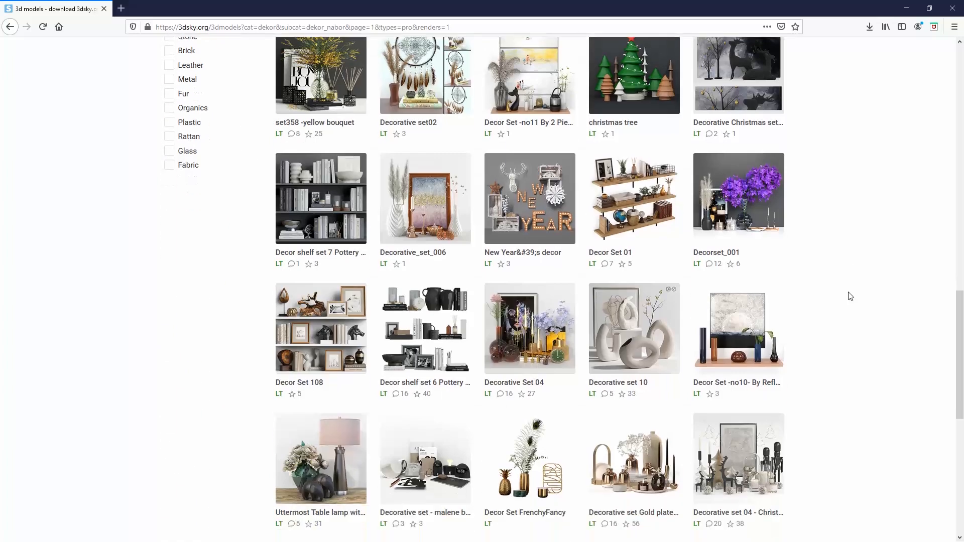
scroll("down", 3)
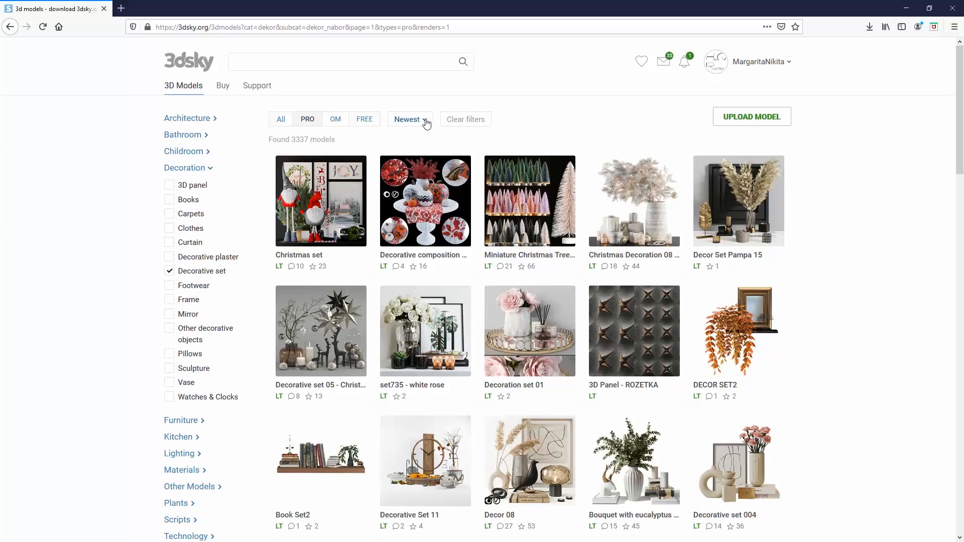
left_click(407, 120)
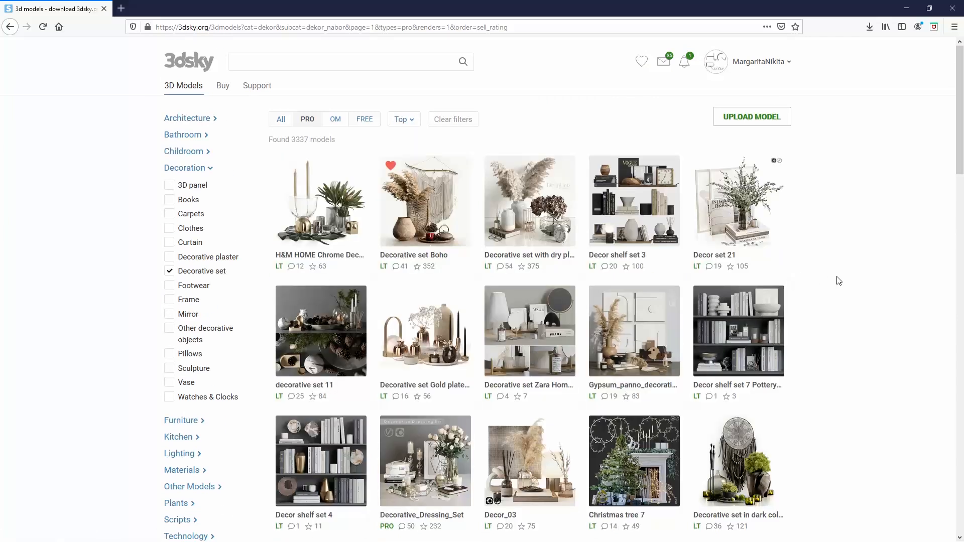
- Open Decorative set with eucalyptus and order 2 PRO models for $14
scroll("down", 3)
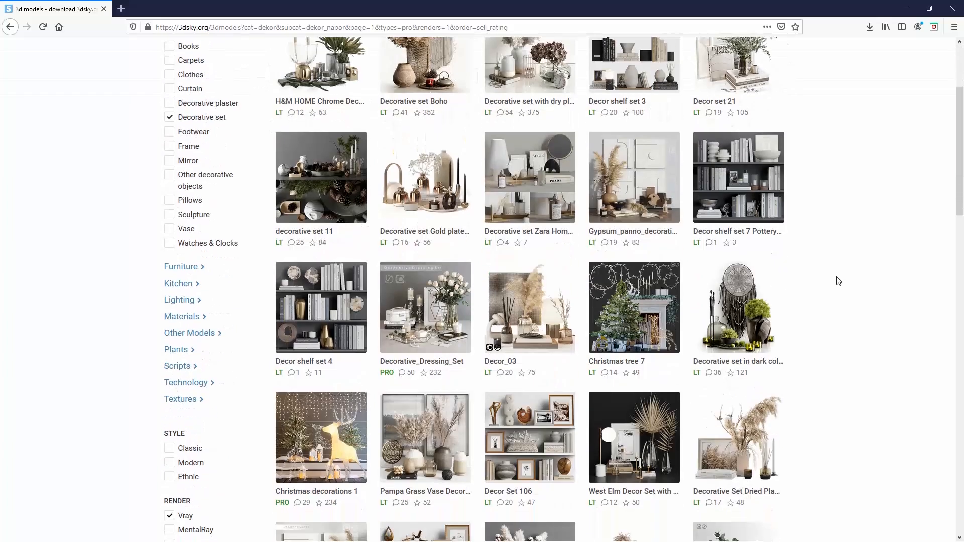
scroll("down", 3)
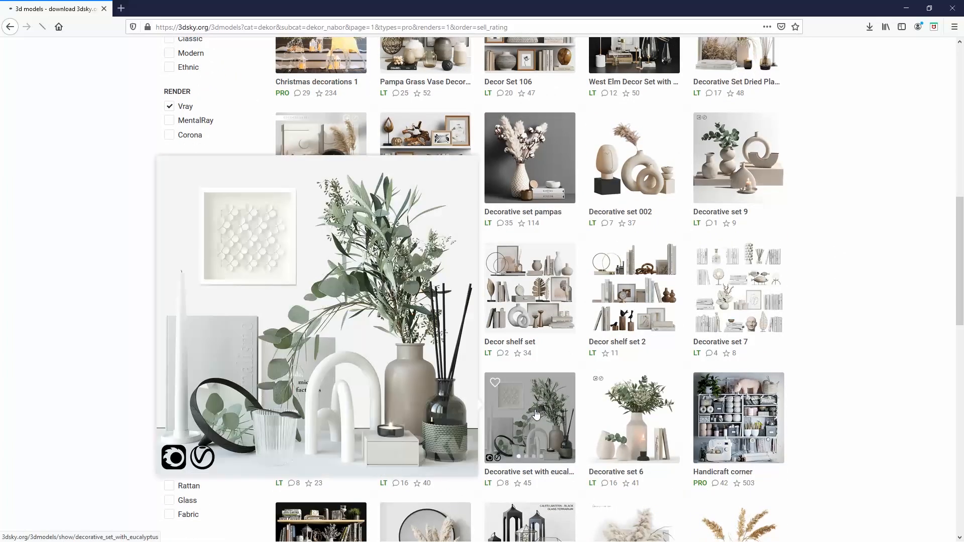
left_click(529, 418)
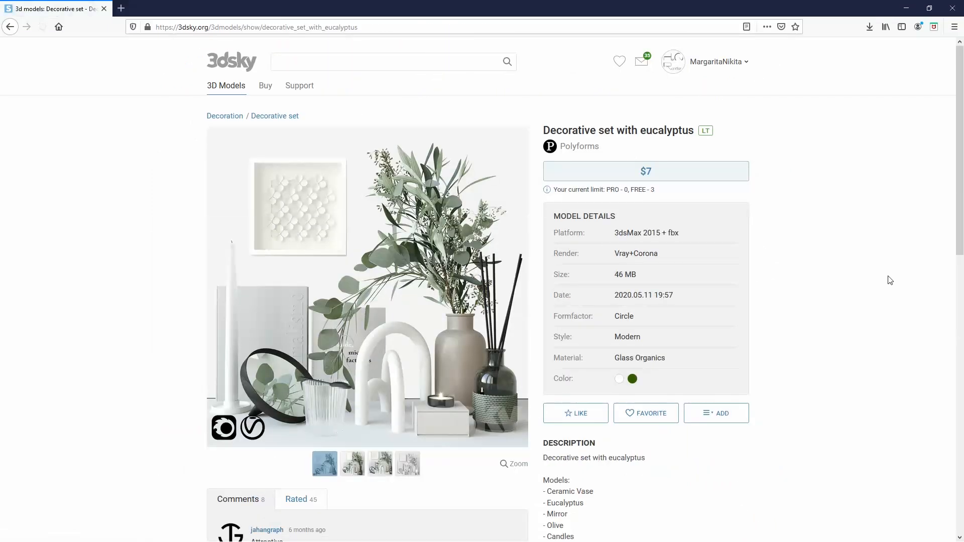
left_click(645, 171)
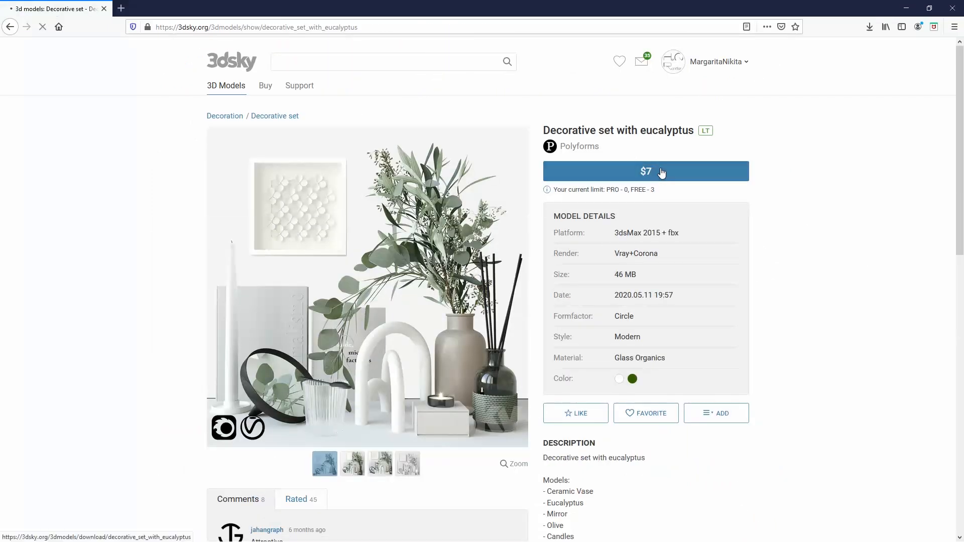
left_click(645, 171)
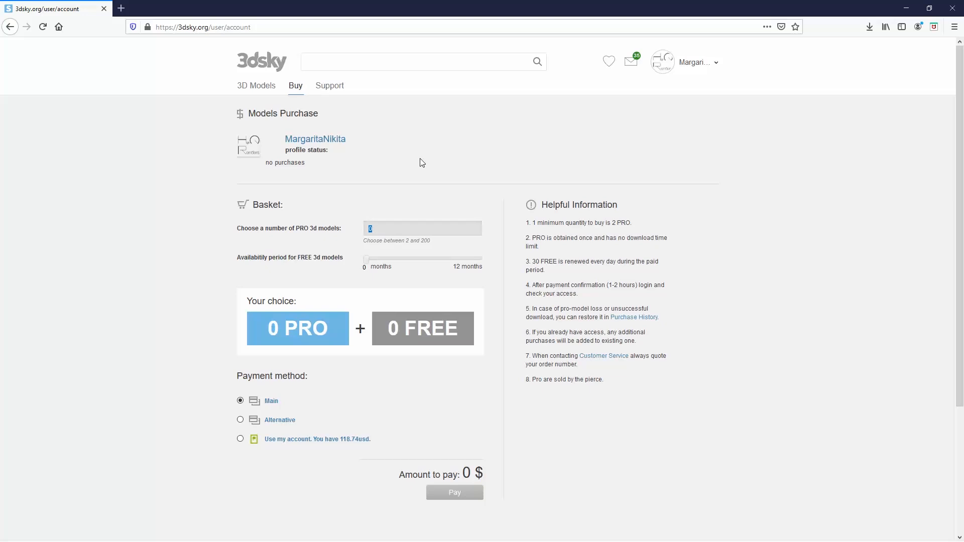
type("2")
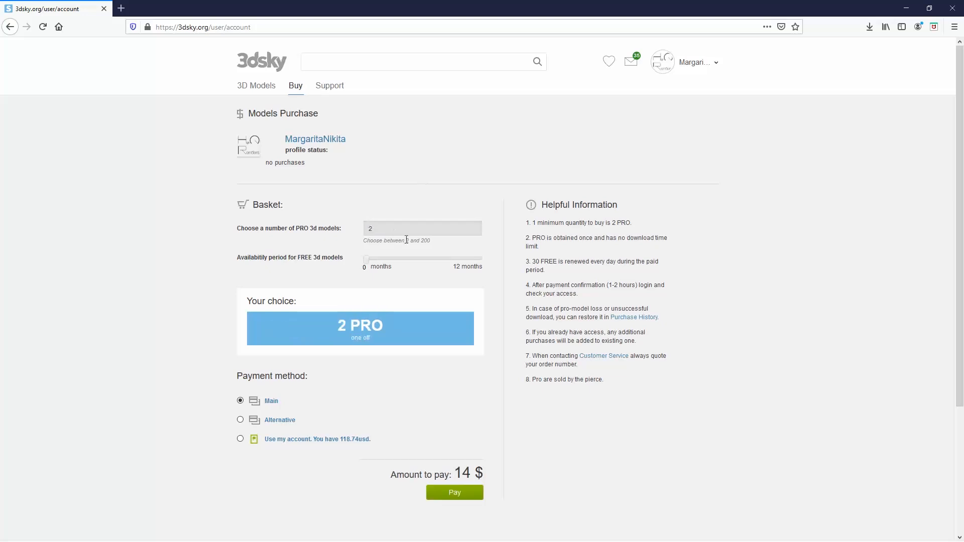
mouse_move(272, 398)
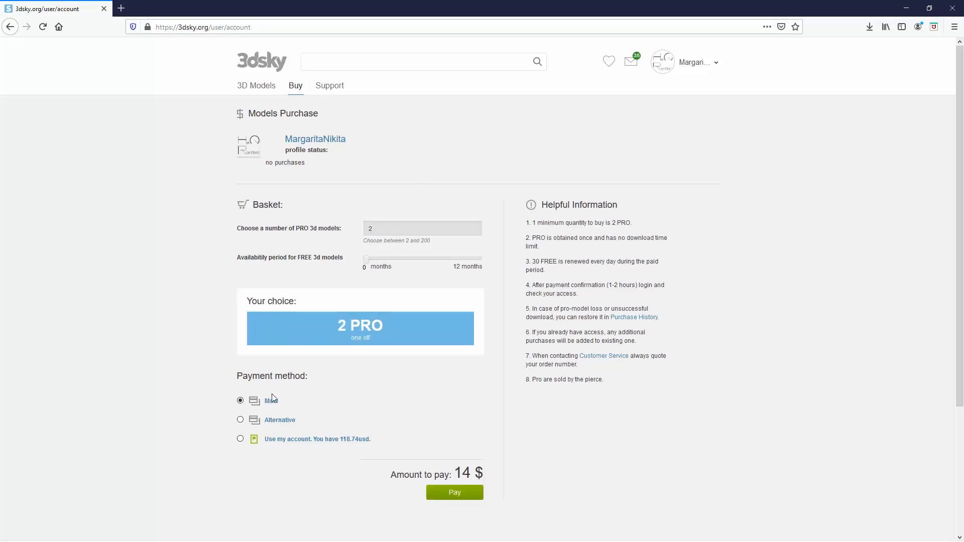
mouse_move(454, 493)
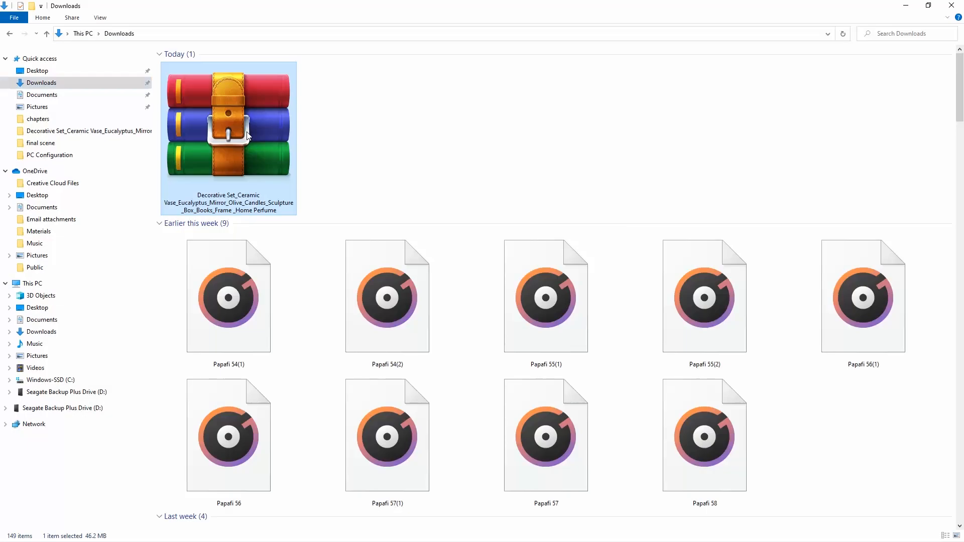
mouse_move(246, 133)
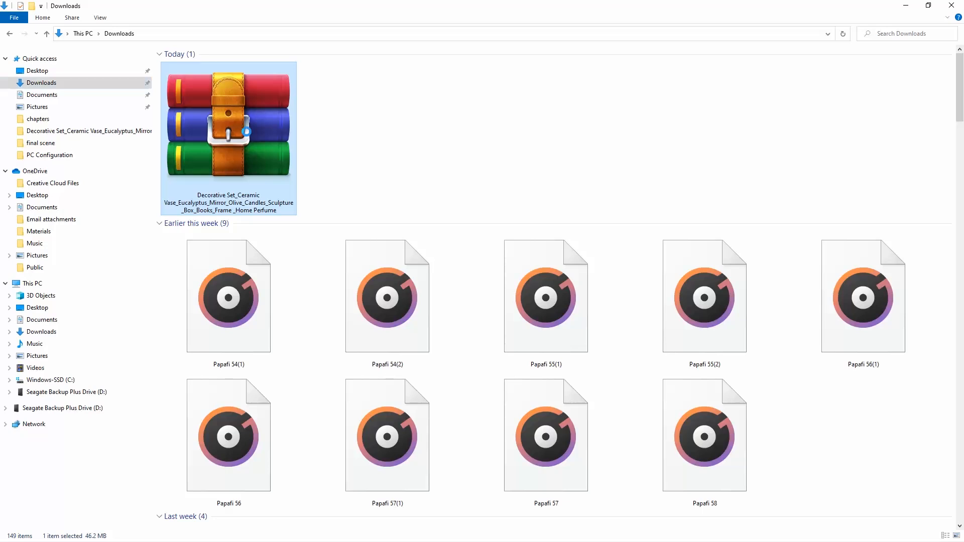
- Right-click the downloaded Decorative Set RAR archive in Downloads
right_click(227, 123)
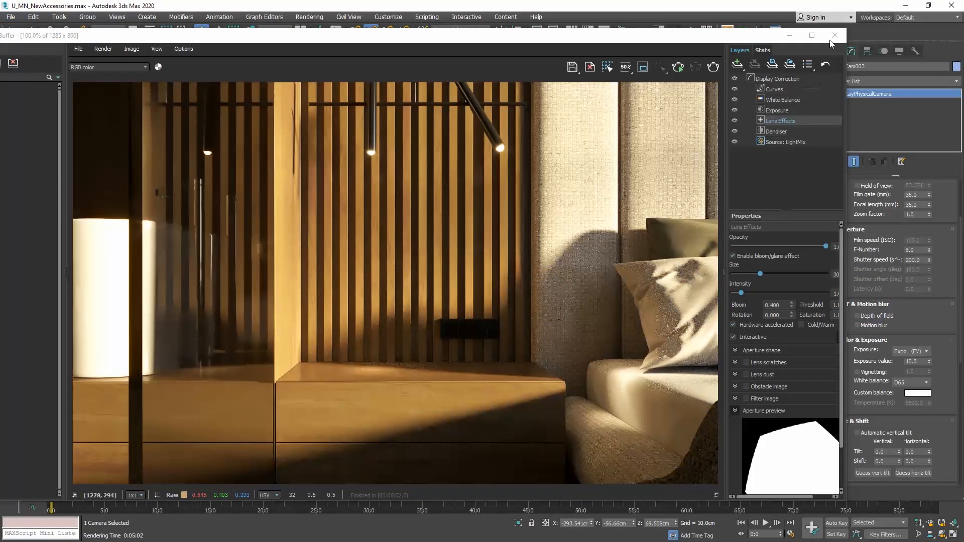
- Close the rendered image and V-Ray messages windows
left_click(834, 35)
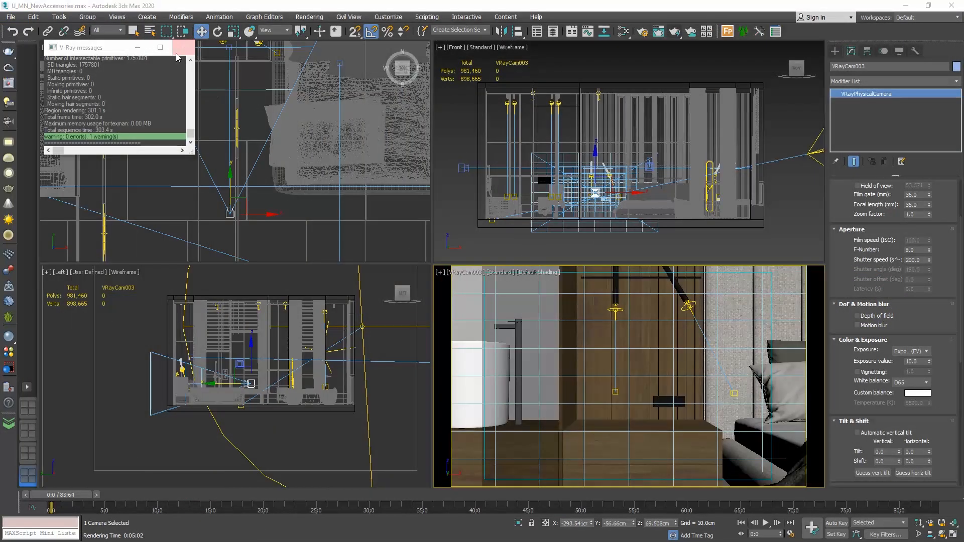
left_click(11, 16)
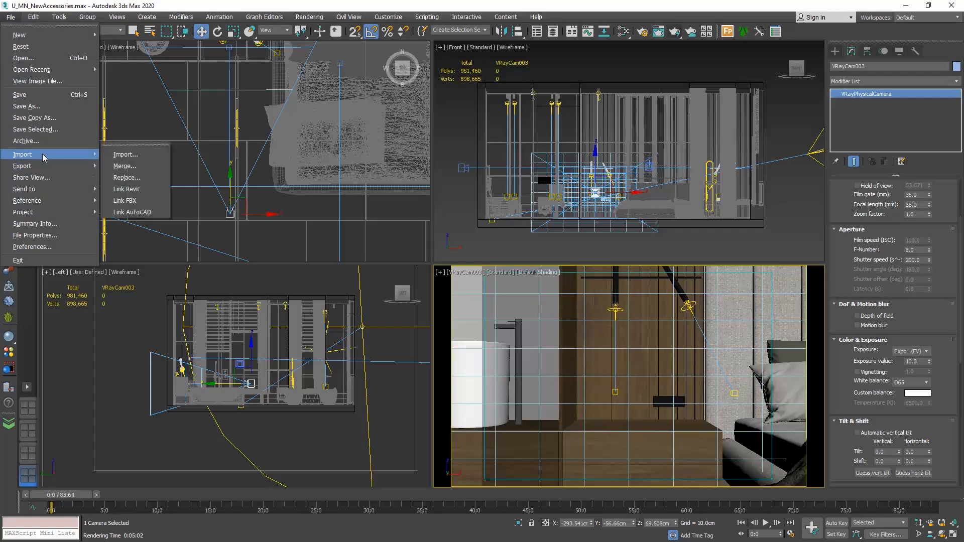
mouse_move(126, 166)
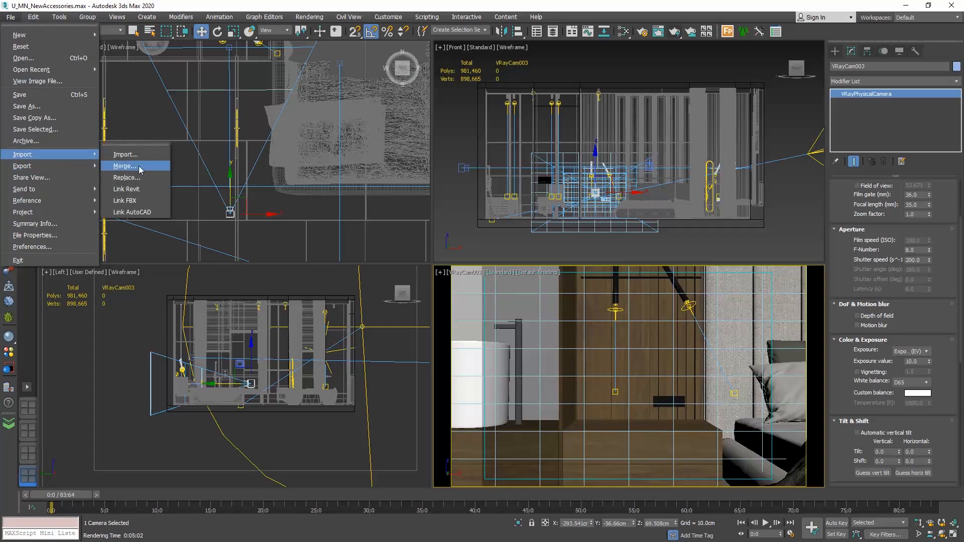
mouse_move(140, 170)
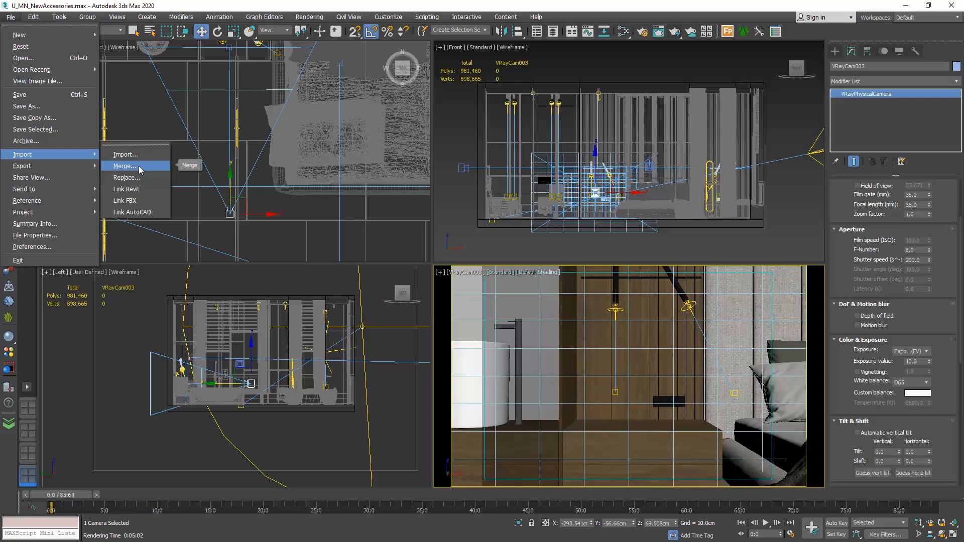
mouse_move(125, 167)
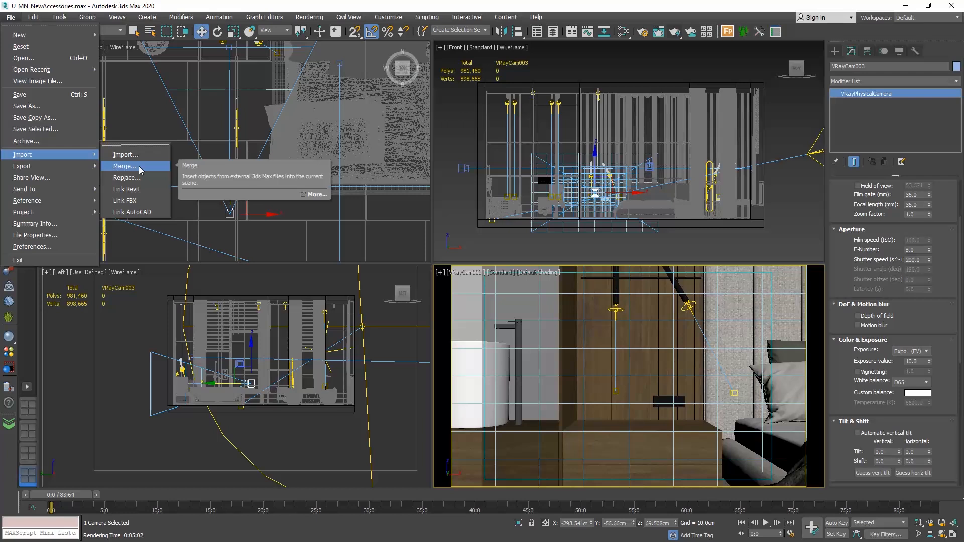
mouse_move(126, 154)
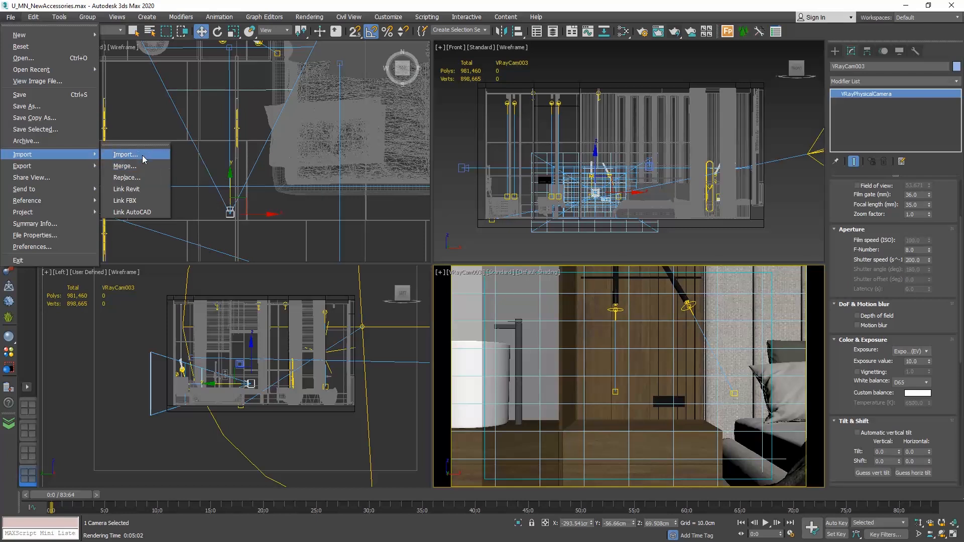
mouse_move(126, 154)
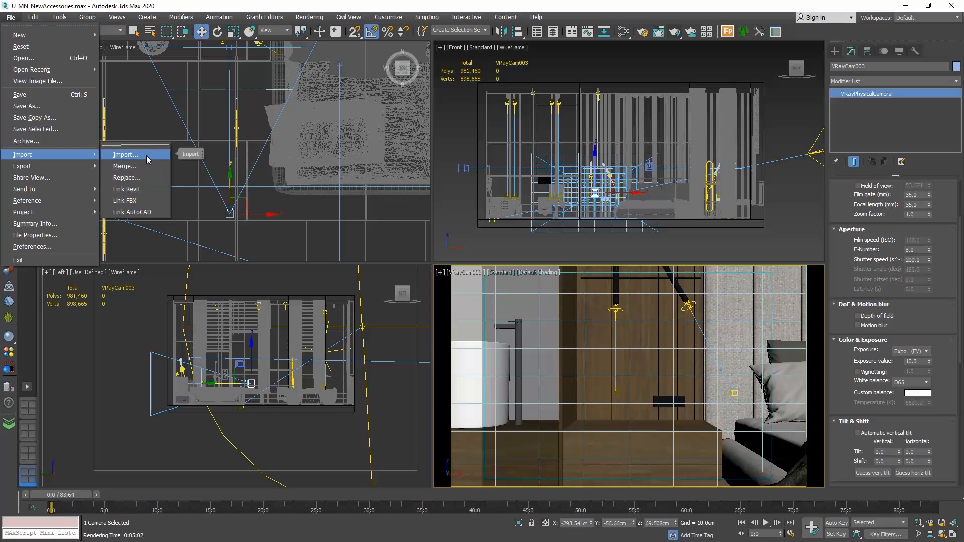
mouse_move(126, 154)
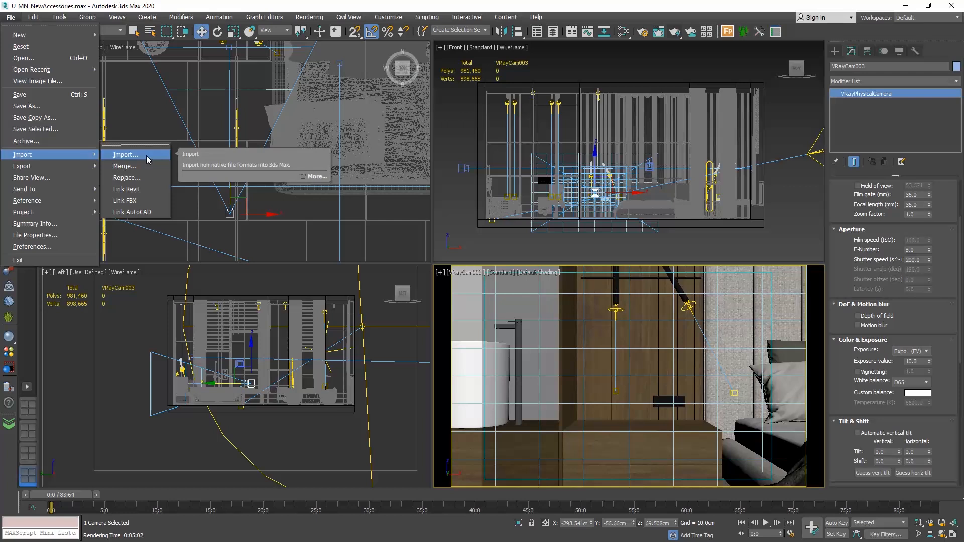
mouse_move(143, 166)
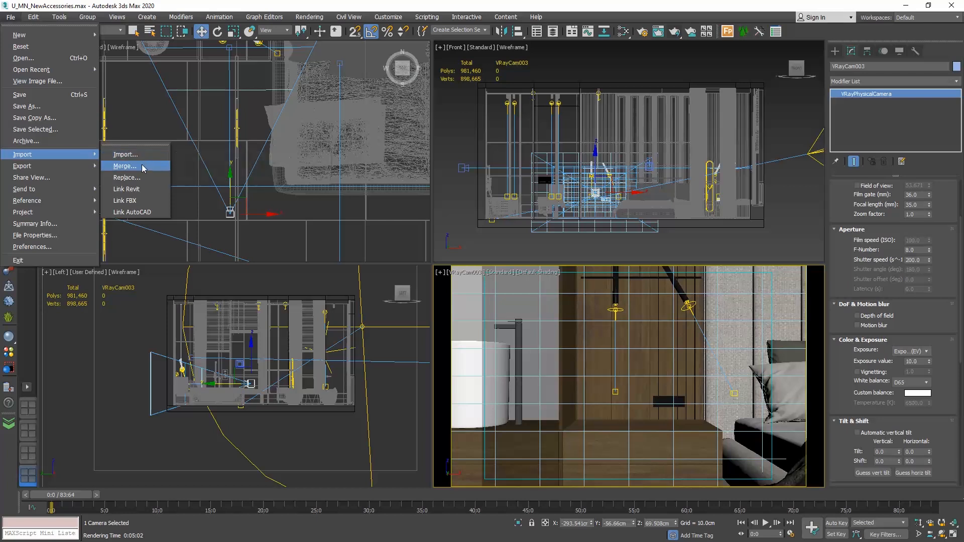
mouse_move(126, 154)
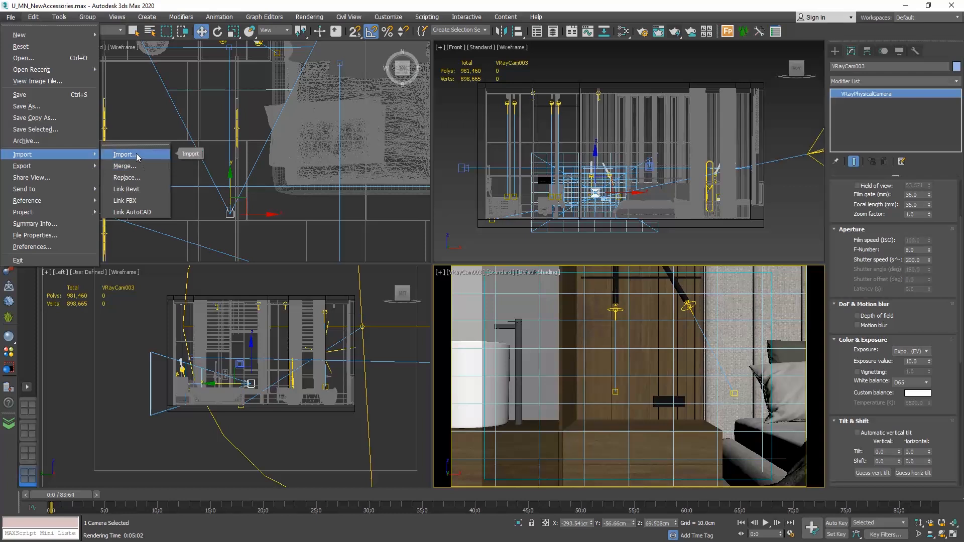
mouse_move(135, 166)
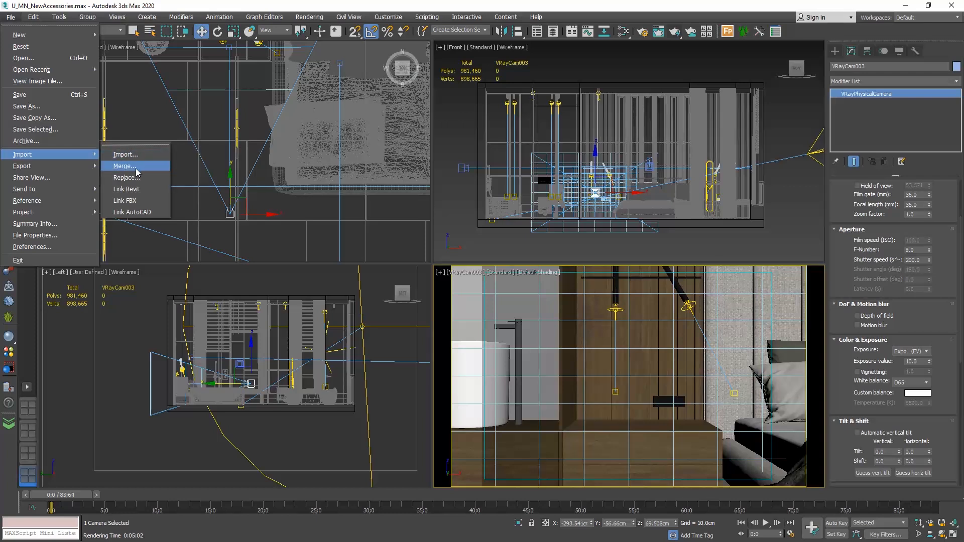
- Merge the Decorative set with eucalyptus group from Decorative set with eucalyptus_Vray.max
left_click(125, 166)
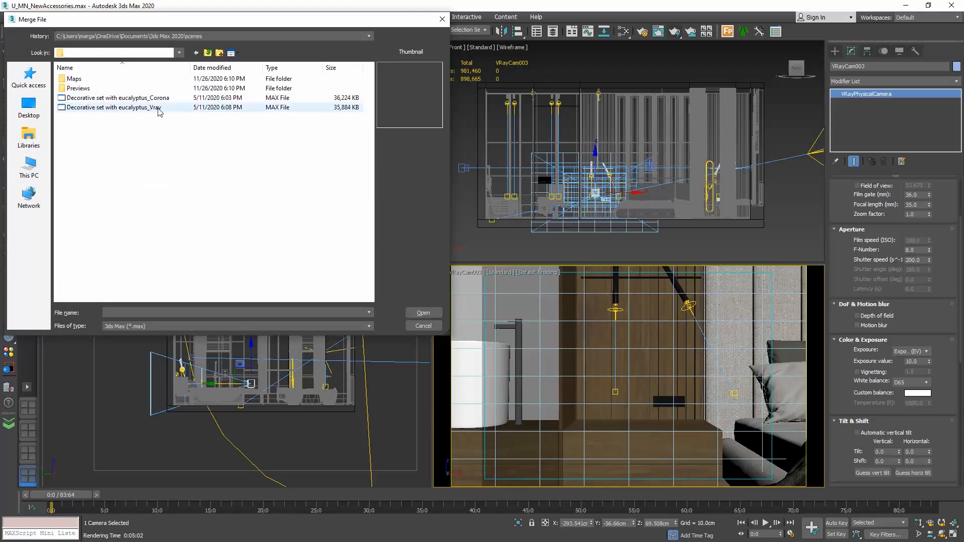
left_click(123, 107)
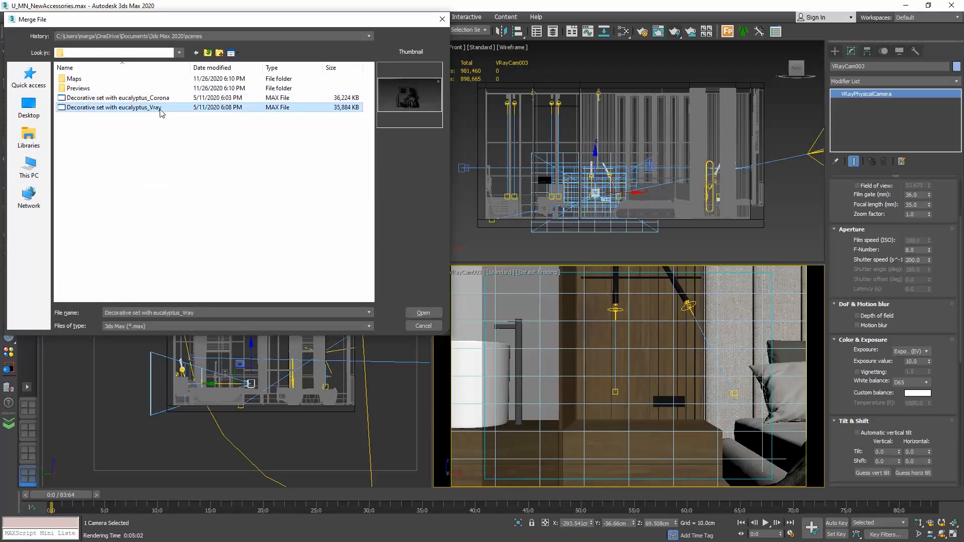
mouse_move(162, 113)
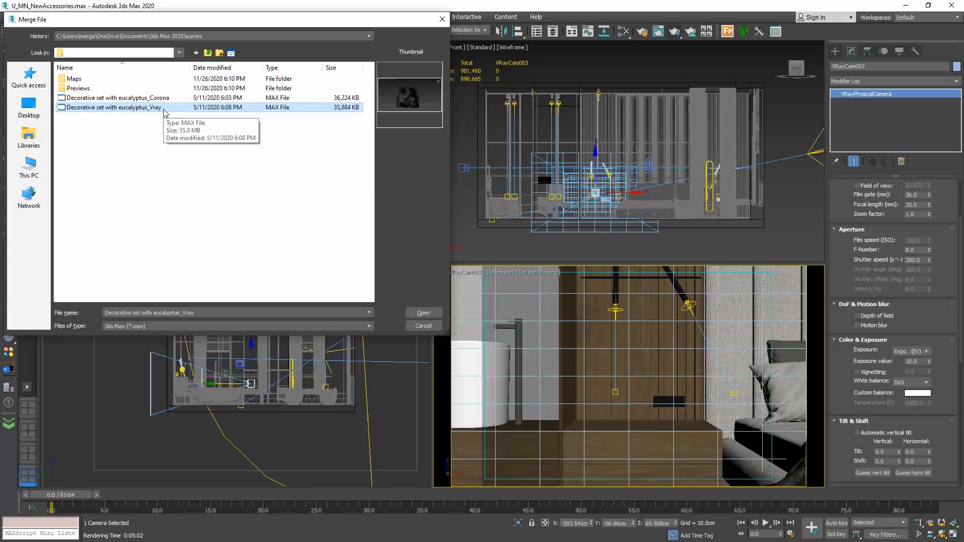
left_click(422, 313)
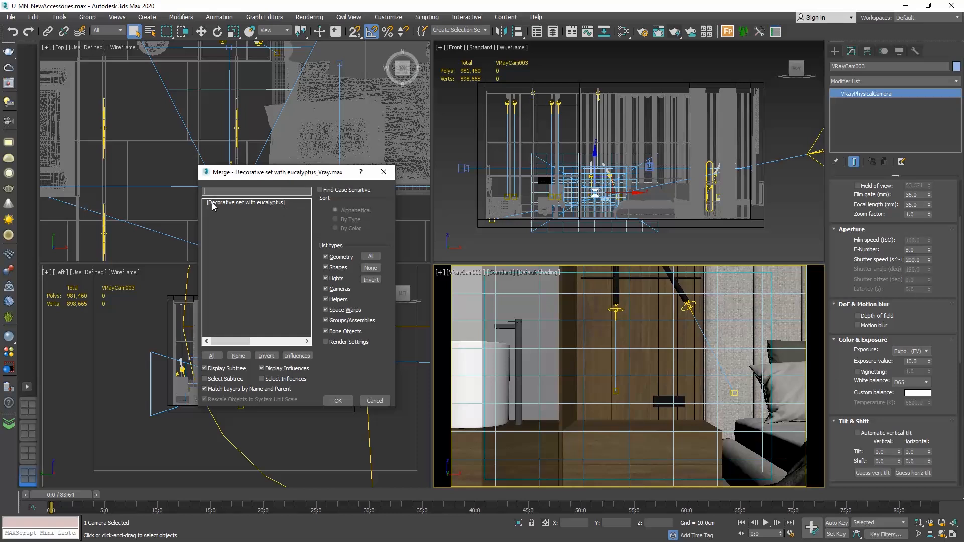
left_click(246, 203)
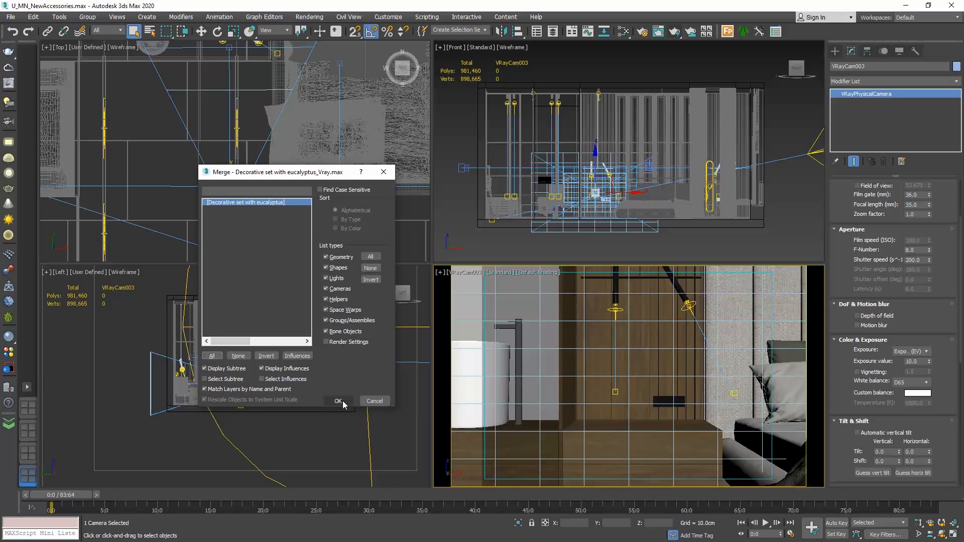
left_click(336, 401)
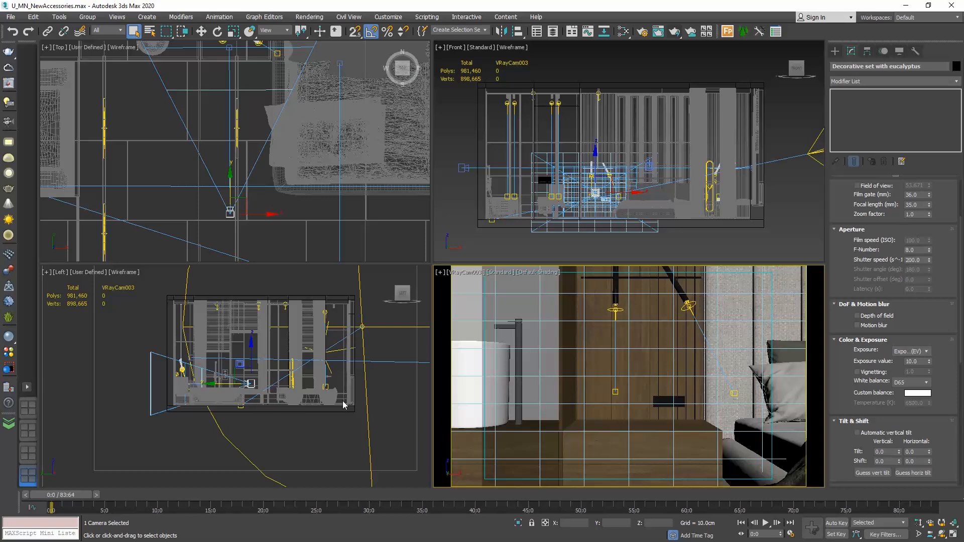
- Select the merged eucalyptus decorative set group
left_click(342, 401)
type("Flower Set")
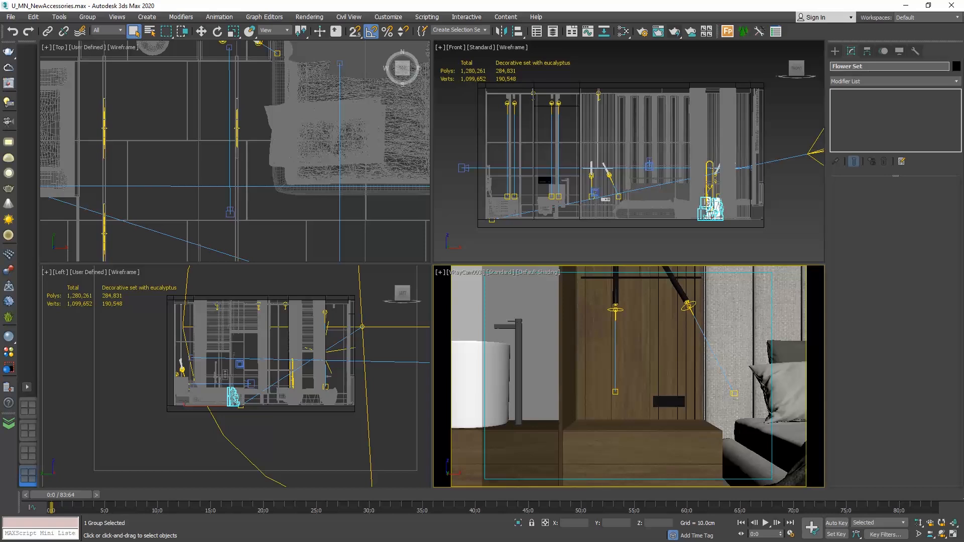
mouse_move(917, 354)
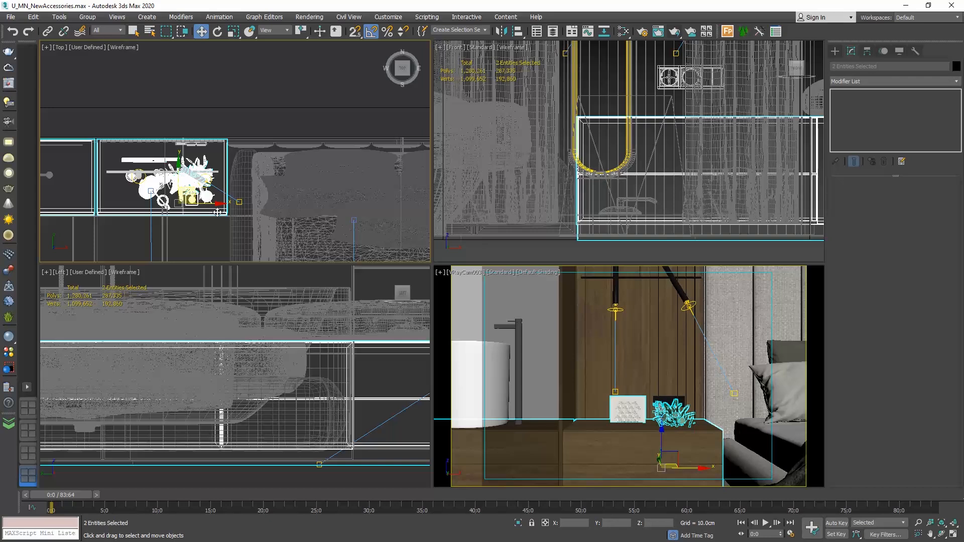
- Isolate the nightstand and decorative set, then drag the set onto the nightstand top
right_click(217, 212)
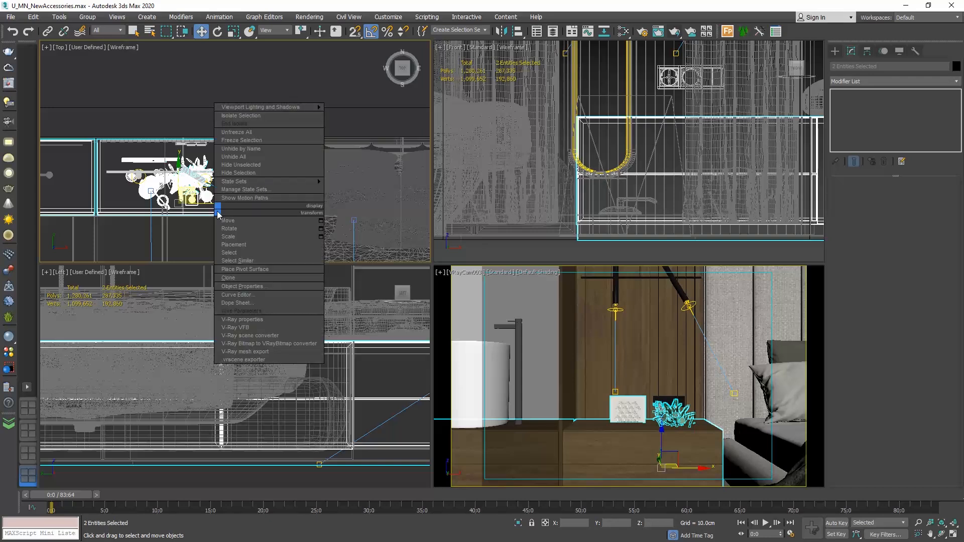
left_click(241, 116)
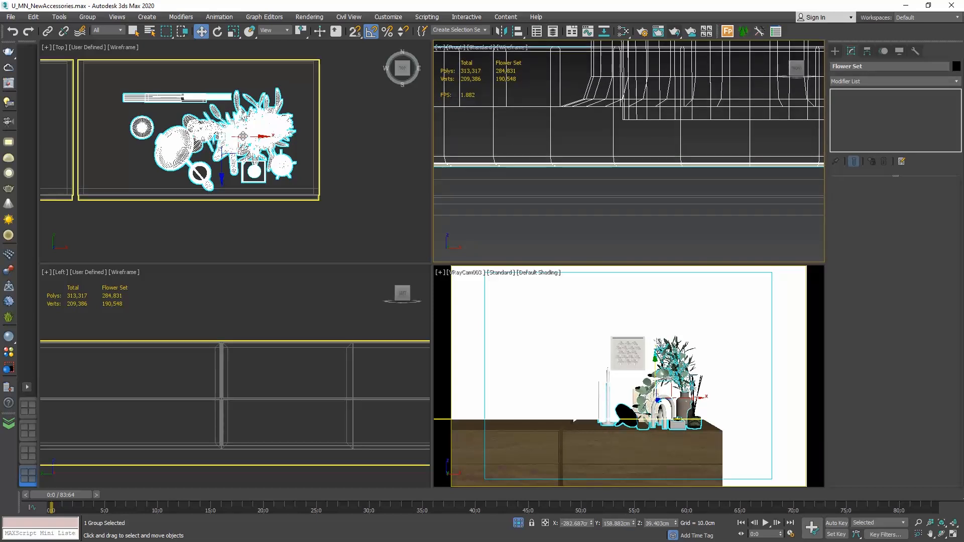
left_click_drag(246, 137, 218, 79)
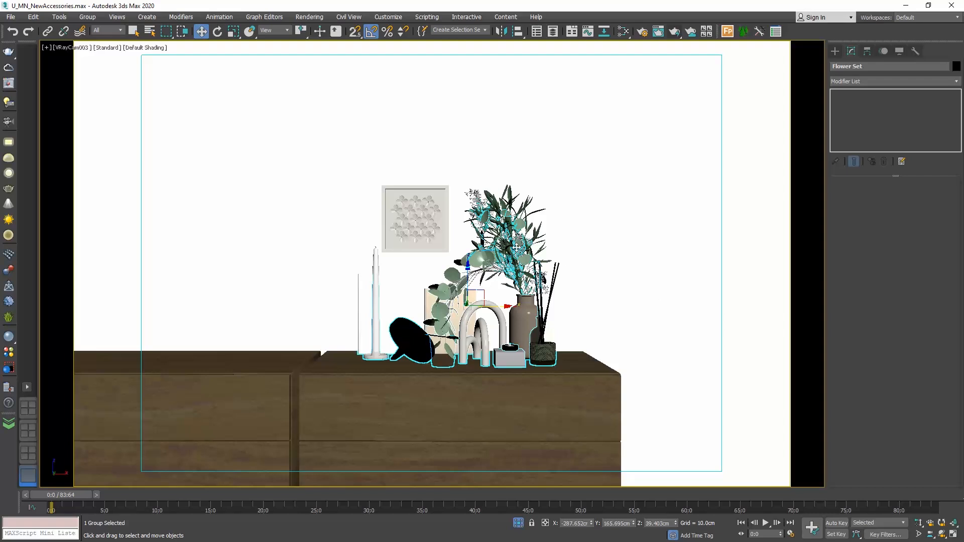
mouse_move(261, 104)
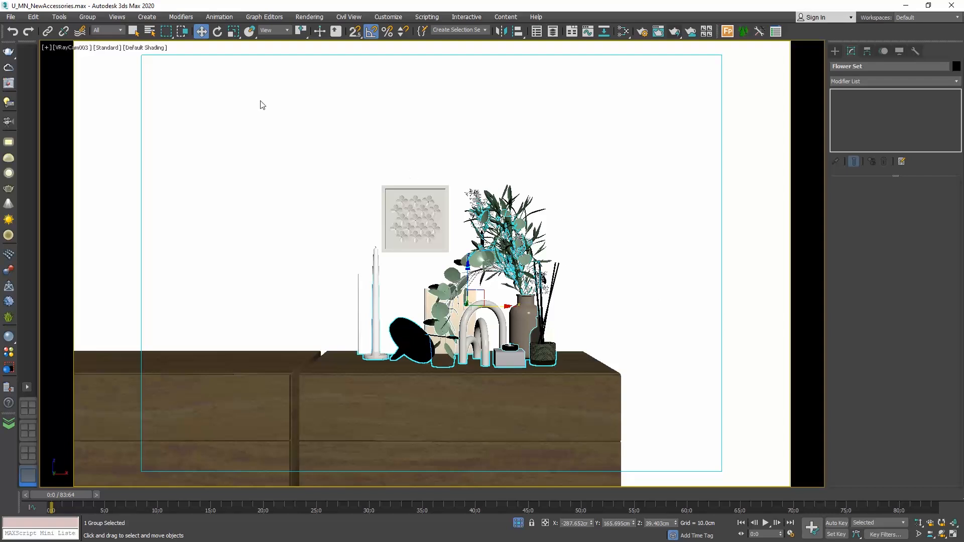
- Open the eucalyptus group and remove the white candle, wall art and black disc
left_click(88, 17)
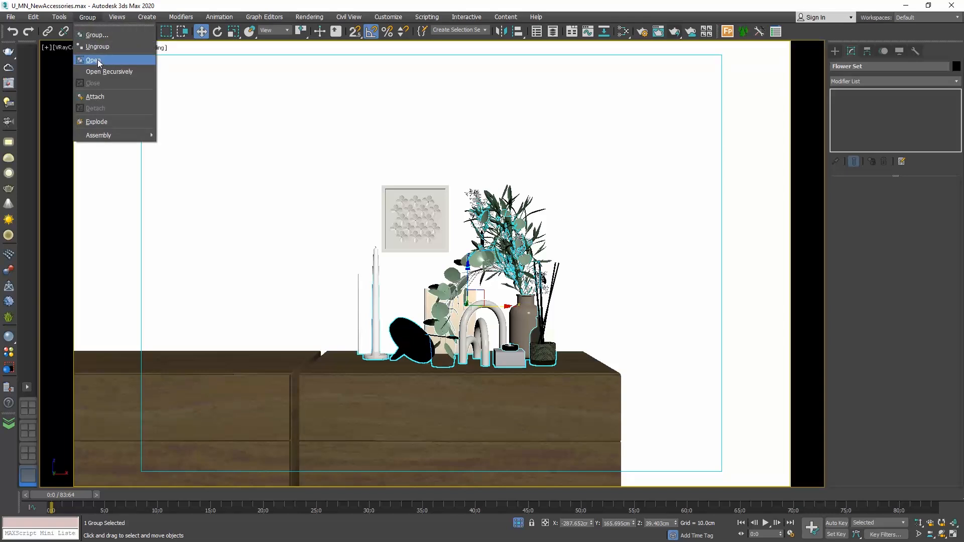
left_click(93, 60)
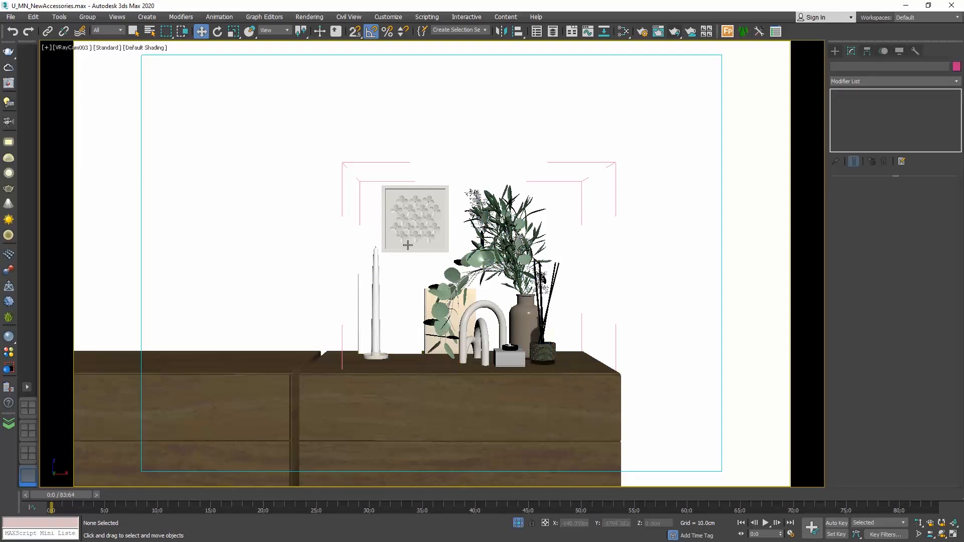
left_click(375, 307)
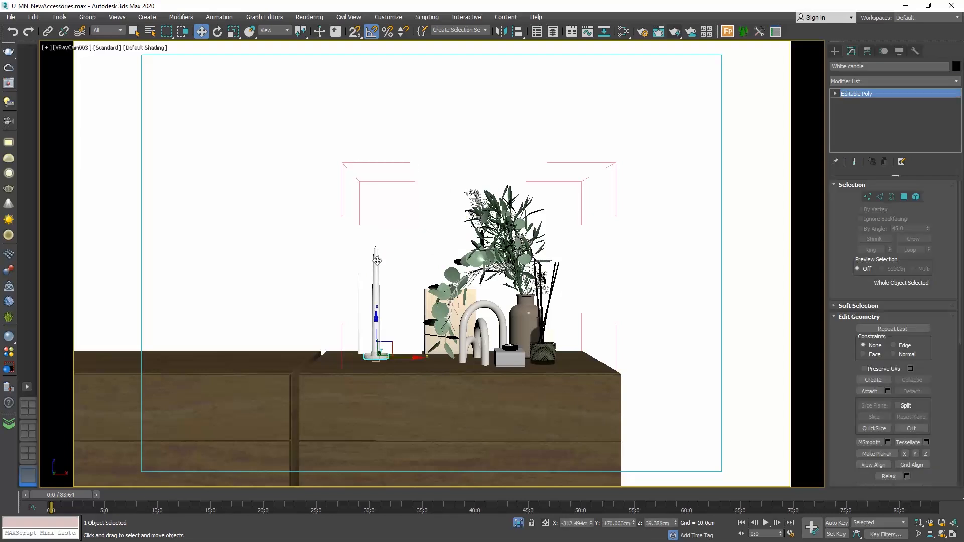
left_click(405, 290)
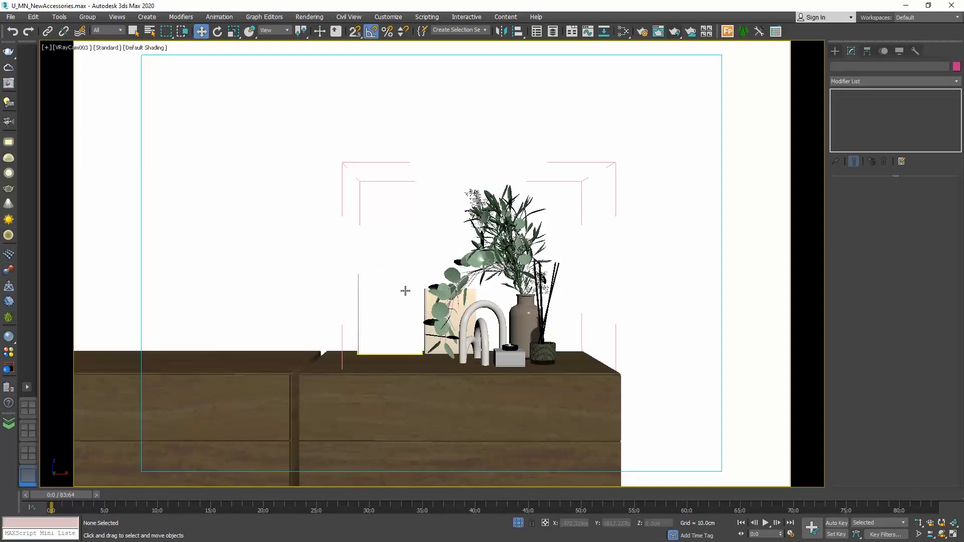
left_click(448, 315)
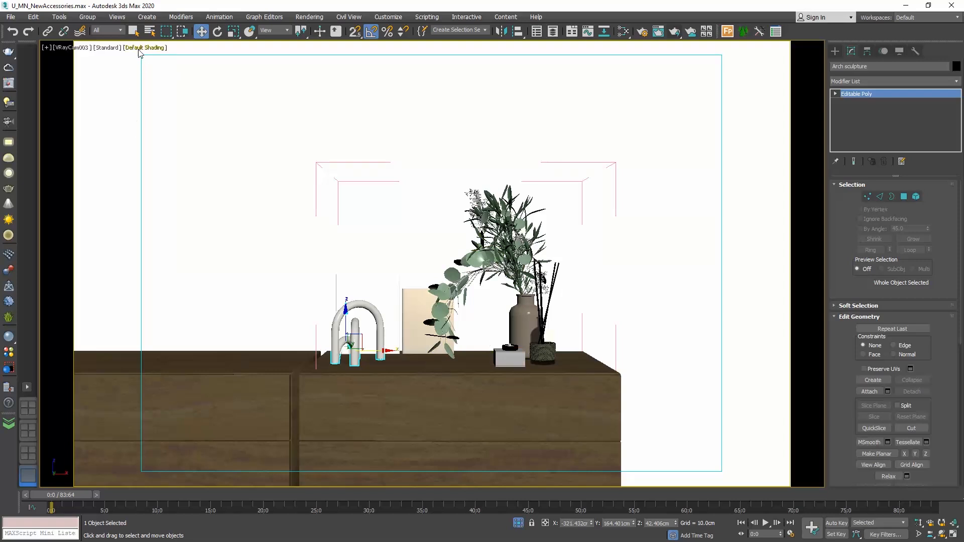
- Turn on Edged Faces in the viewport shading menu, toggling it off and back on
left_click(145, 47)
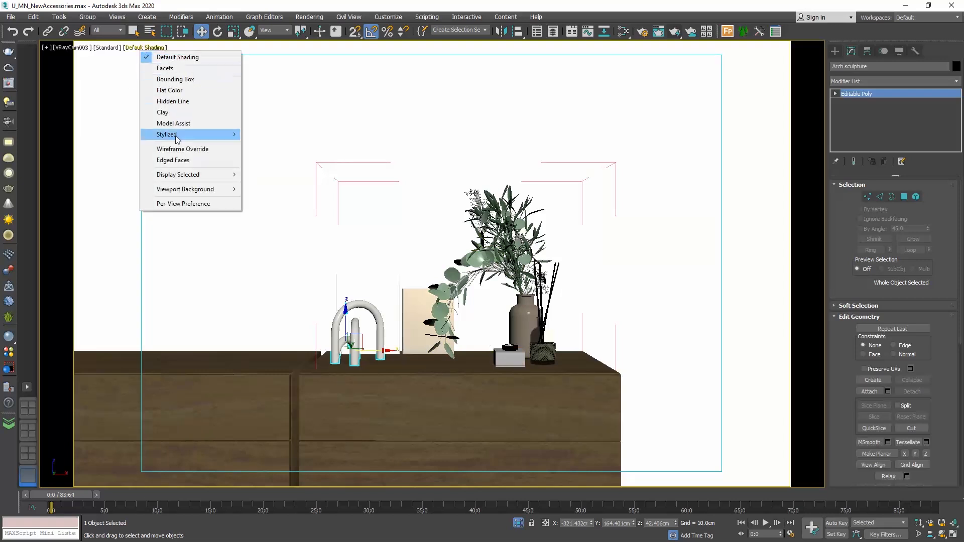
left_click(173, 159)
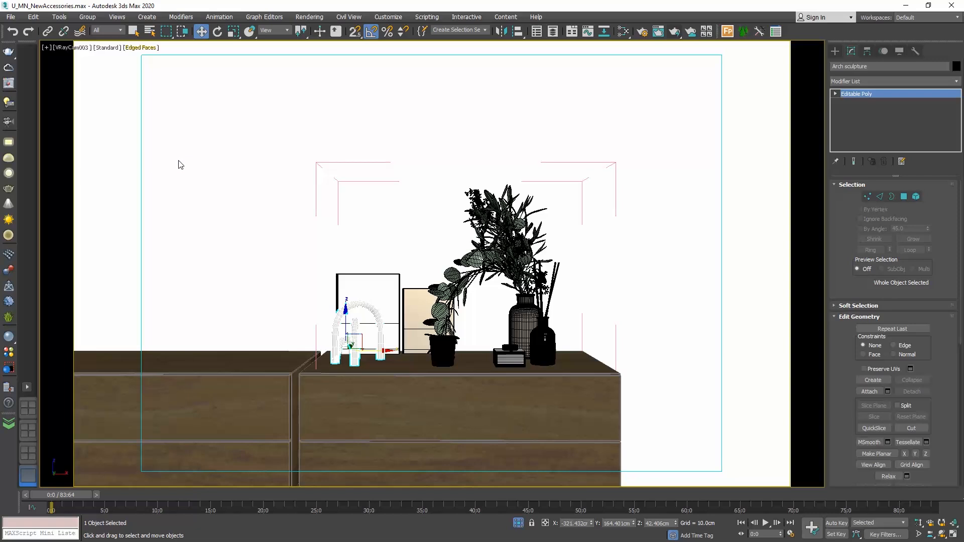
mouse_move(368, 227)
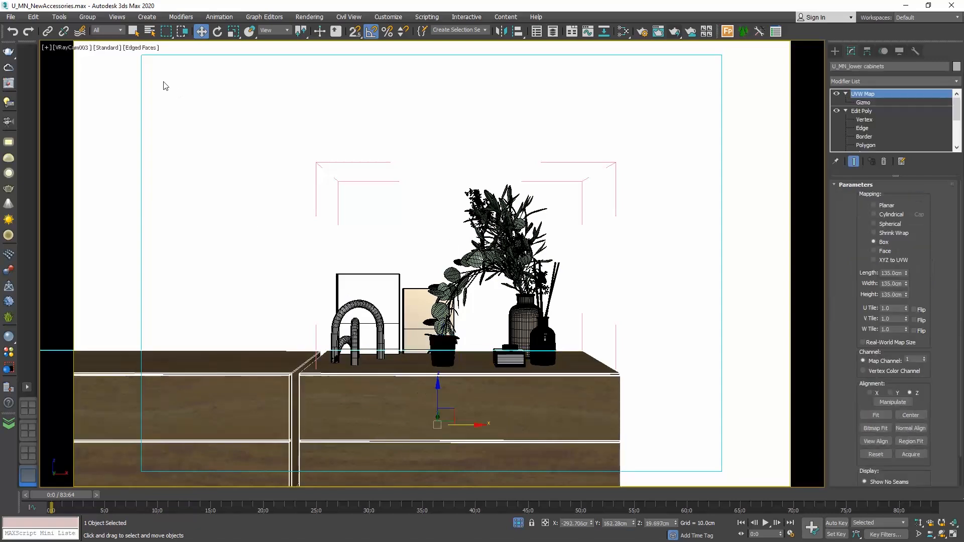
left_click(168, 159)
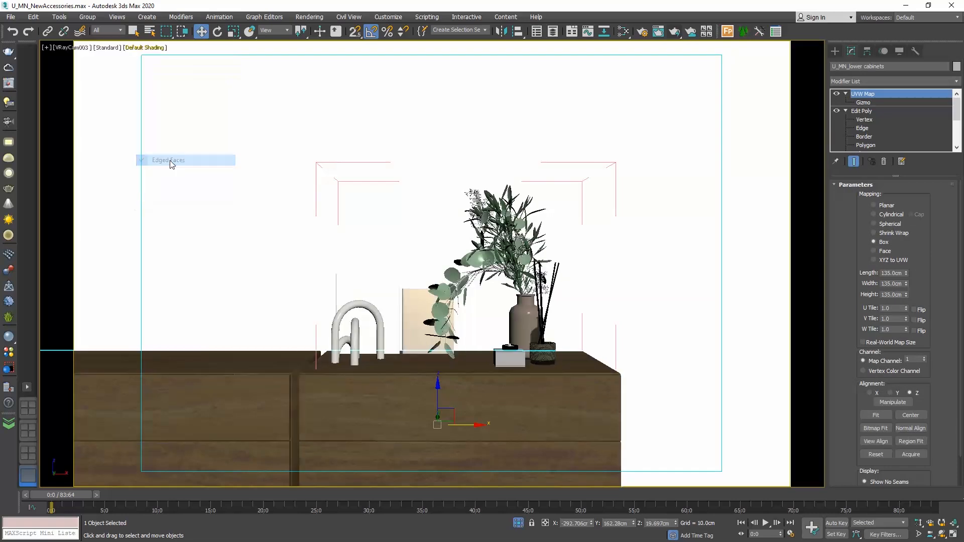
left_click(146, 47)
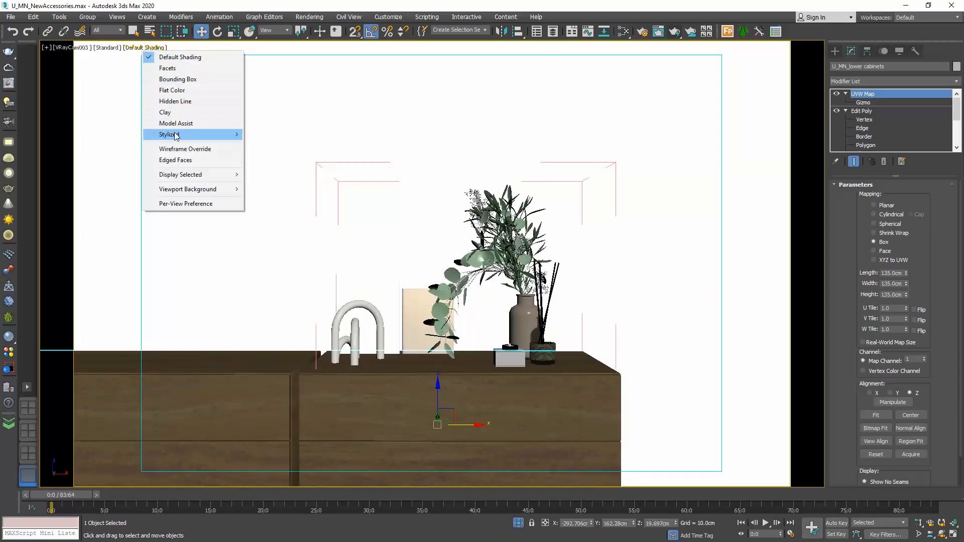
left_click(175, 160)
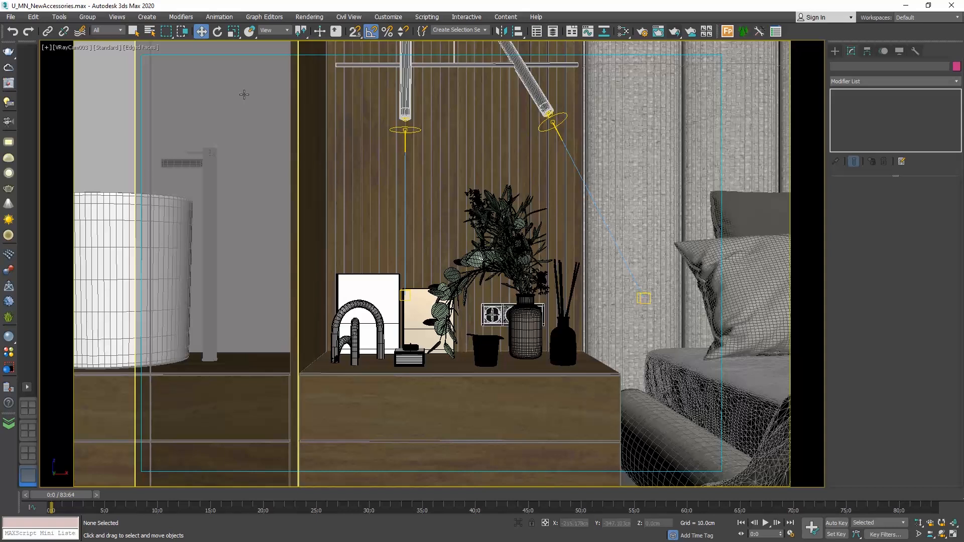
- Set Area to Render to Crop, render, and show the VFB LightMix controls
left_click(309, 16)
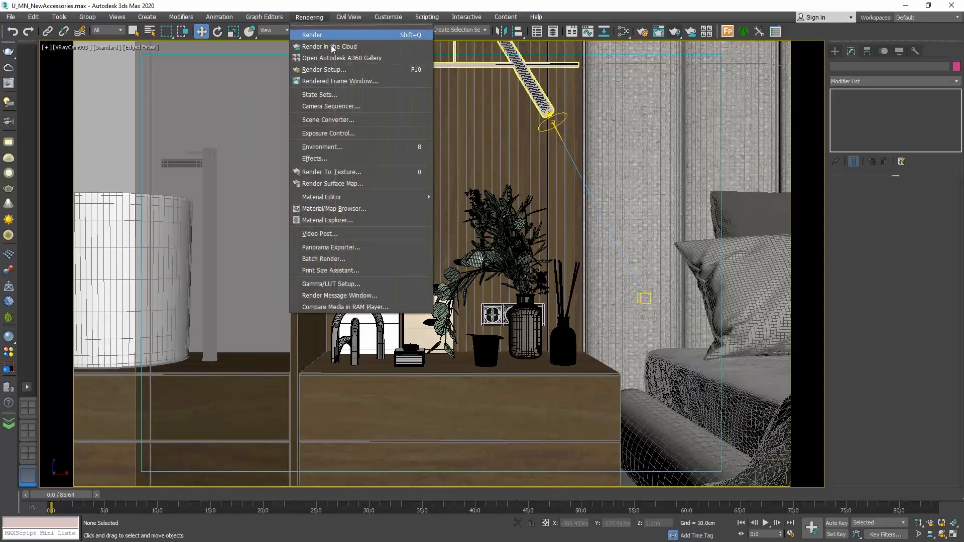
left_click(324, 69)
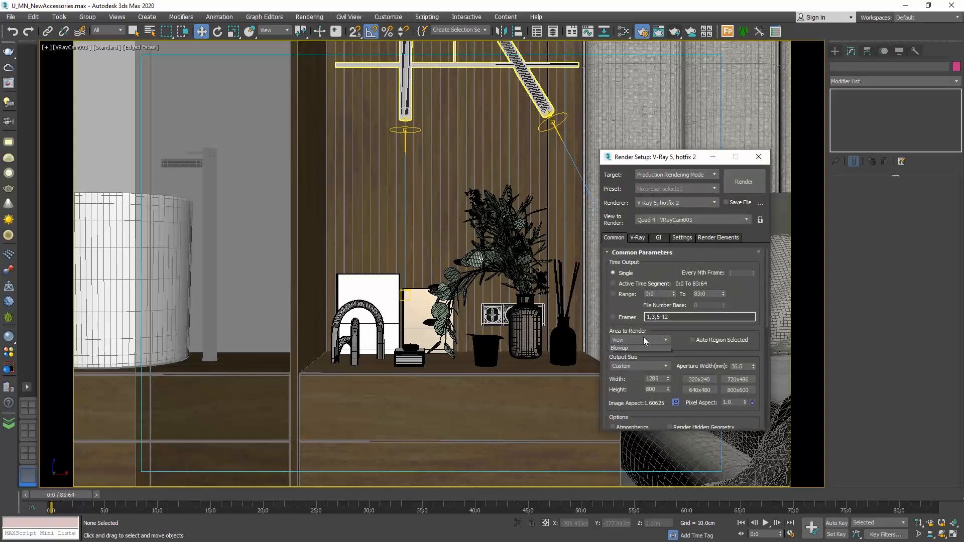
left_click(636, 340)
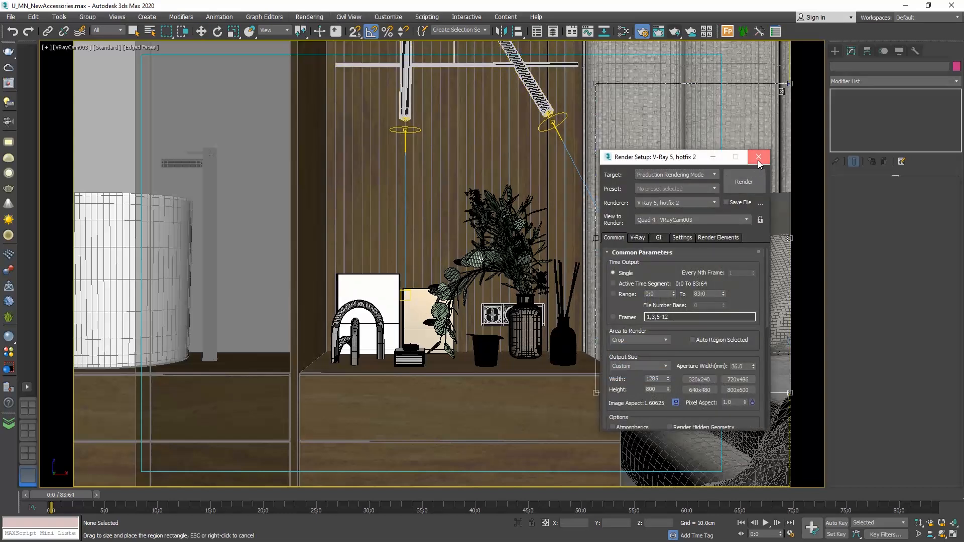
left_click(758, 156)
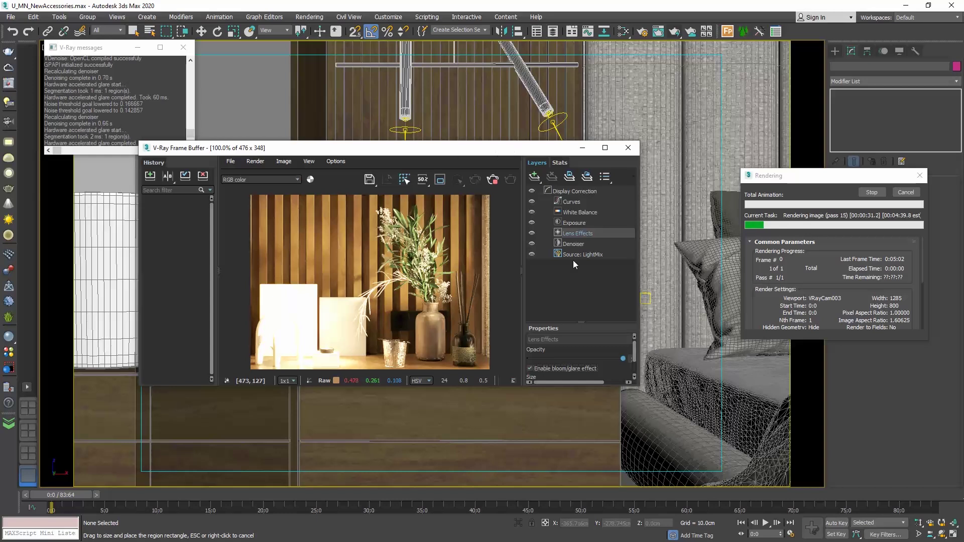
left_click(583, 254)
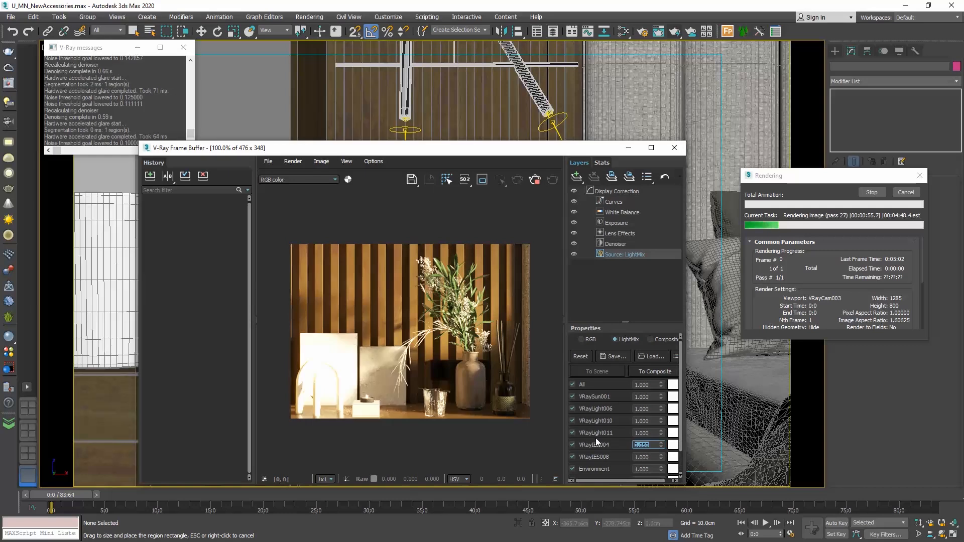
mouse_move(455, 345)
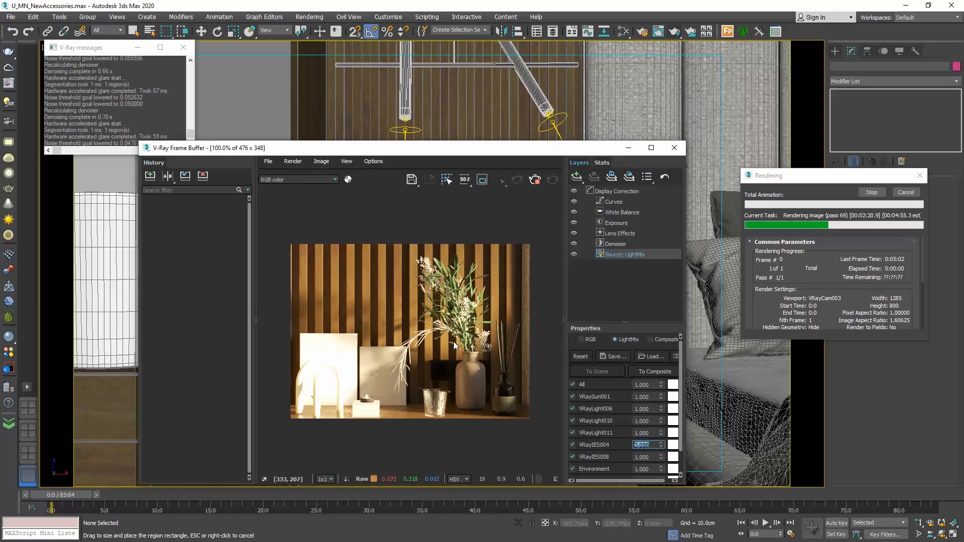
mouse_move(403, 373)
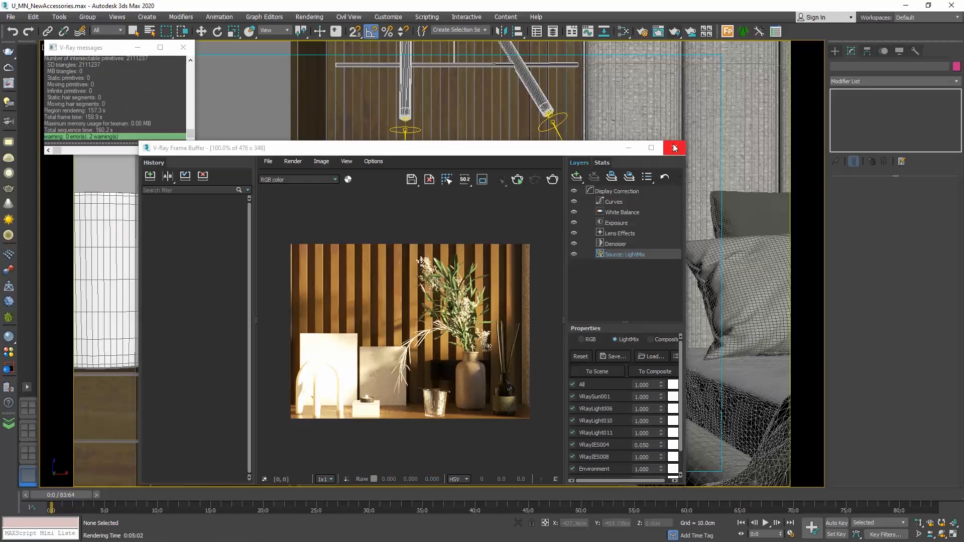
- Close the render window, open and refresh Asset Tracking, and select all missing DSWE textures
left_click(673, 148)
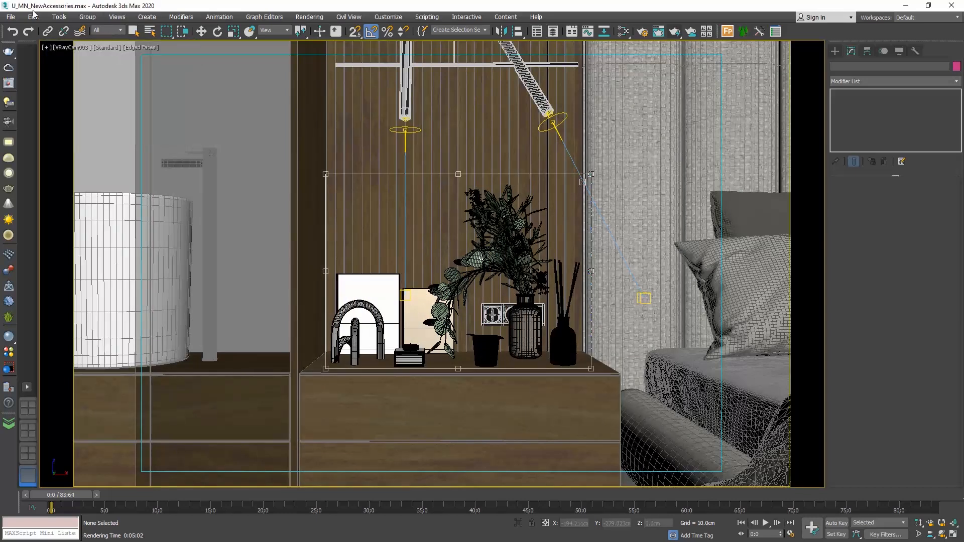
left_click(11, 16)
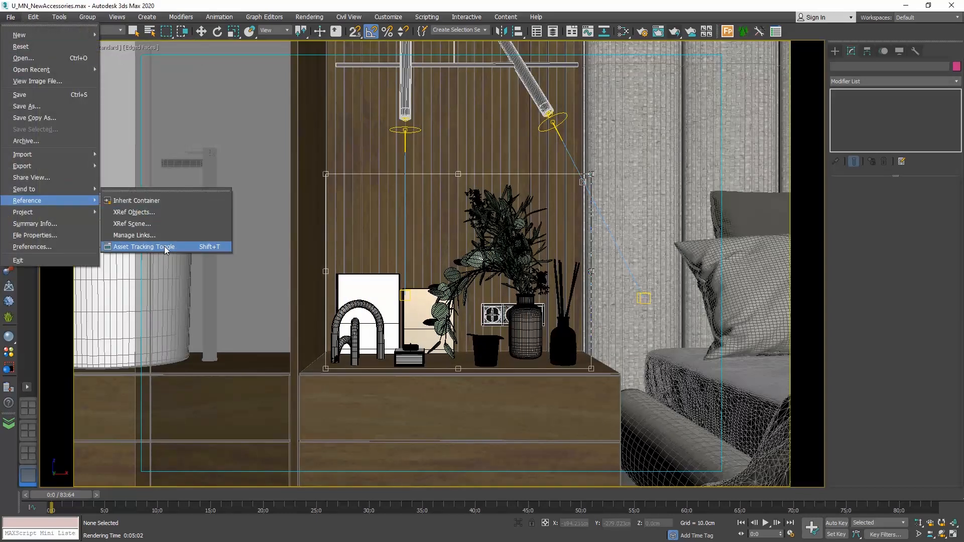
left_click(143, 246)
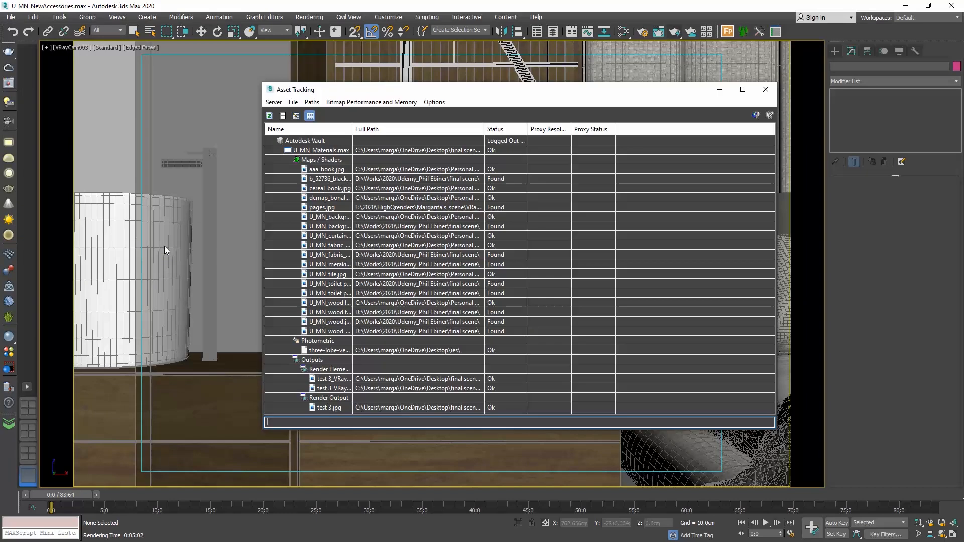
mouse_move(269, 132)
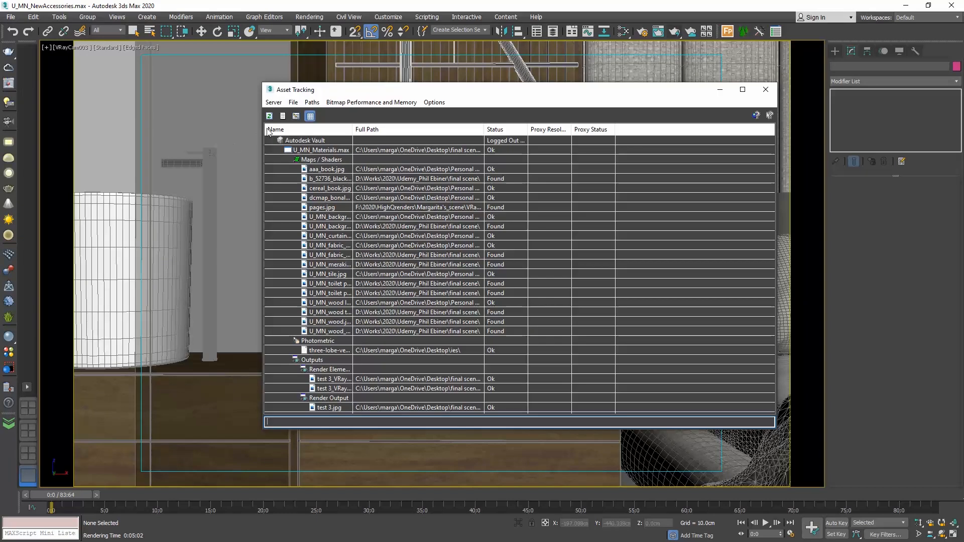
left_click(270, 116)
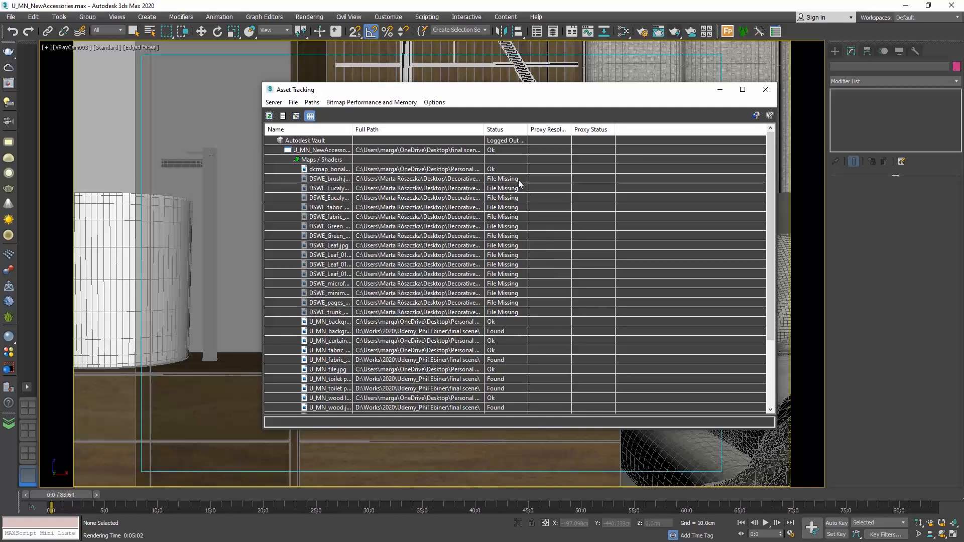
mouse_move(513, 301)
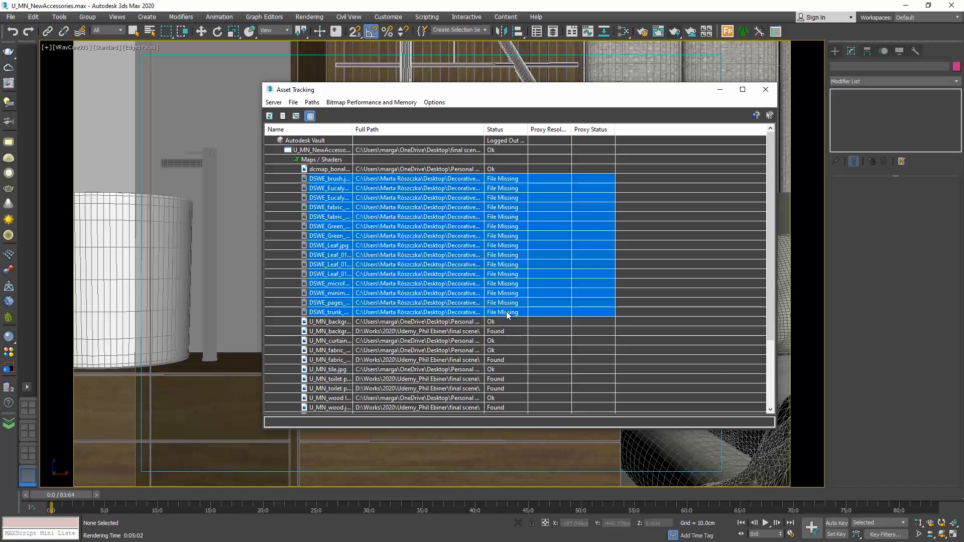
left_click(312, 102)
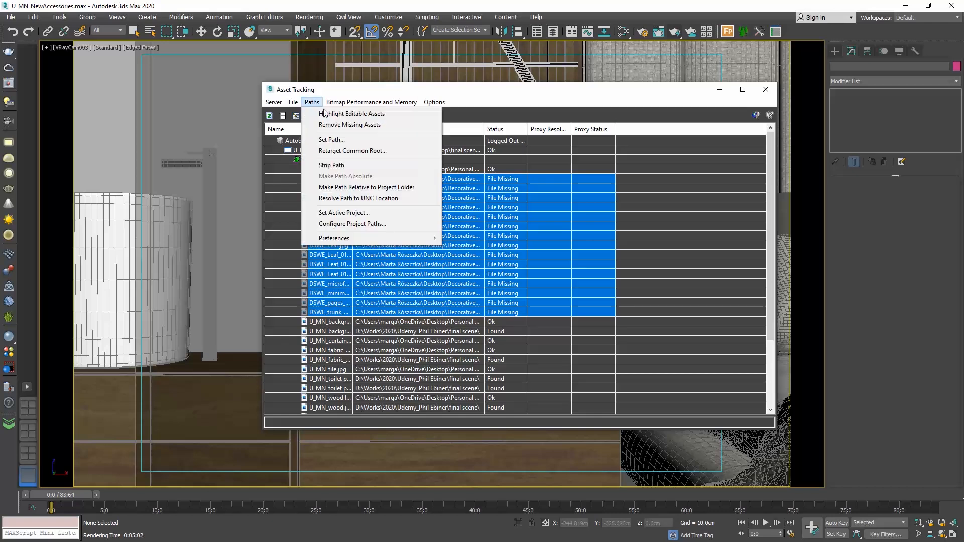
- Set the selected DSWE textures' path to the downloaded decorative set's Maps folder
left_click(332, 140)
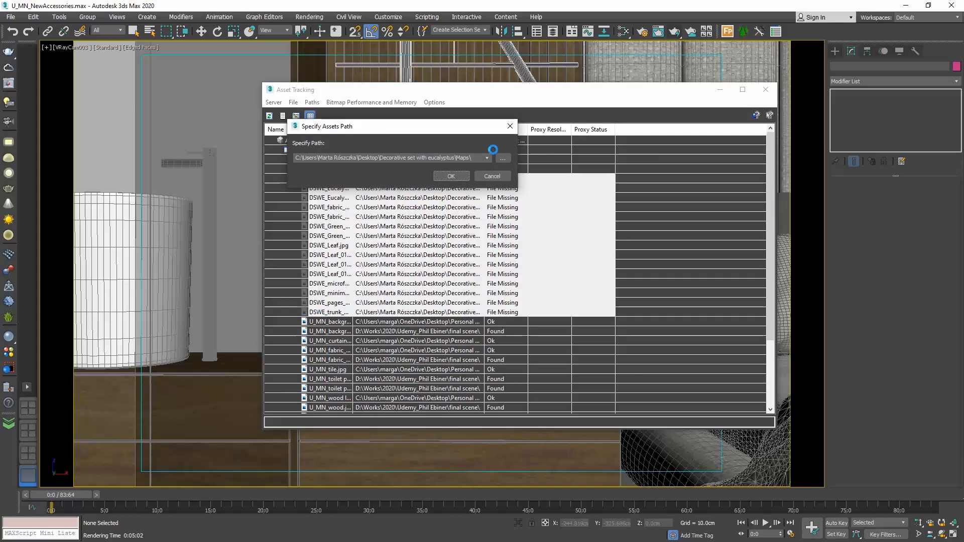
left_click(503, 157)
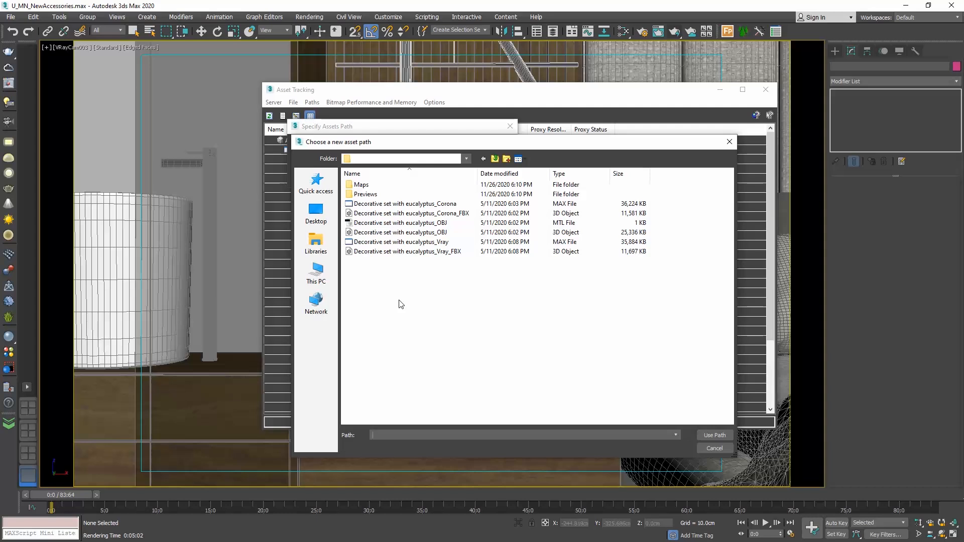
left_click(365, 193)
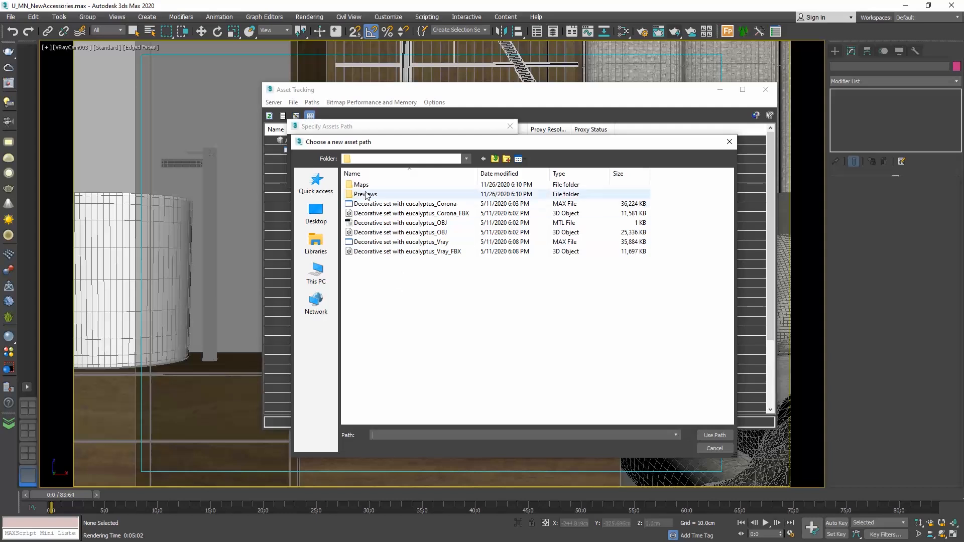
double_click(360, 185)
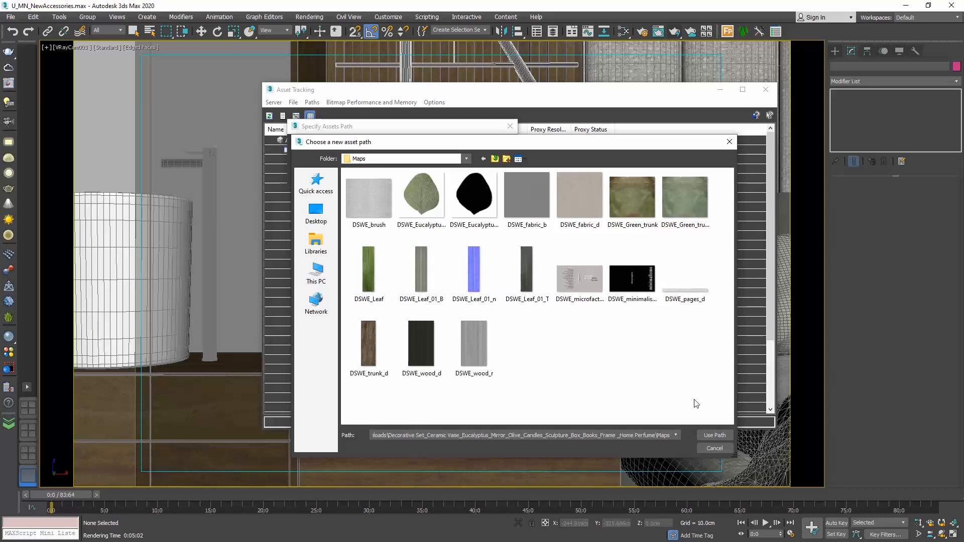
left_click(713, 435)
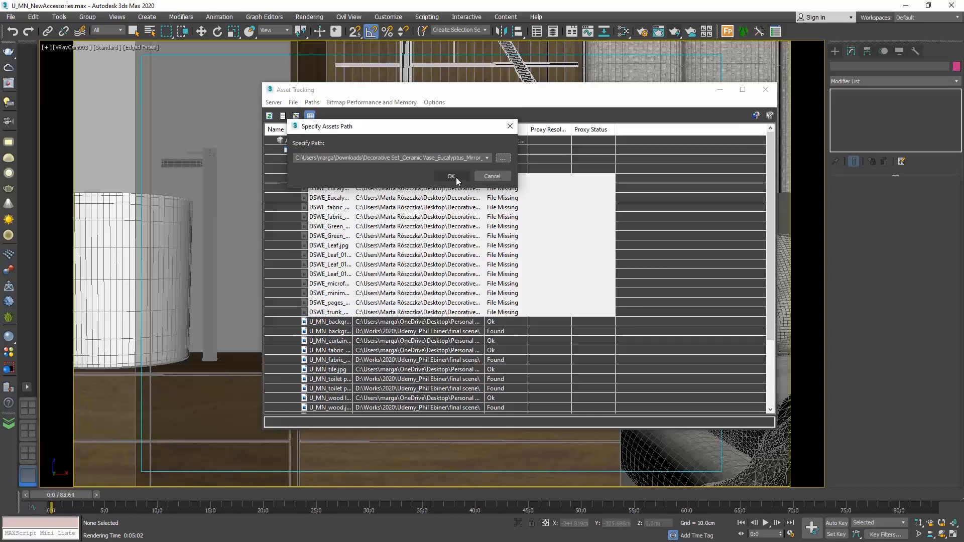
left_click(451, 176)
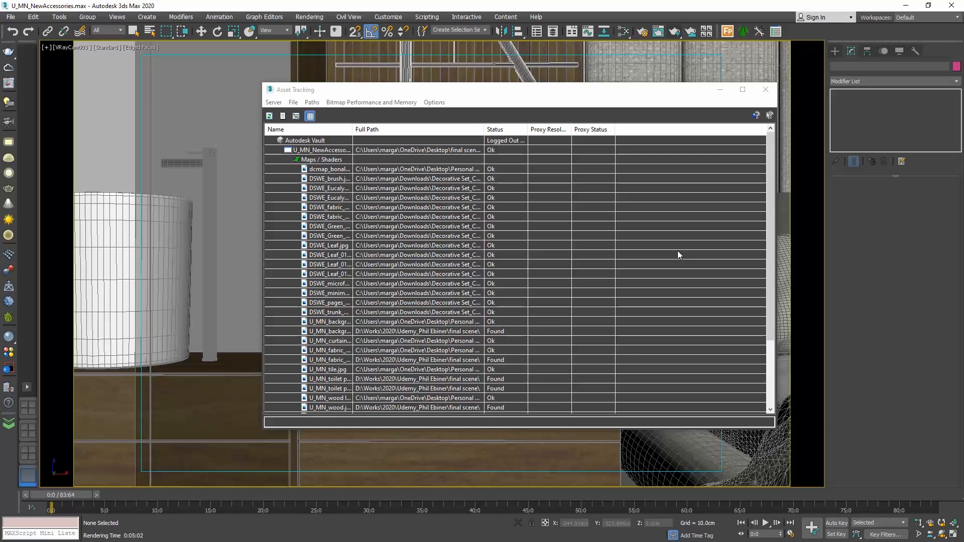
mouse_move(500, 192)
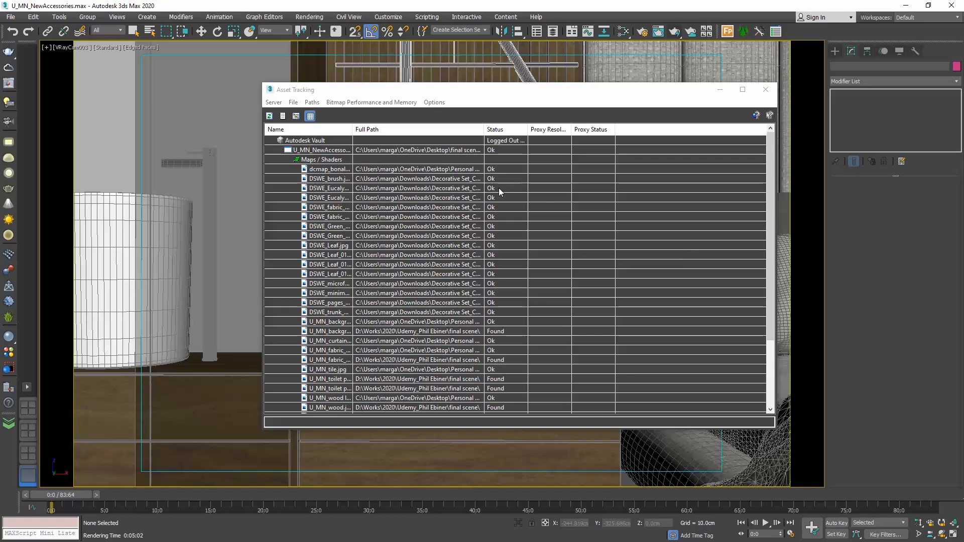
mouse_move(504, 322)
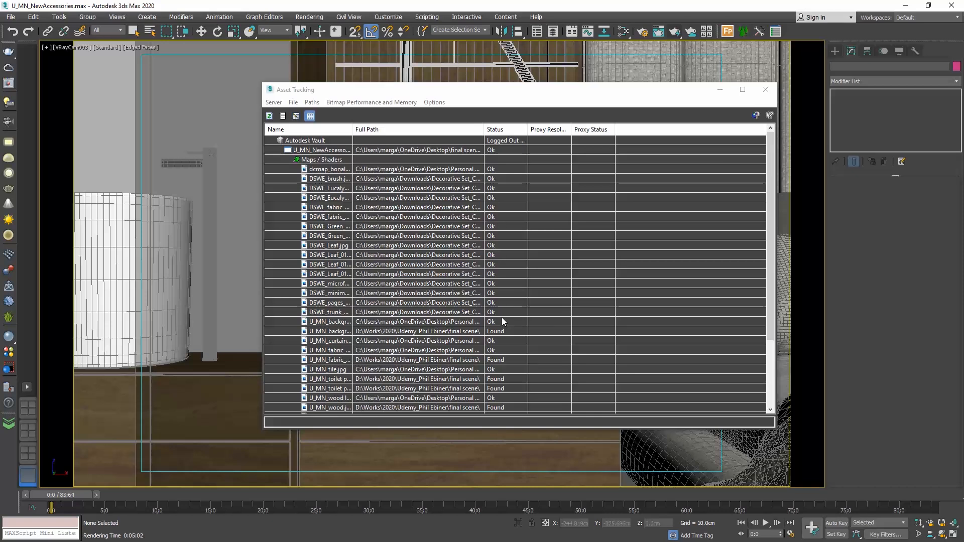
mouse_move(689, 131)
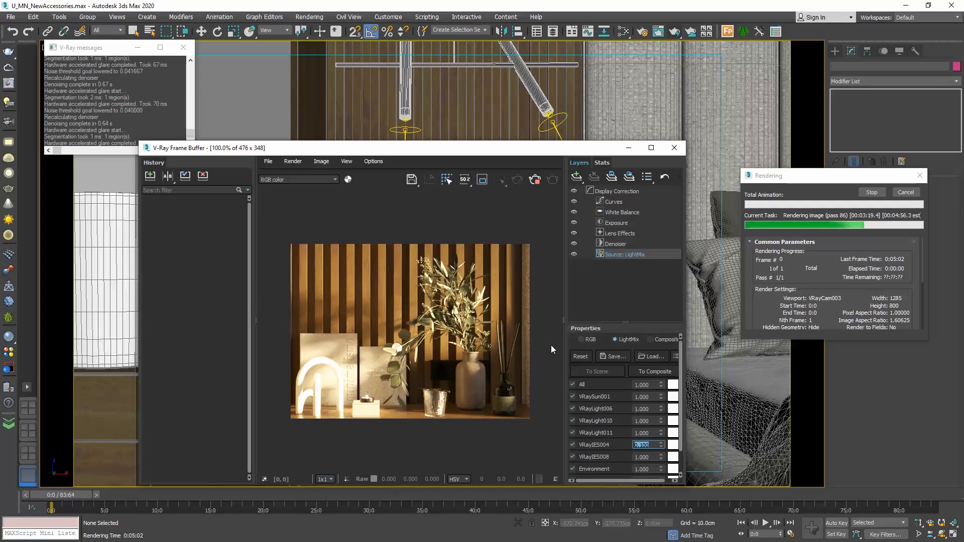
mouse_move(302, 369)
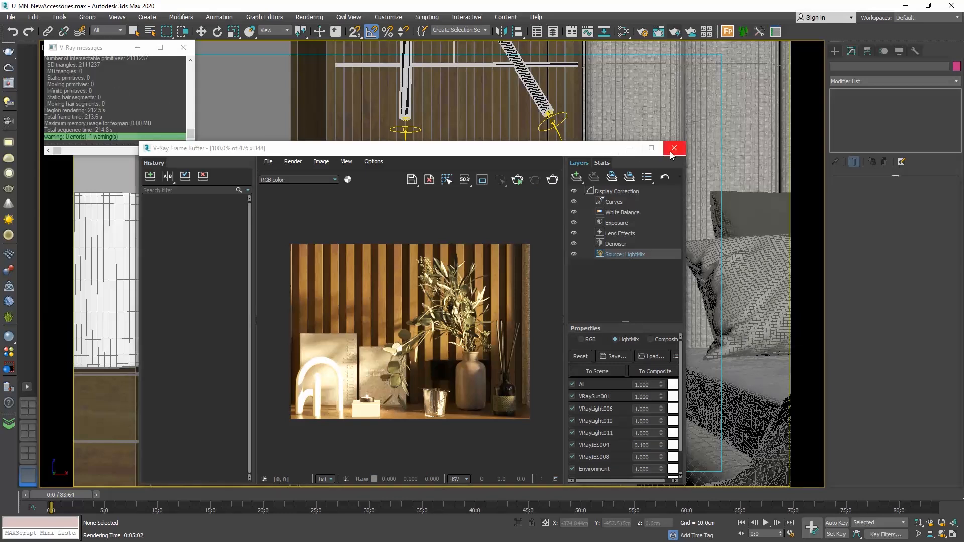
- Close the render window and add a new View2 node view in the Slate Material Editor
left_click(674, 148)
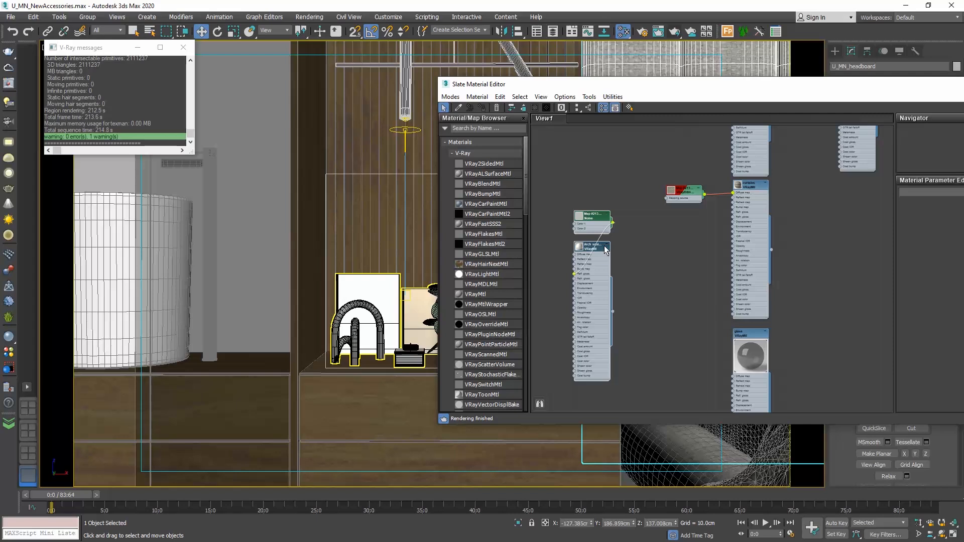
mouse_move(604, 254)
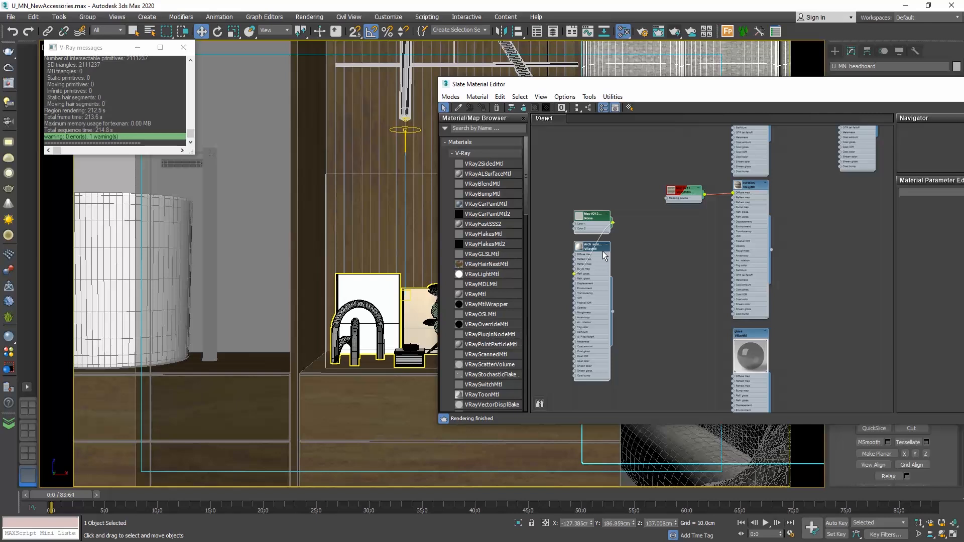
mouse_move(602, 255)
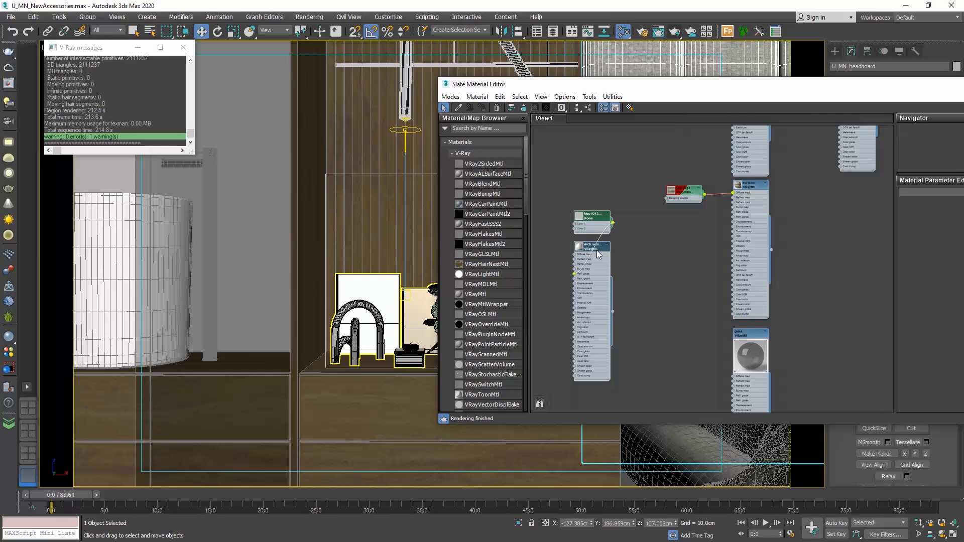
mouse_move(566, 122)
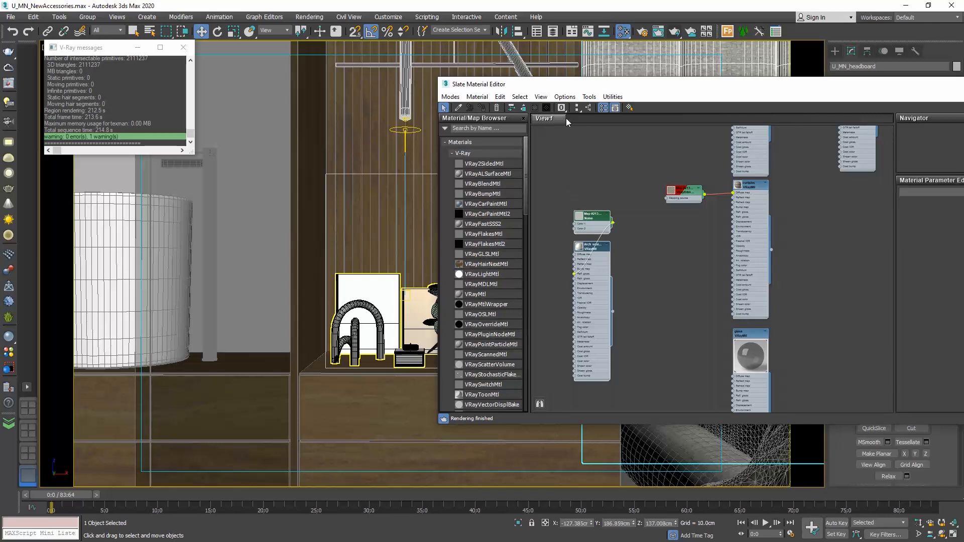
mouse_move(581, 123)
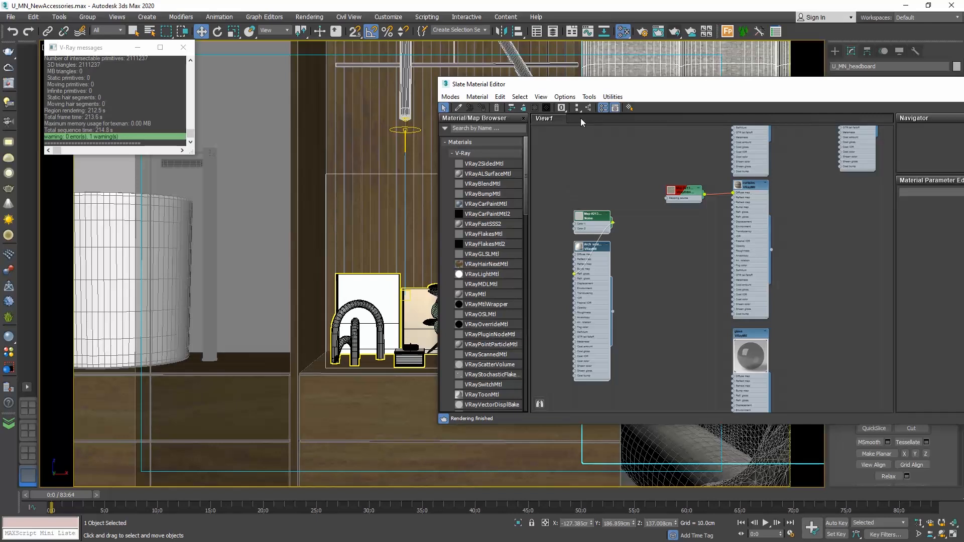
left_click(550, 118)
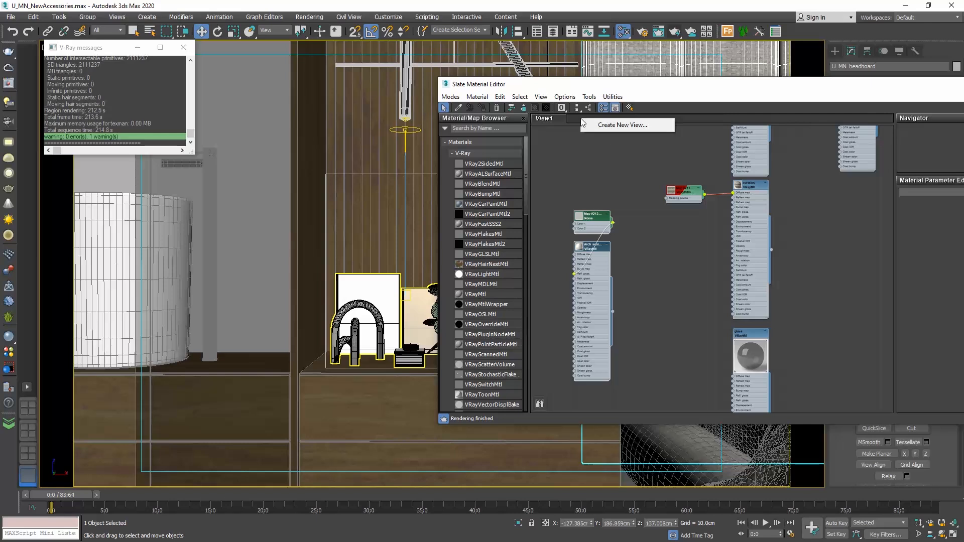
left_click(626, 125)
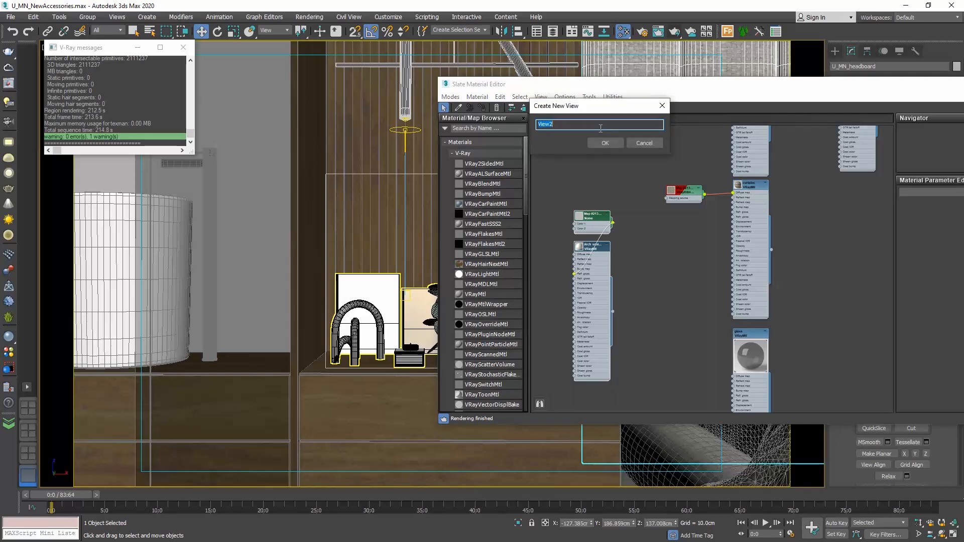
left_click(604, 142)
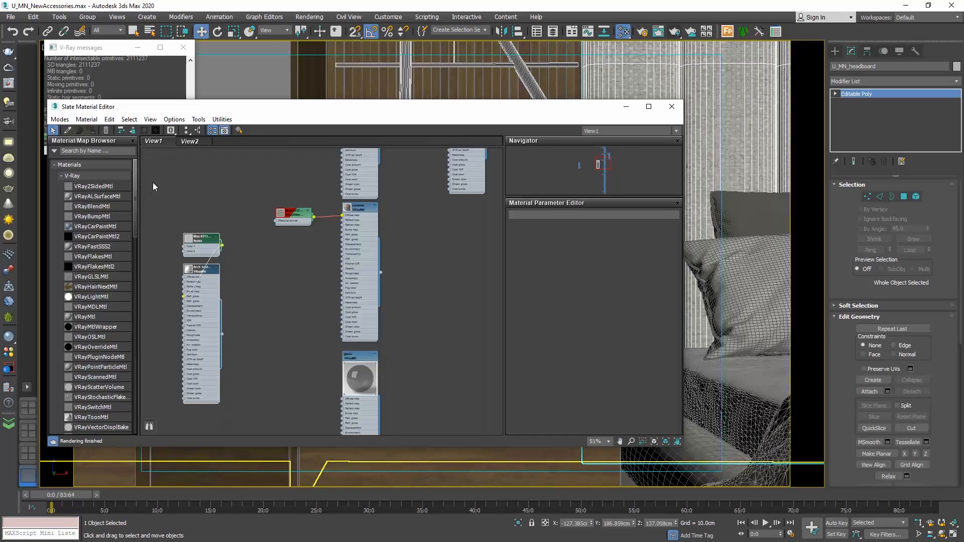
- Create a new node view and delete the View2 tab
left_click(189, 141)
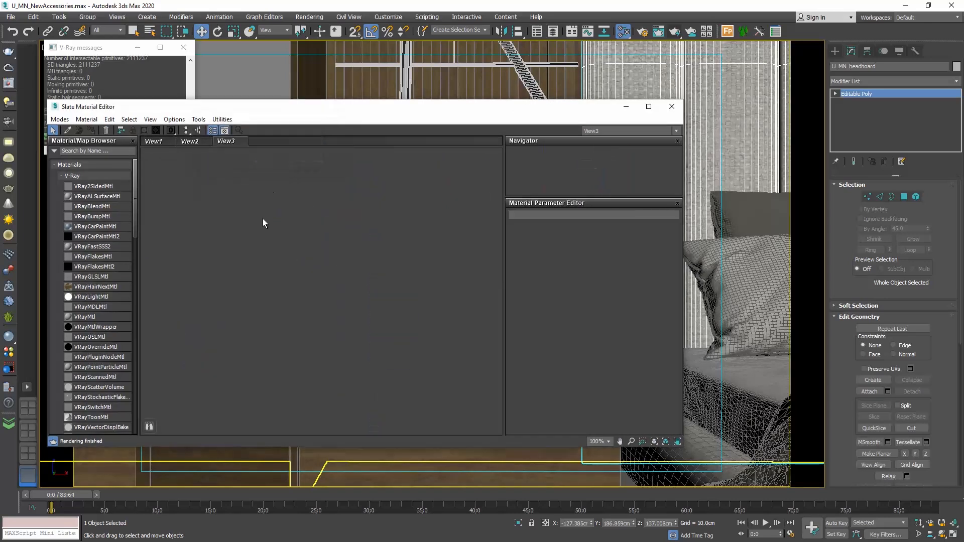
right_click(189, 142)
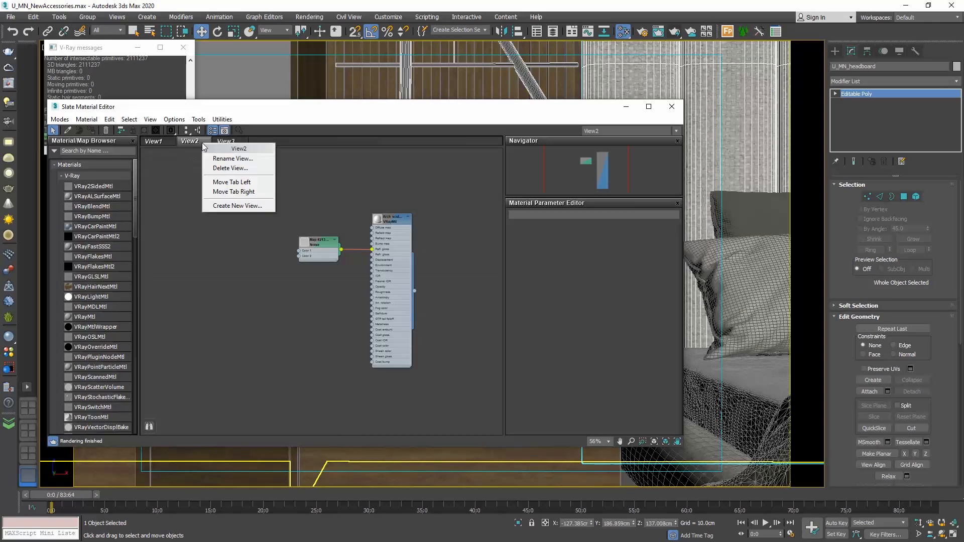
left_click(231, 167)
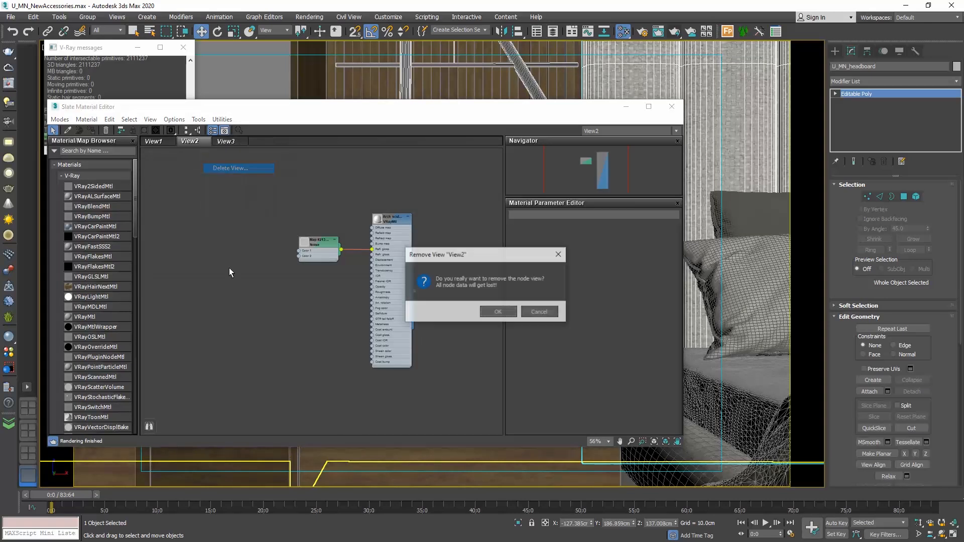
left_click(497, 312)
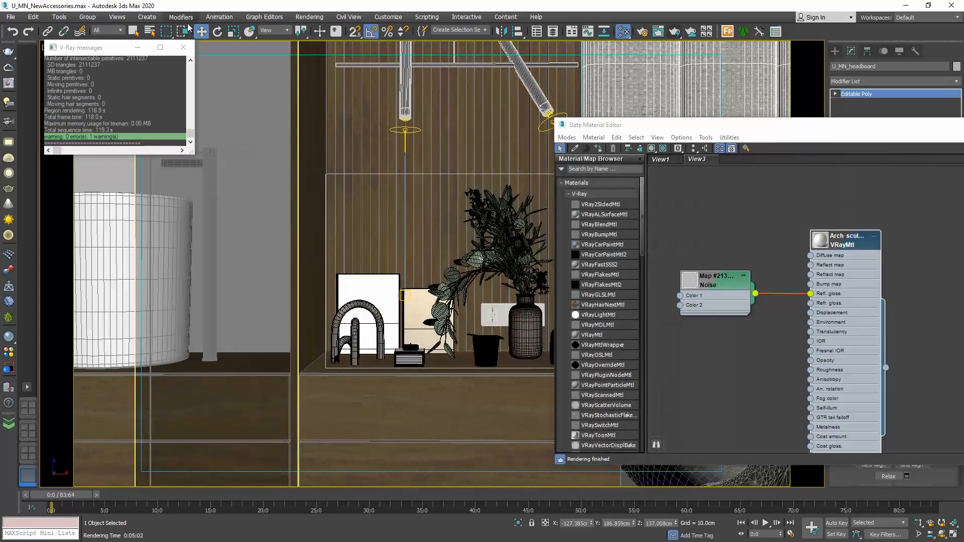
- Close the V-Ray messages log window to clear the view
left_click(182, 47)
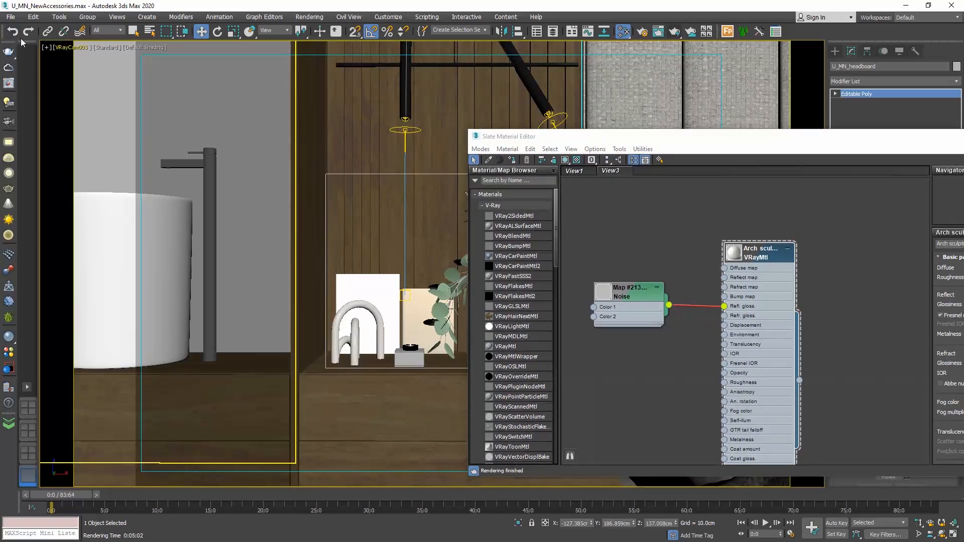
- Open the Asset Tracking list from the File menu to review map paths and statuses
left_click(11, 16)
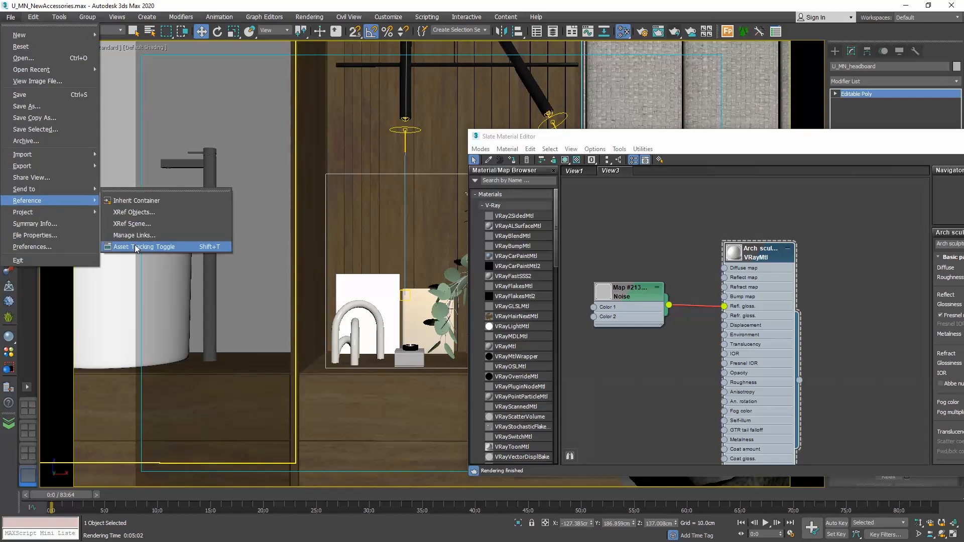
left_click(142, 246)
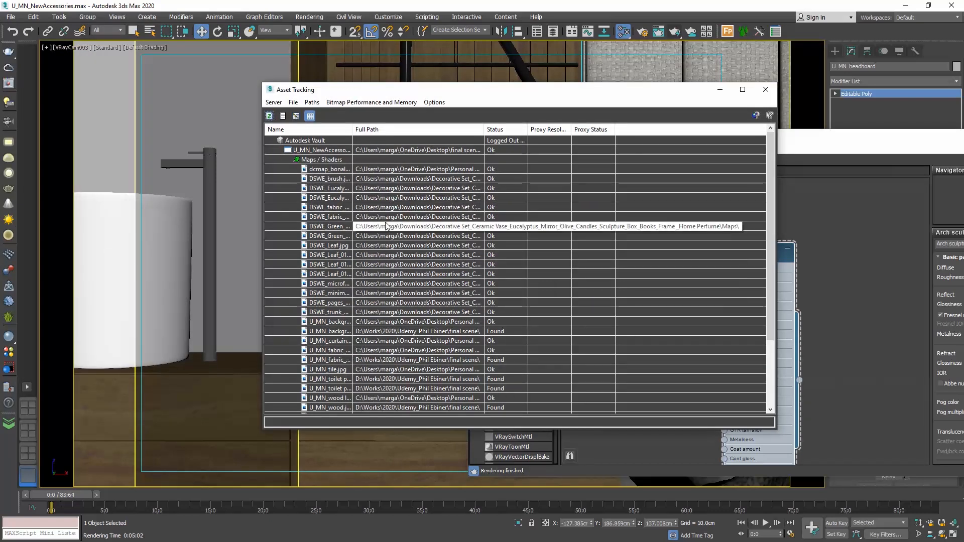
mouse_move(595, 126)
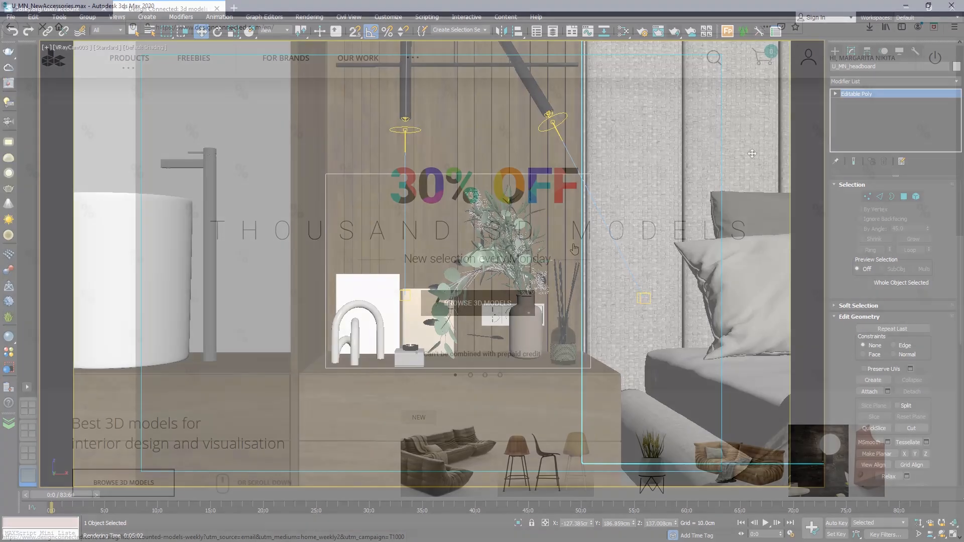
- In the browser, go to Design Connected's Freebies and open the Magnifier Lamp page
left_click(166, 8)
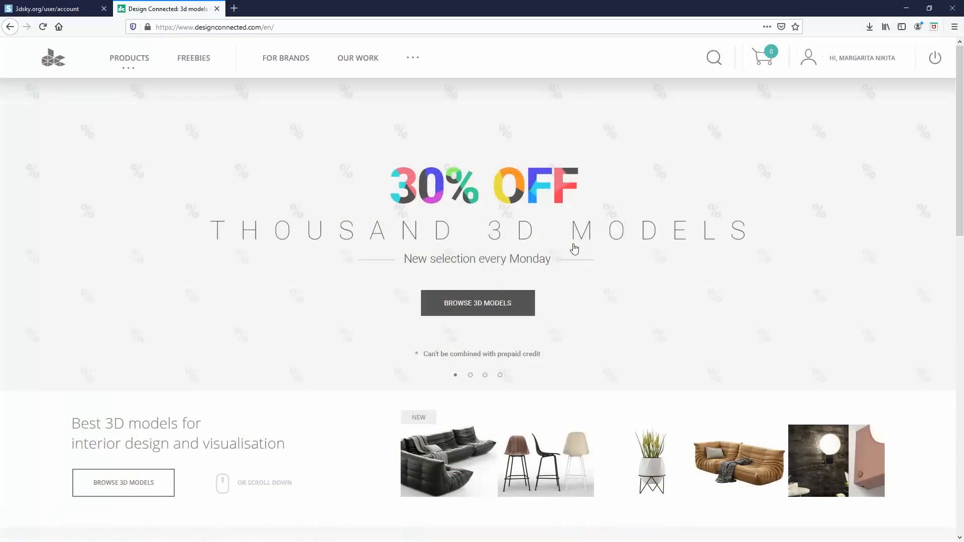
left_click(192, 58)
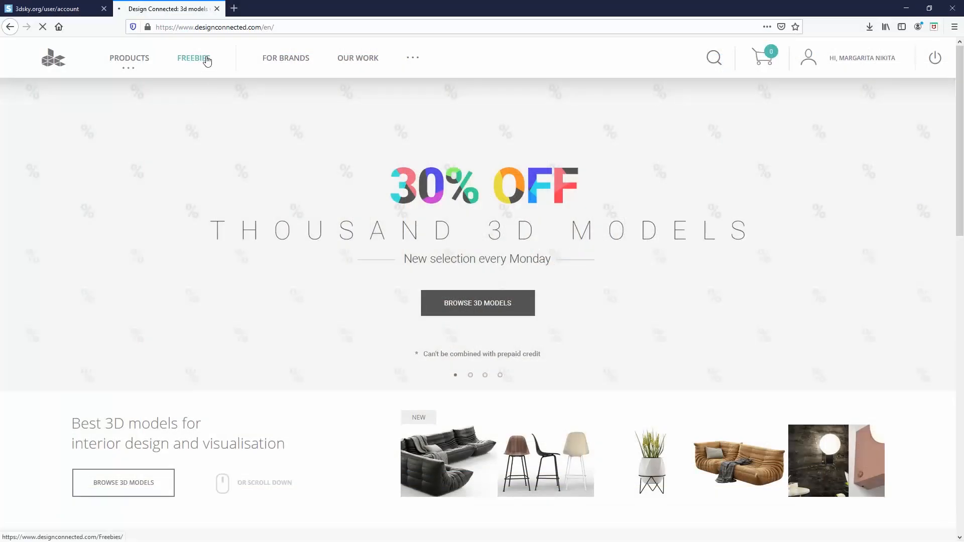
left_click(193, 58)
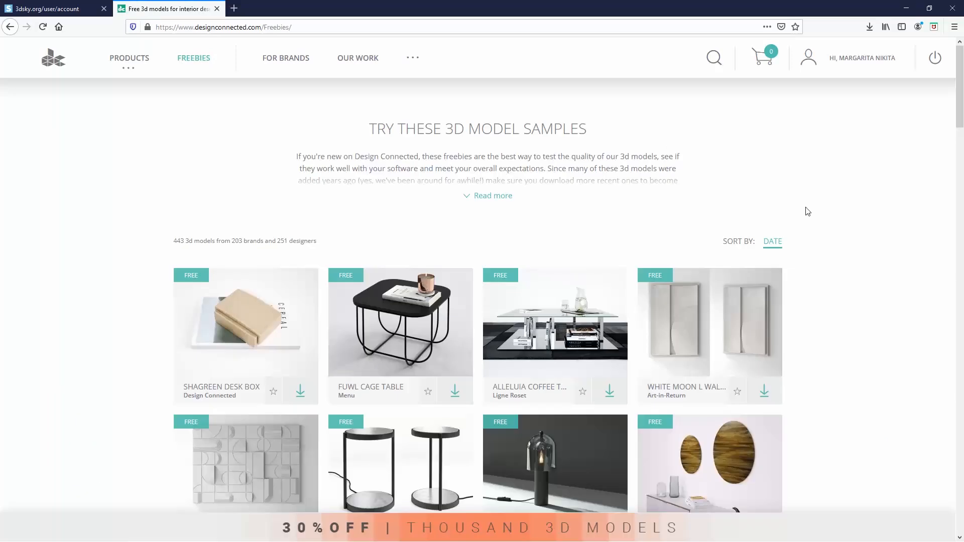
scroll("down", 3)
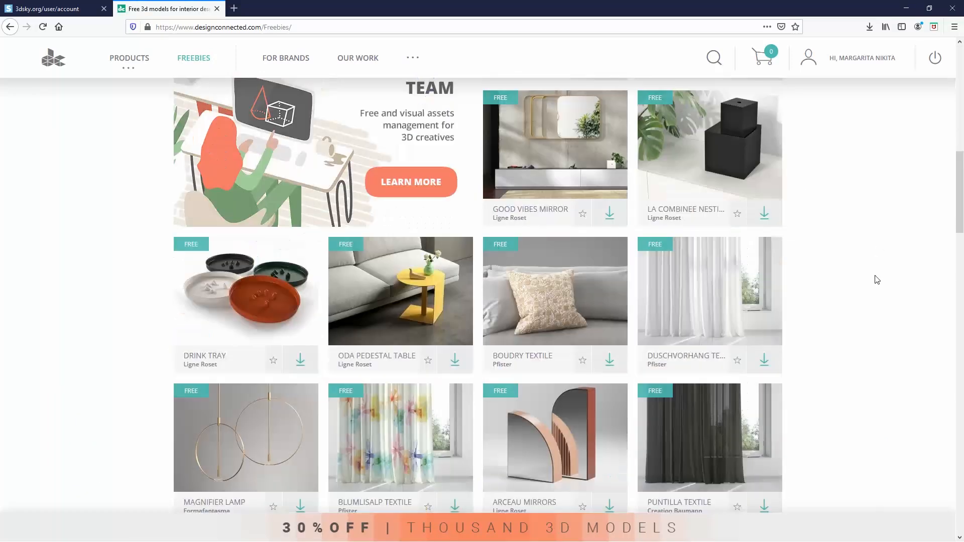
left_click(244, 437)
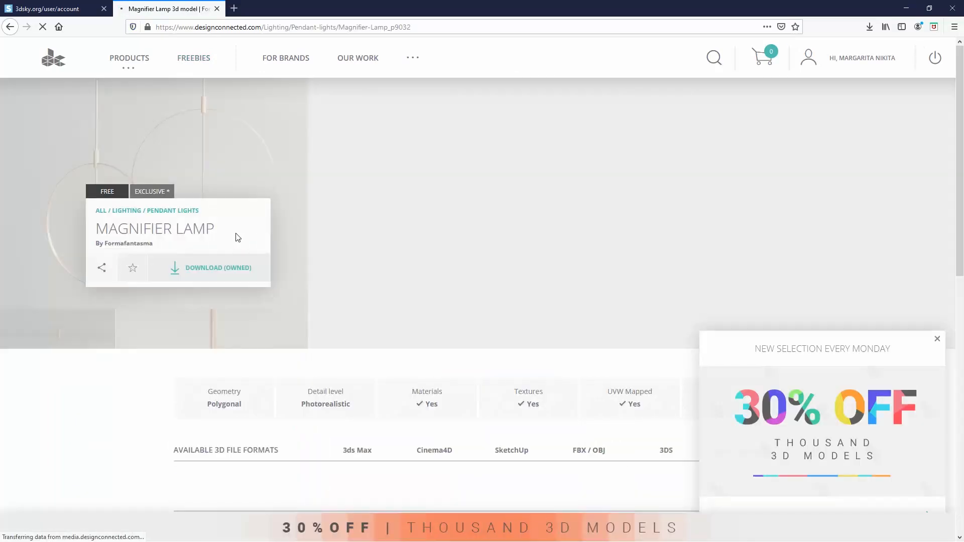
- Download the Magnifier Lamp's 3ds Max version and save the zip file
left_click(217, 267)
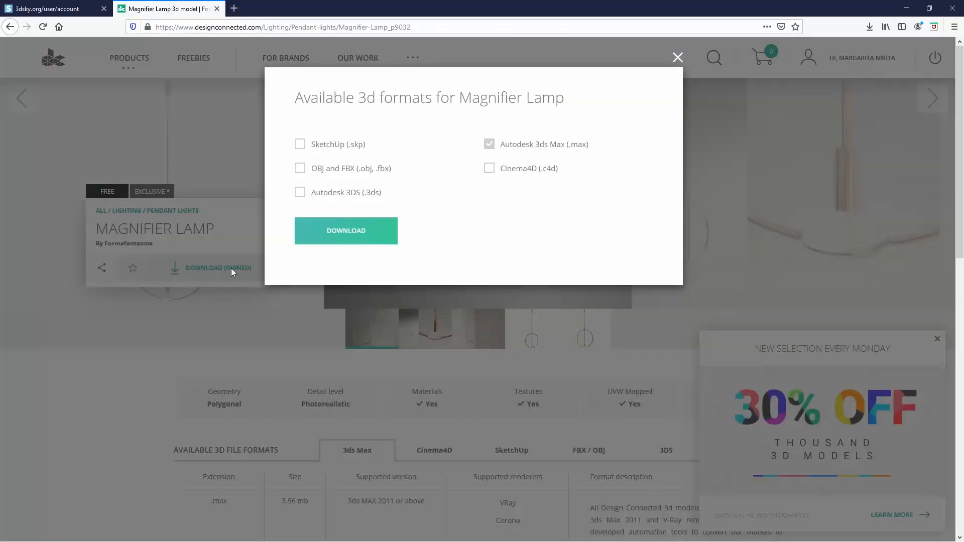
left_click(345, 230)
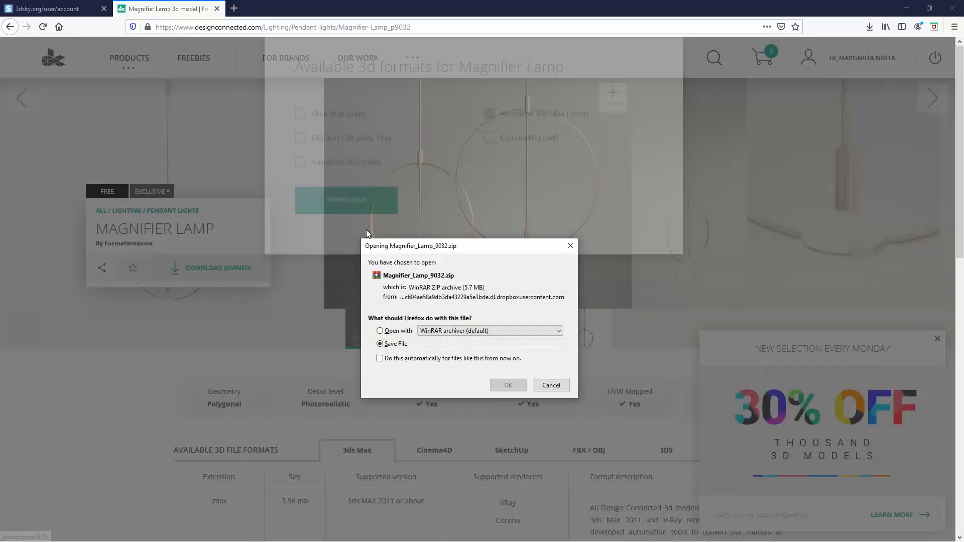
left_click(550, 385)
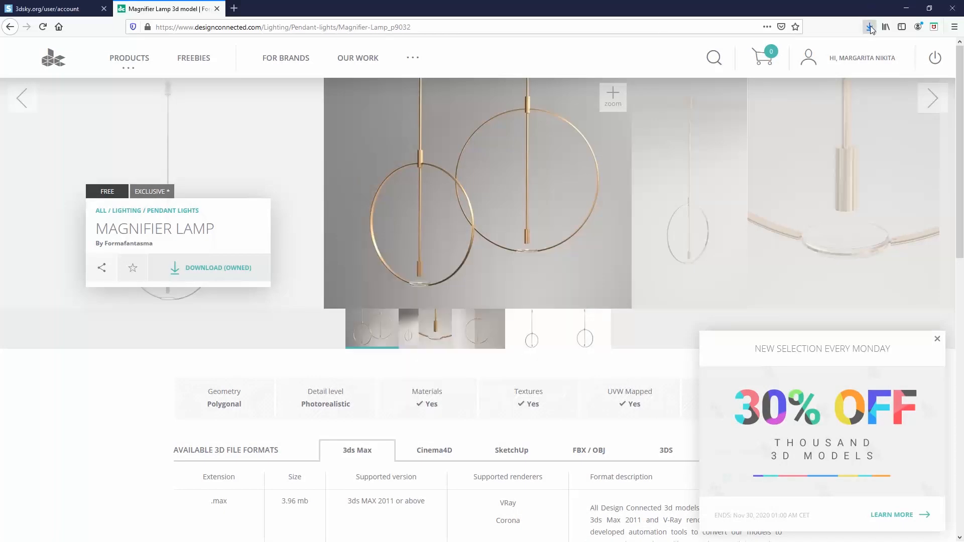
- Extract the lamp zip into a Magnifier_Lamp_9032 folder and open it
right_click(470, 178)
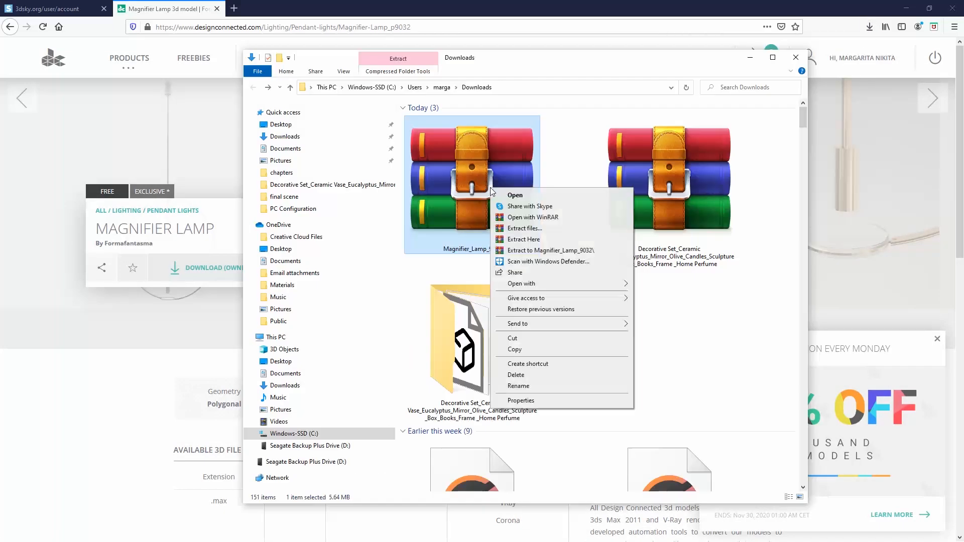
left_click(523, 239)
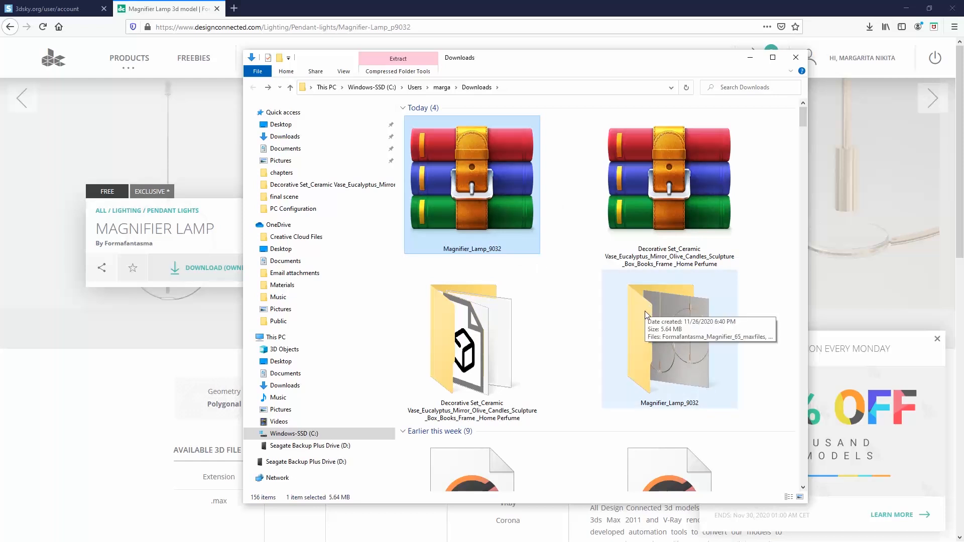
double_click(668, 338)
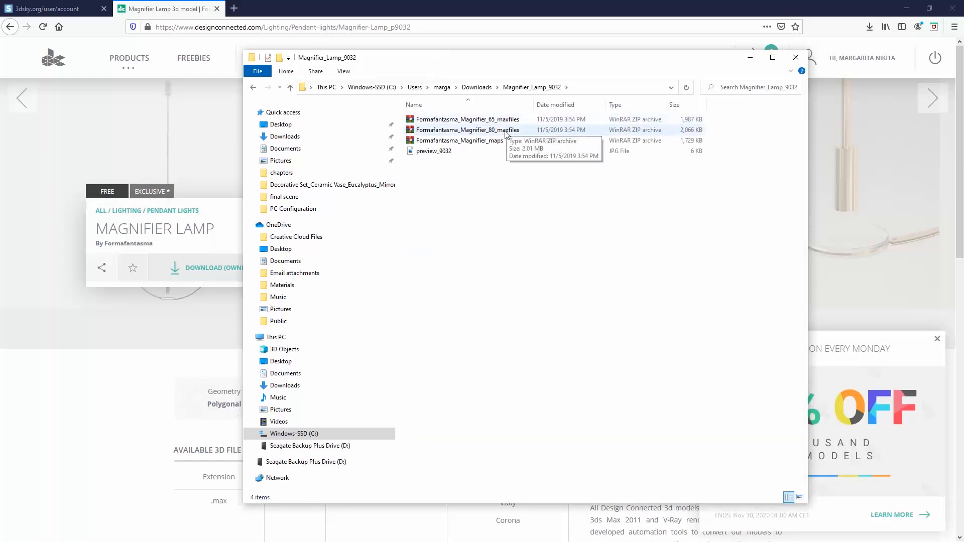
- Extract the 80_maxfiles archive here and the maps archive into its own folder
right_click(466, 130)
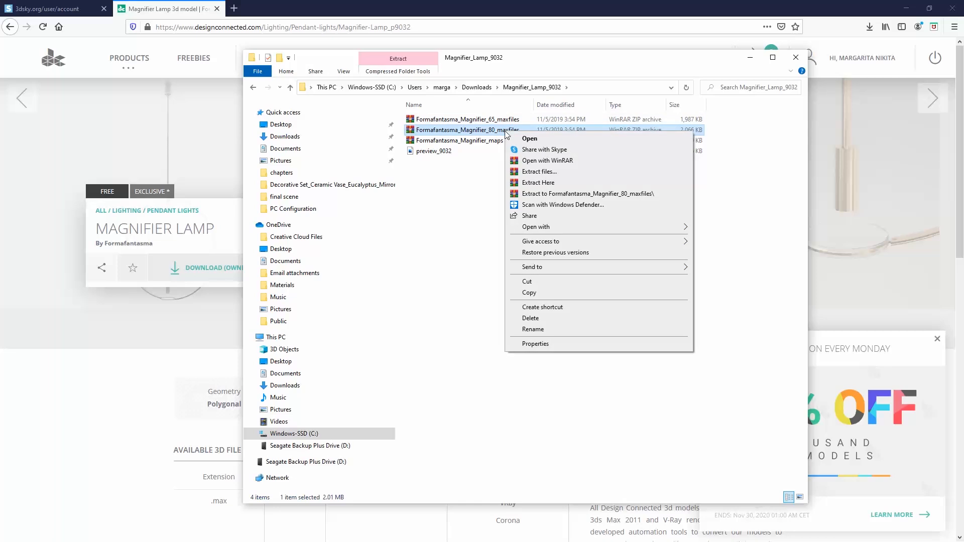
left_click(538, 183)
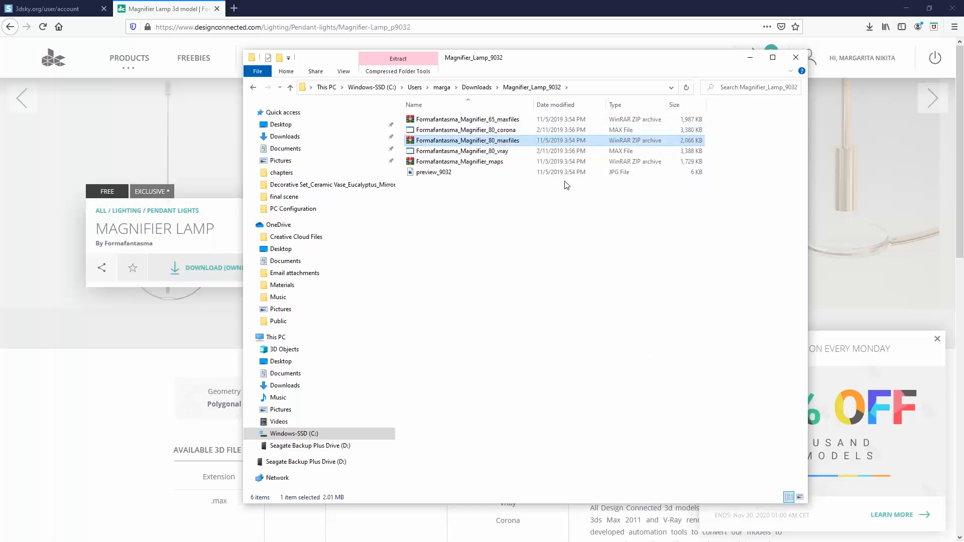
right_click(458, 162)
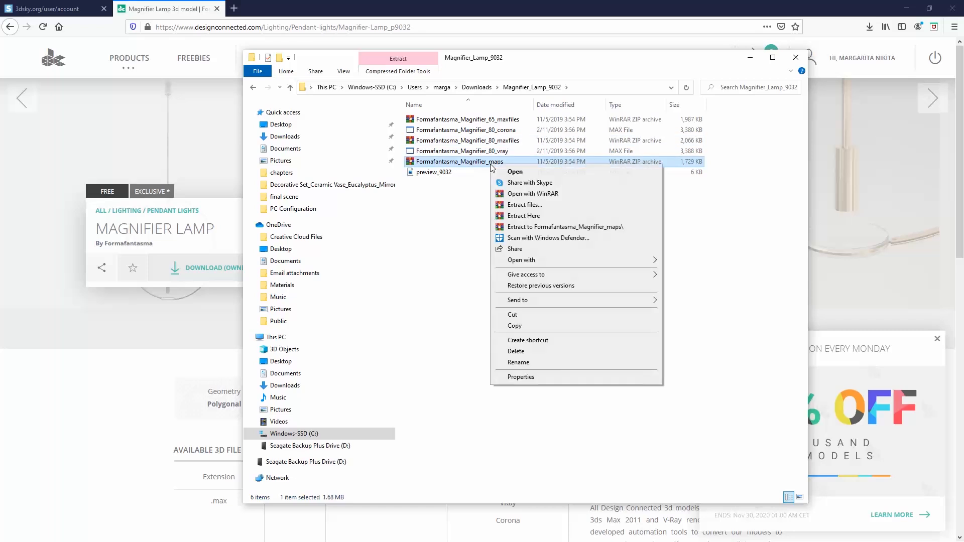
mouse_move(540, 232)
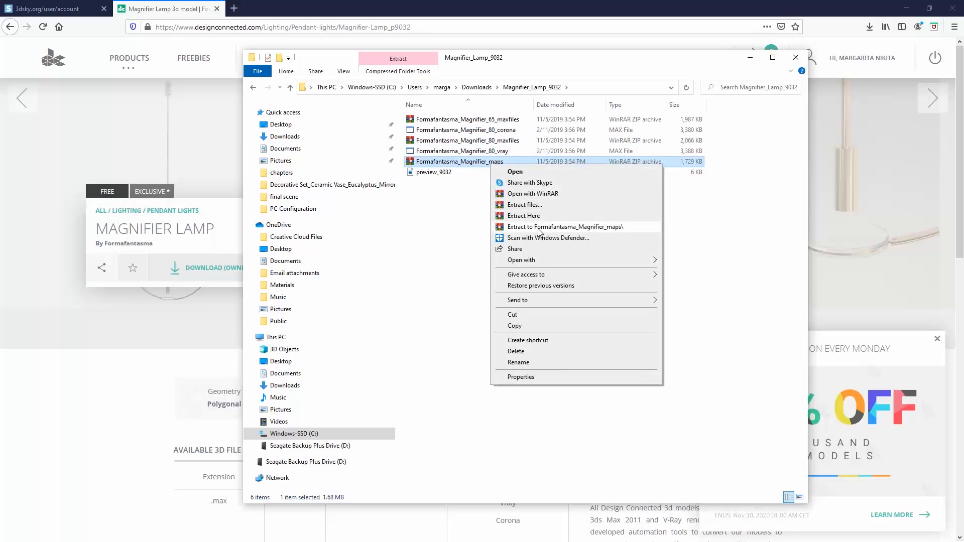
left_click(524, 215)
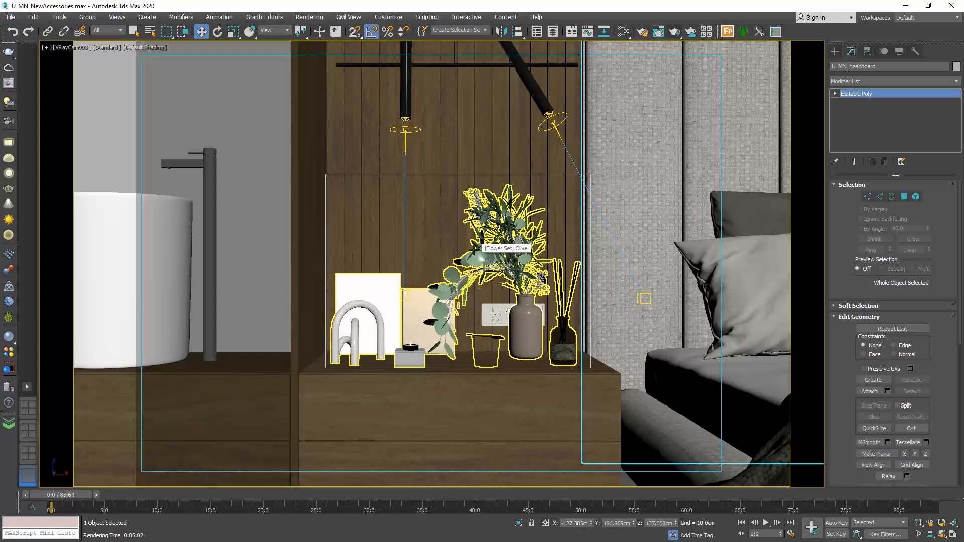
mouse_move(367, 282)
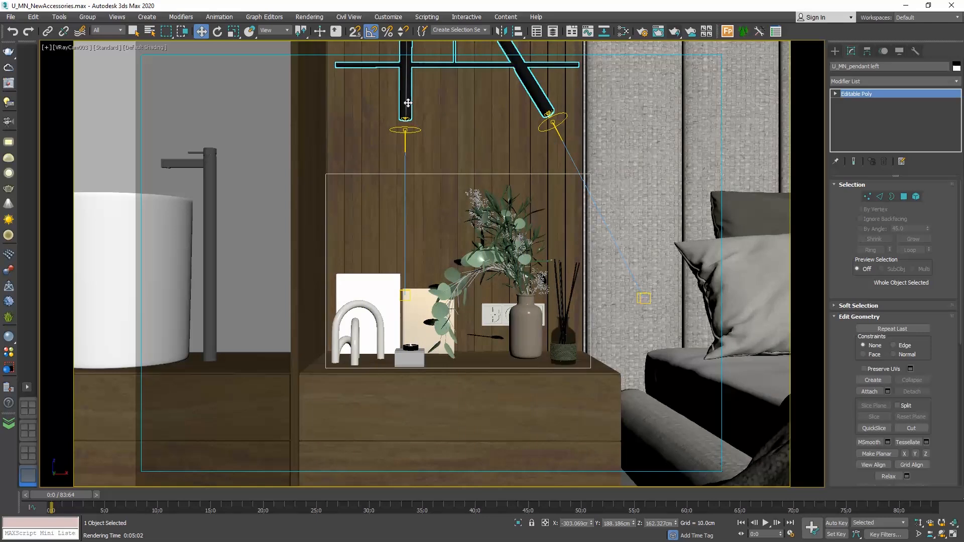
- Hide the selected black pendant lamp with Hide Selection from the quad menu
right_click(407, 120)
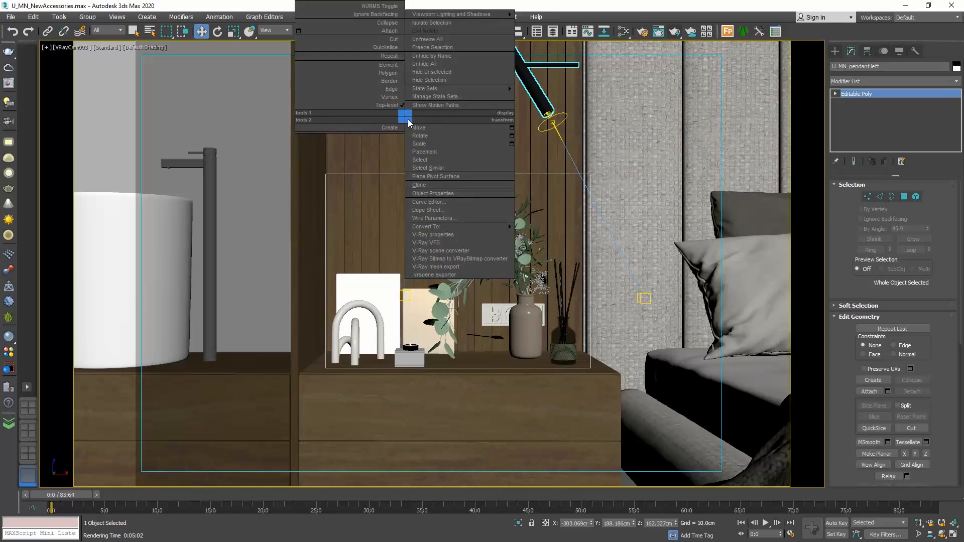
mouse_move(433, 80)
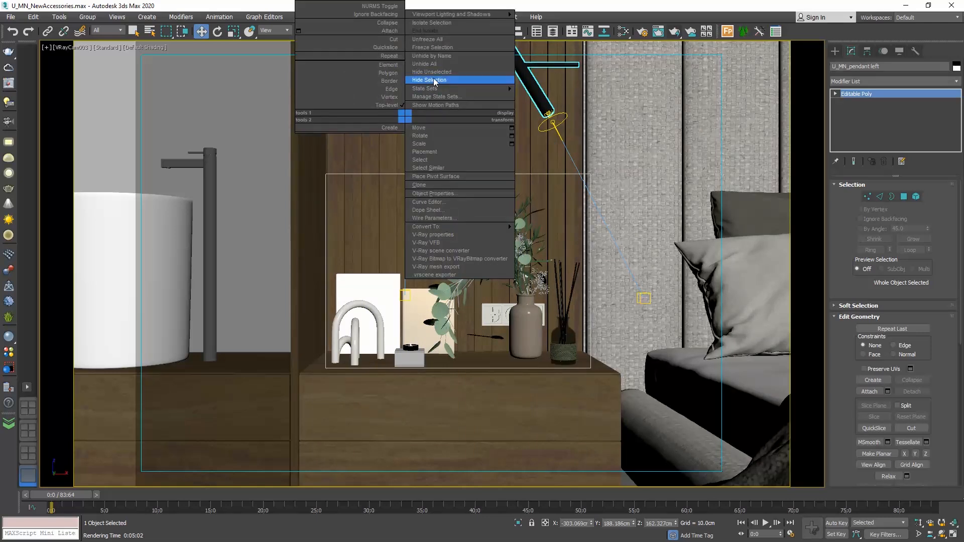
left_click(429, 80)
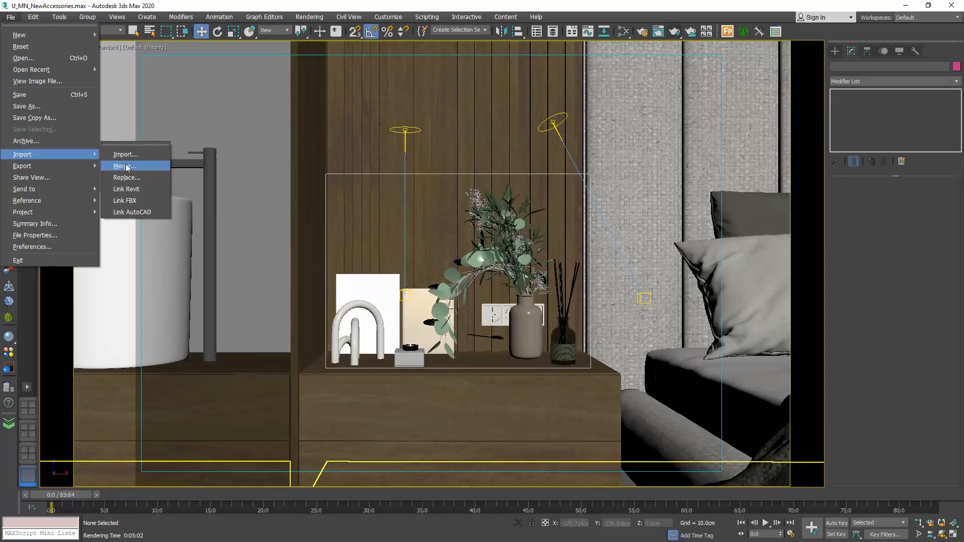
- Merge the Formafantasma_Magnifier_80 object from Formafantasma_Magnifier_80_vray.max into the scene
left_click(124, 166)
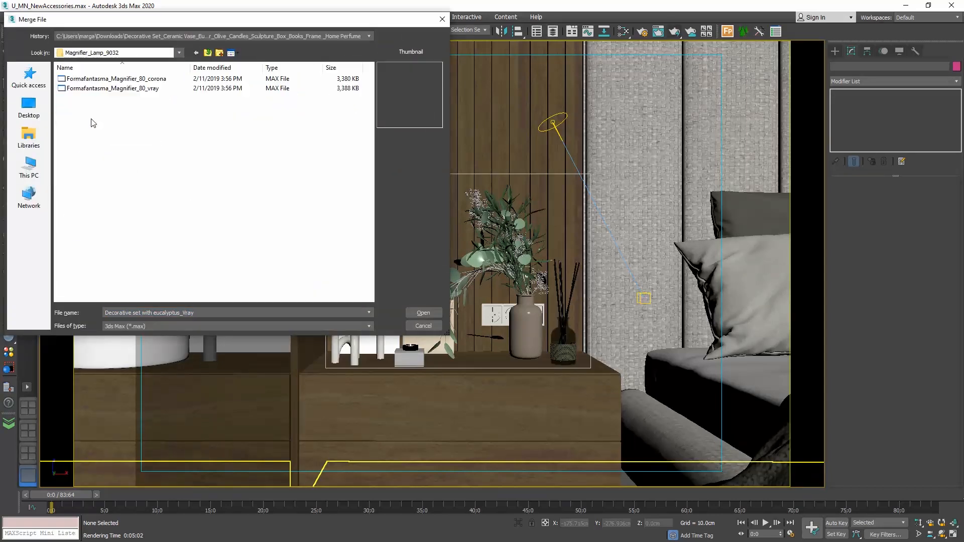
left_click(112, 87)
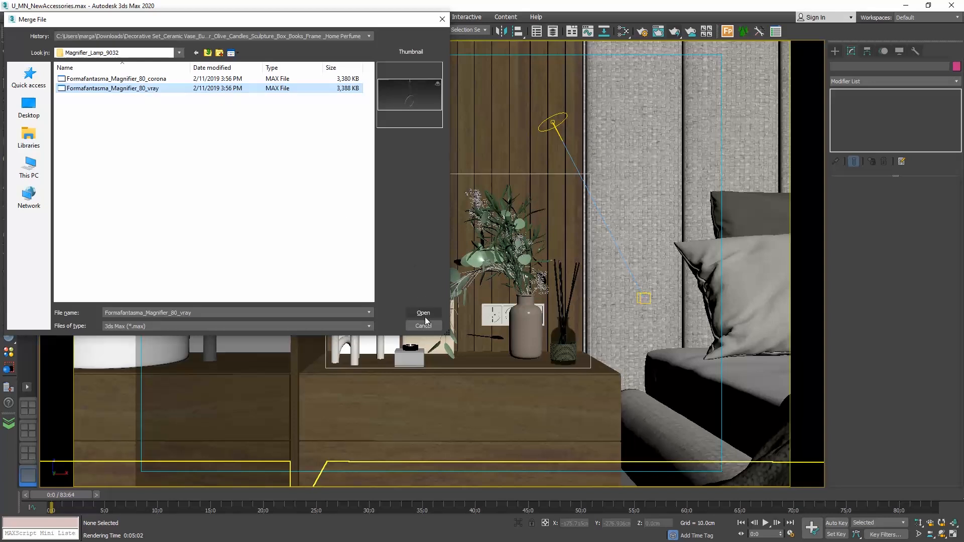
left_click(423, 313)
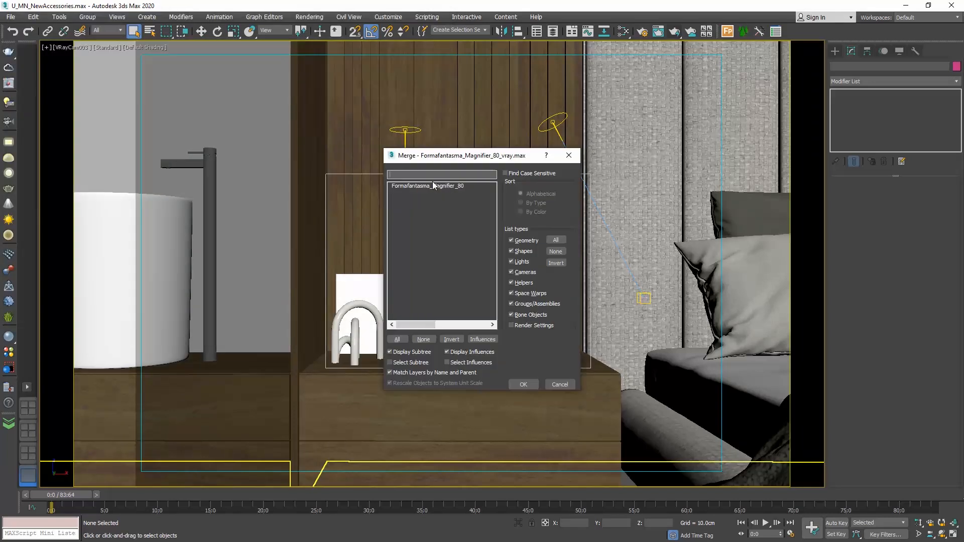
left_click(428, 186)
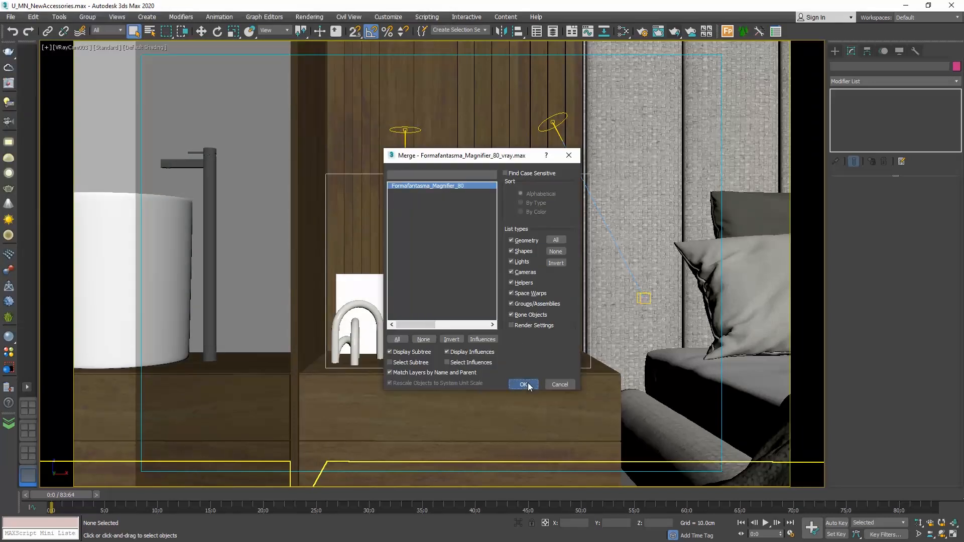
left_click(522, 384)
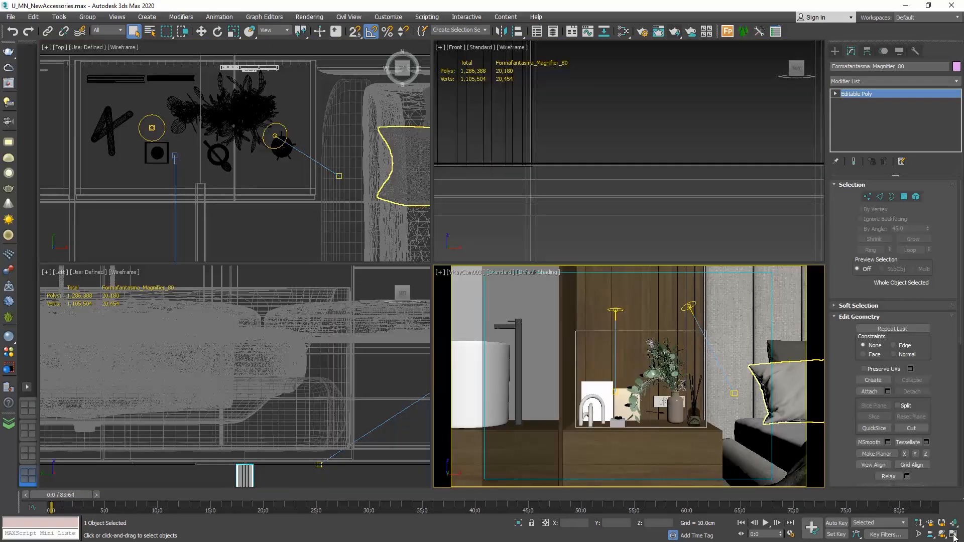
mouse_move(955, 527)
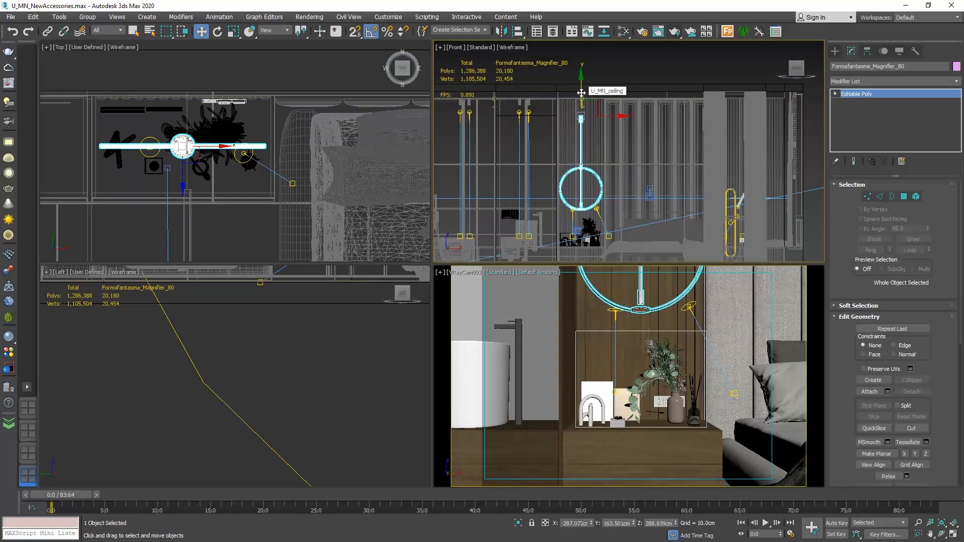
- In Asset Tracking, set the Found bump map's path to the Magnifier_Lamp_9032 folder
left_click(10, 17)
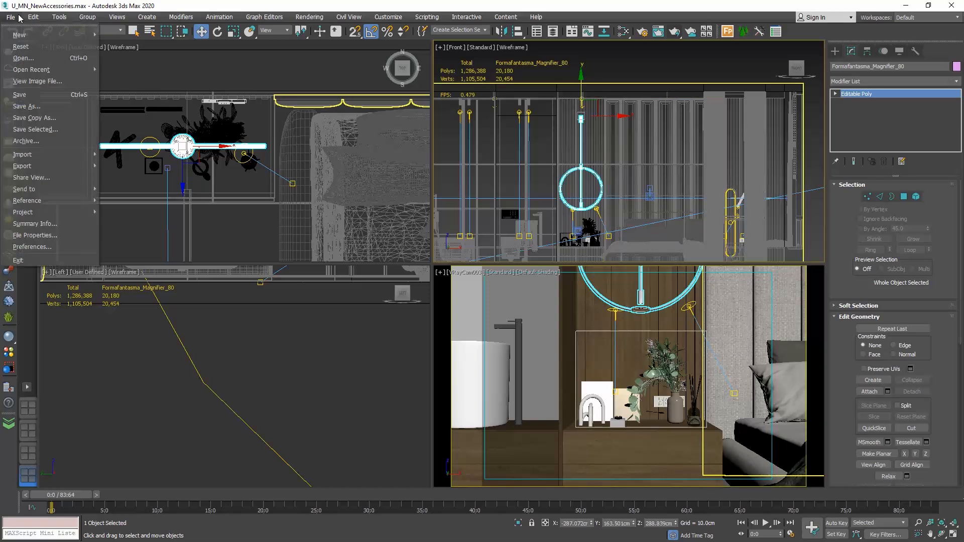
left_click(27, 200)
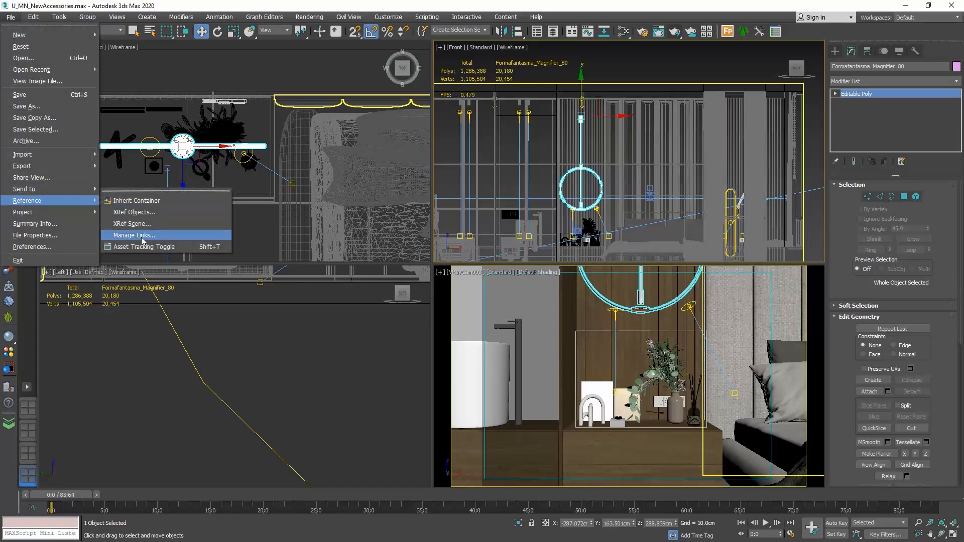
left_click(135, 235)
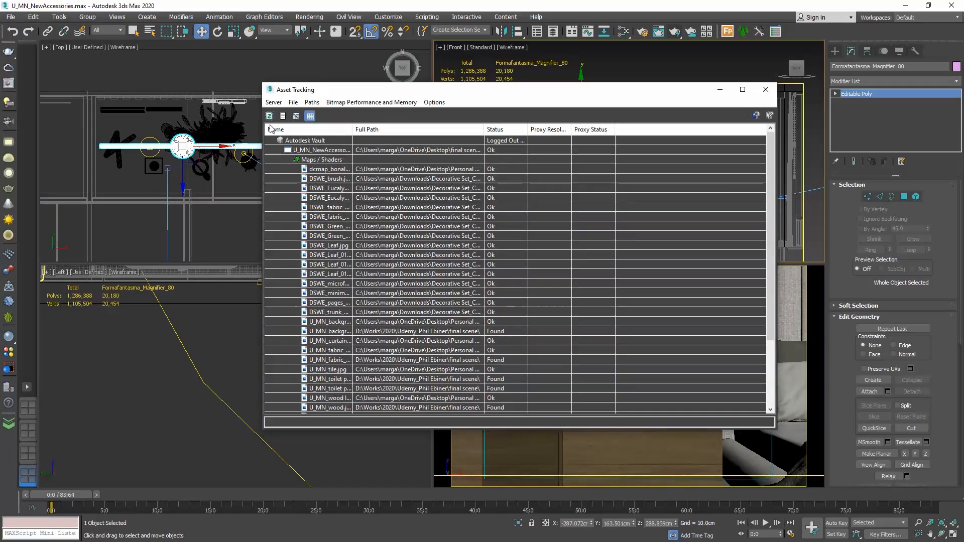
left_click(269, 116)
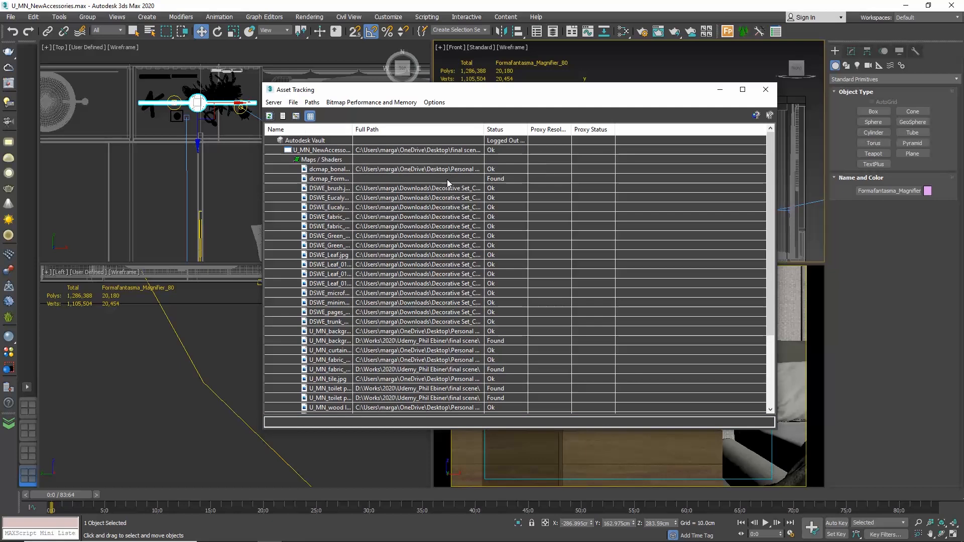
left_click(330, 178)
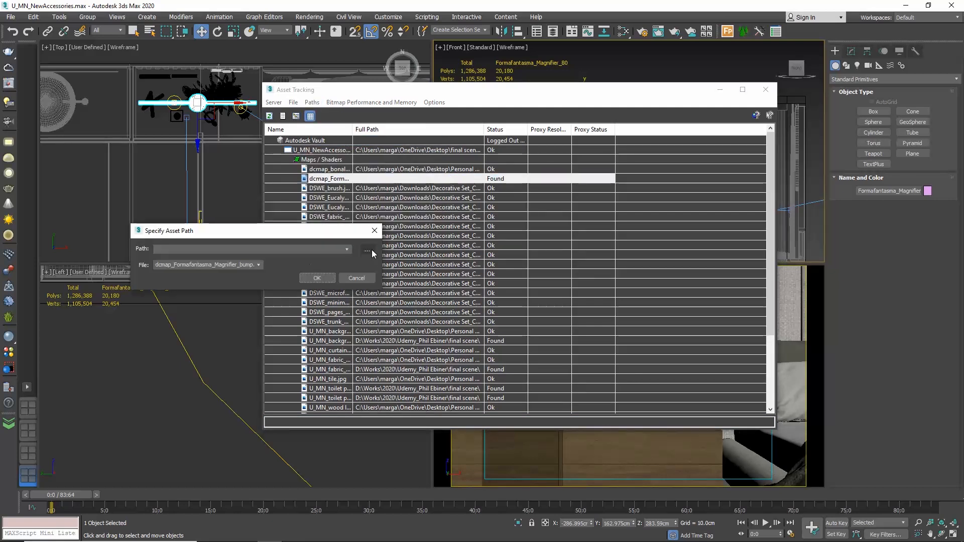
left_click(365, 249)
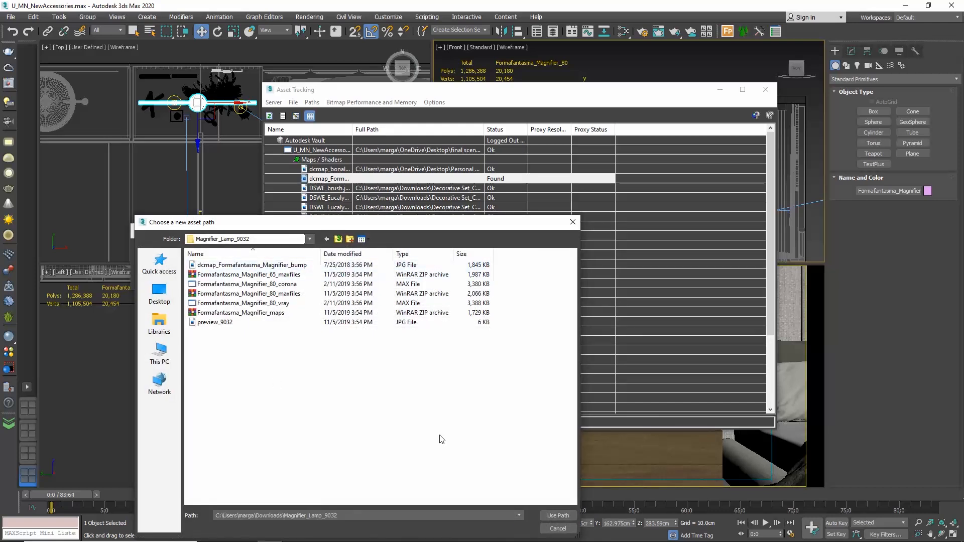
left_click(557, 515)
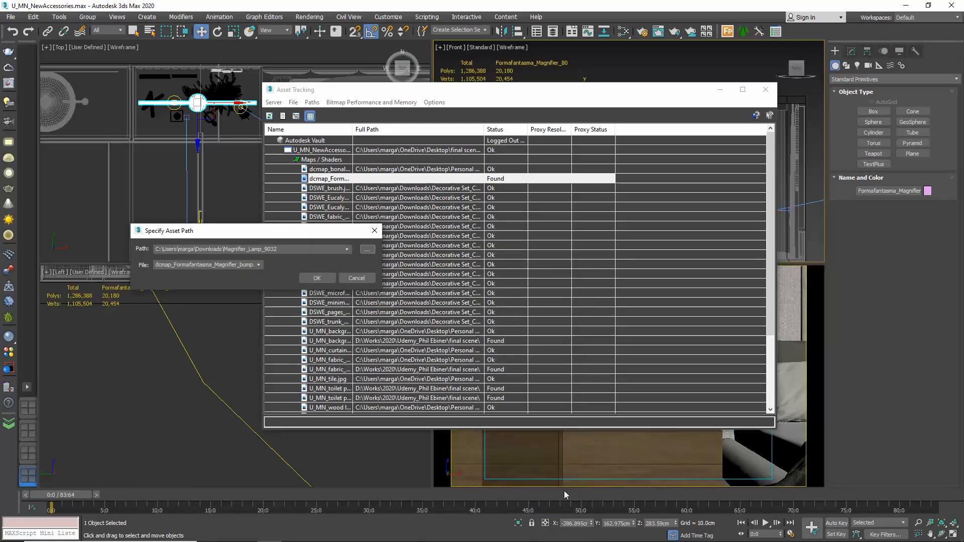
left_click(317, 277)
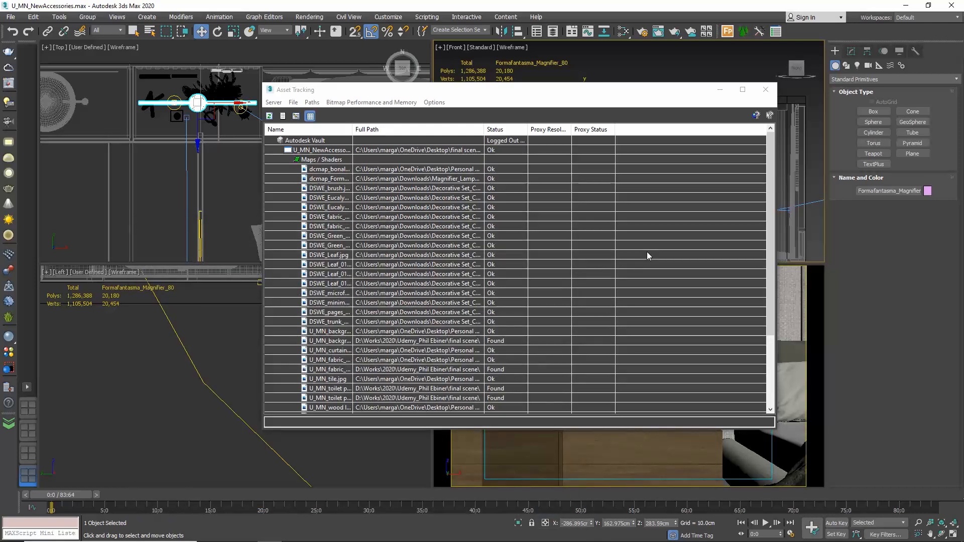
left_click(765, 90)
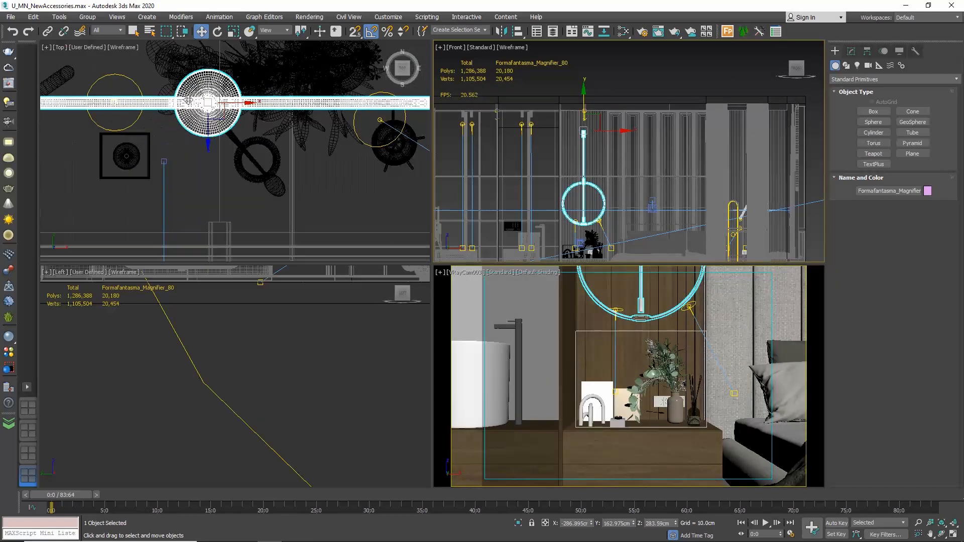
- Select the VRayIES003 light inside the Magnifier lamp to show its parameters
left_click(208, 109)
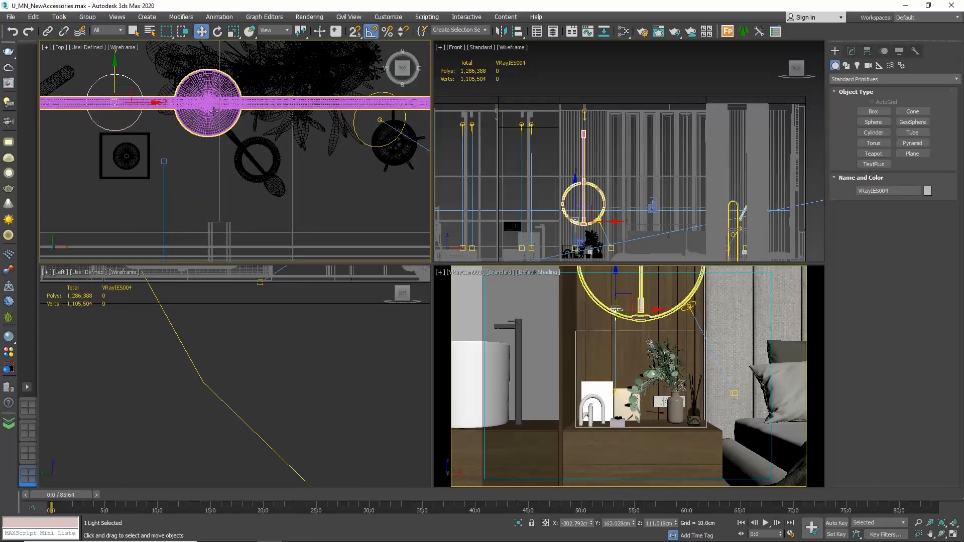
left_click_drag(212, 107, 213, 91)
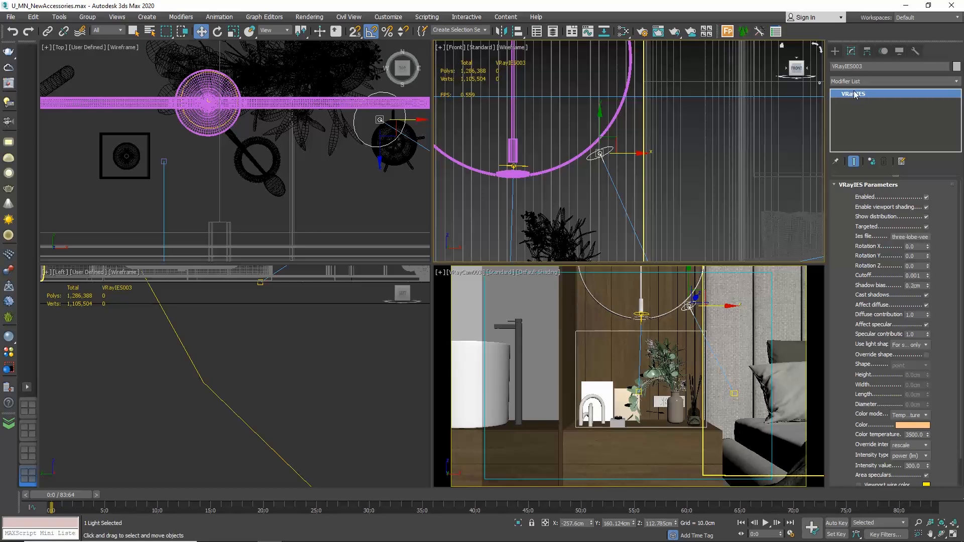
- Bring up the VRayIES stack entry's instancing options, including Make Unique
right_click(855, 94)
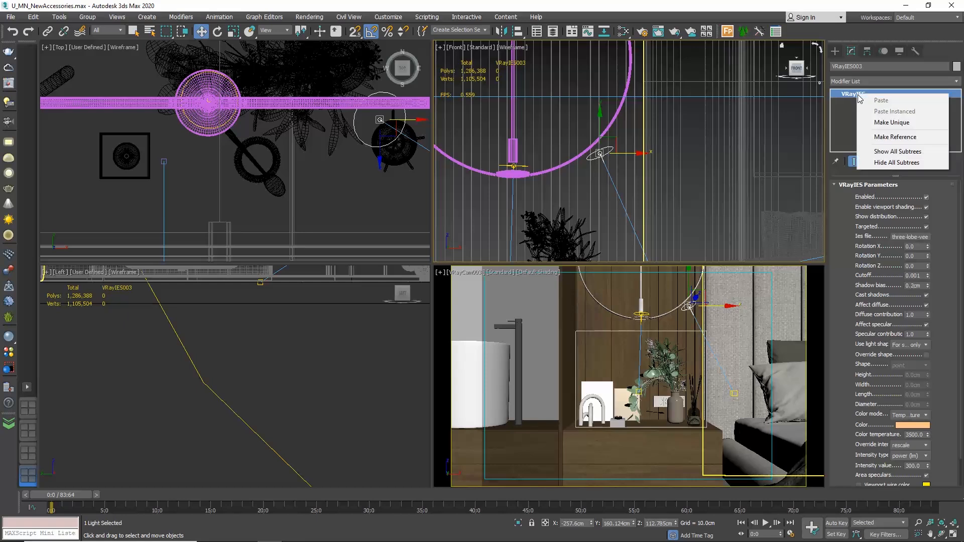
mouse_move(907, 123)
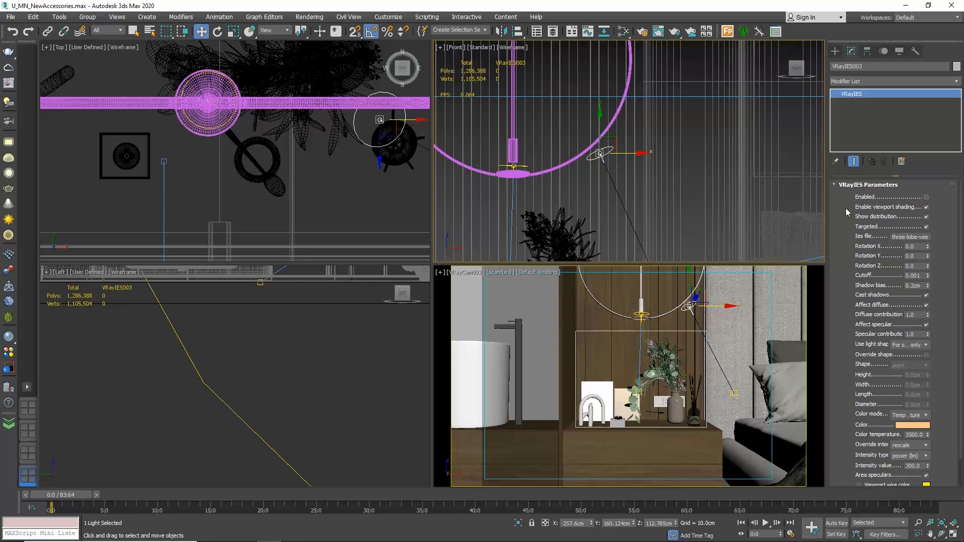
mouse_move(842, 212)
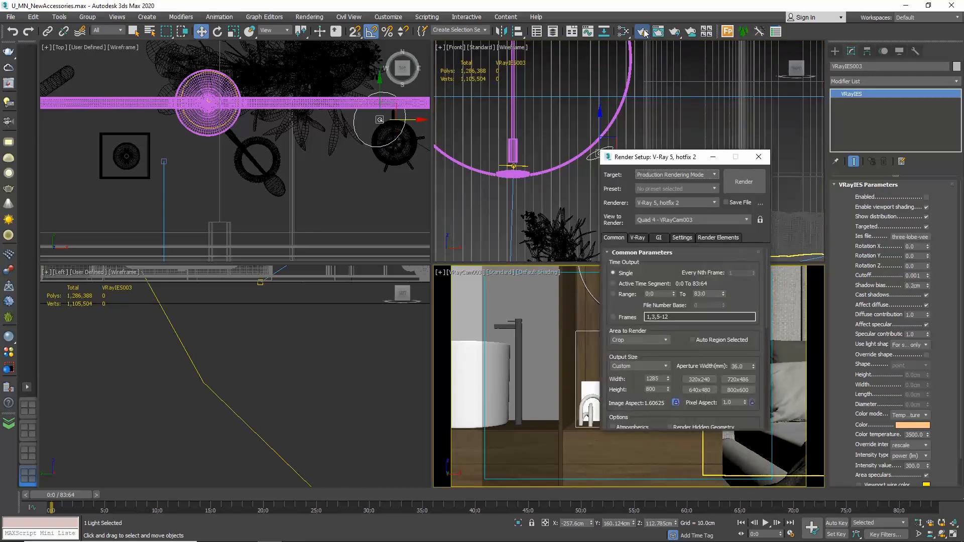
- Set Area to Render to Crop and place the crop region over the nightstand
left_click(637, 340)
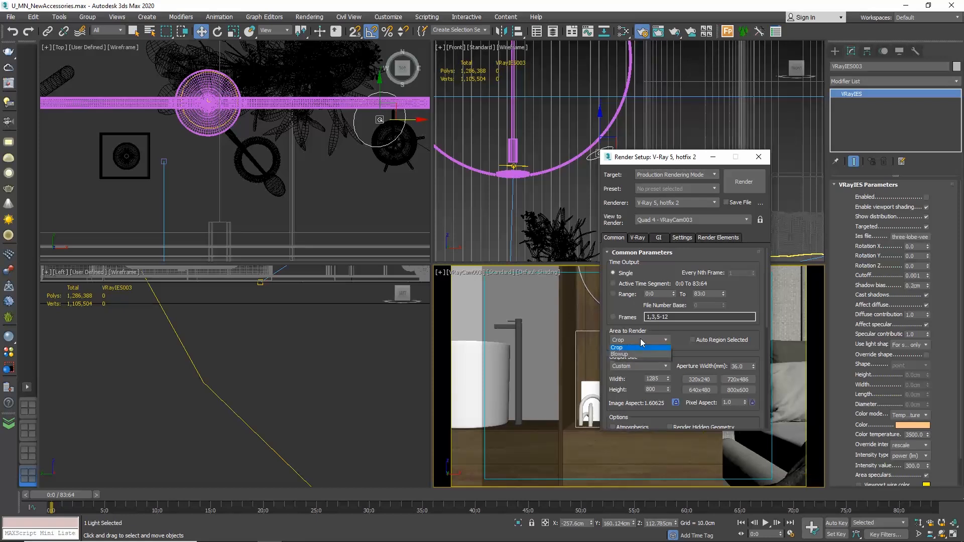
left_click(618, 347)
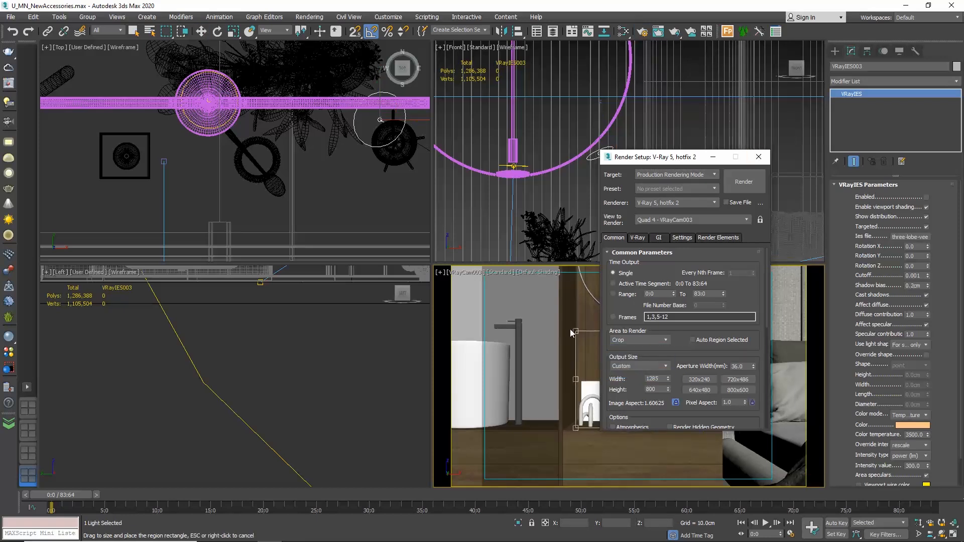
left_click(759, 157)
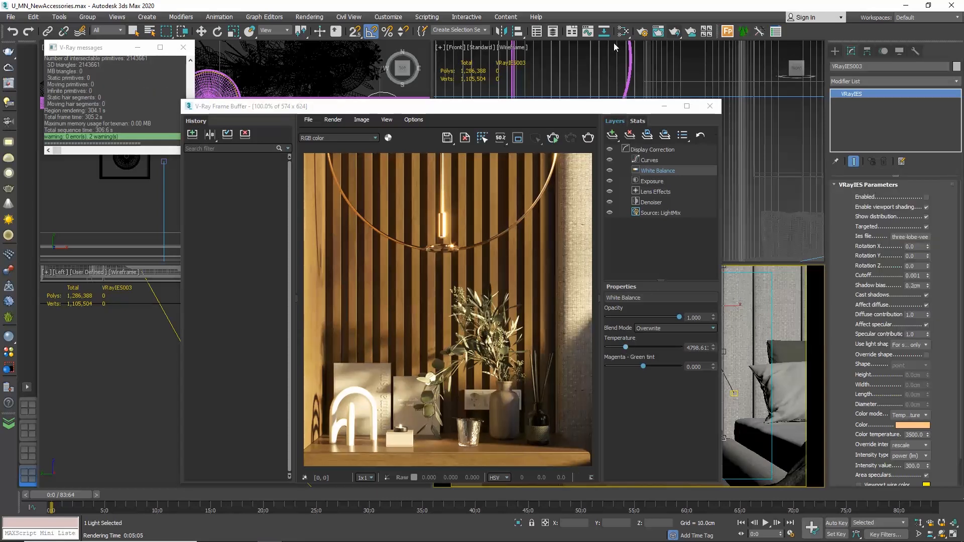
mouse_move(710, 106)
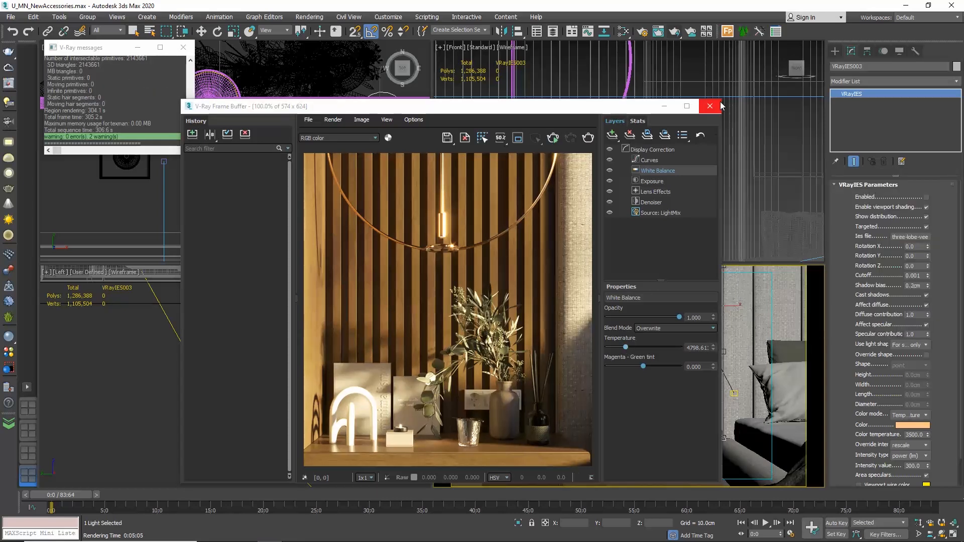
- Close the V-Ray Frame Buffer render window and bring up the File menu
left_click(709, 106)
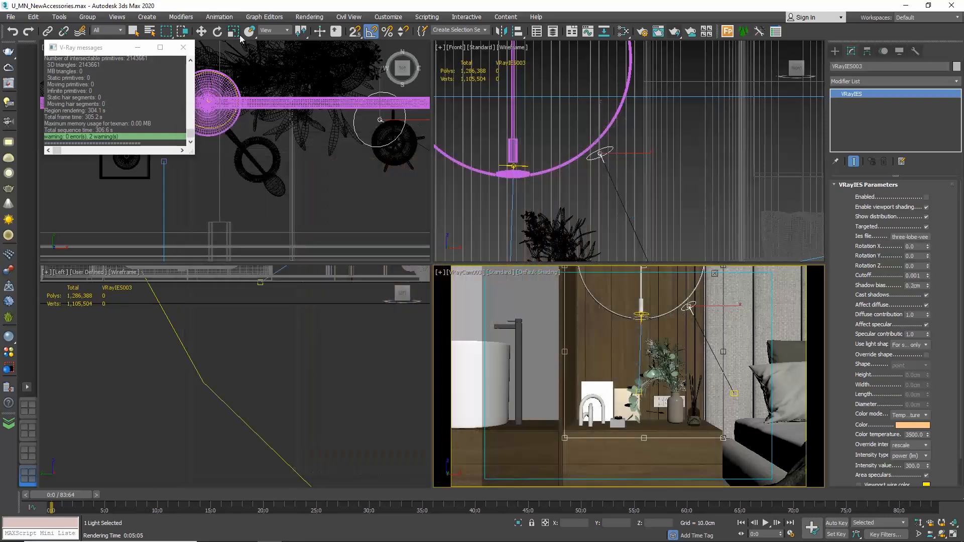
left_click(10, 17)
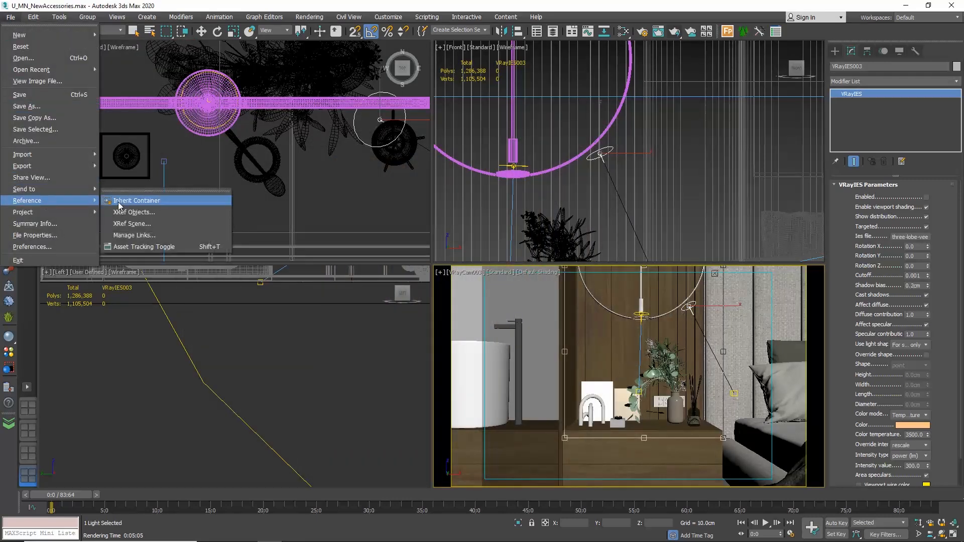
- Open Asset Tracking from File > Reference to review texture map statuses
left_click(142, 246)
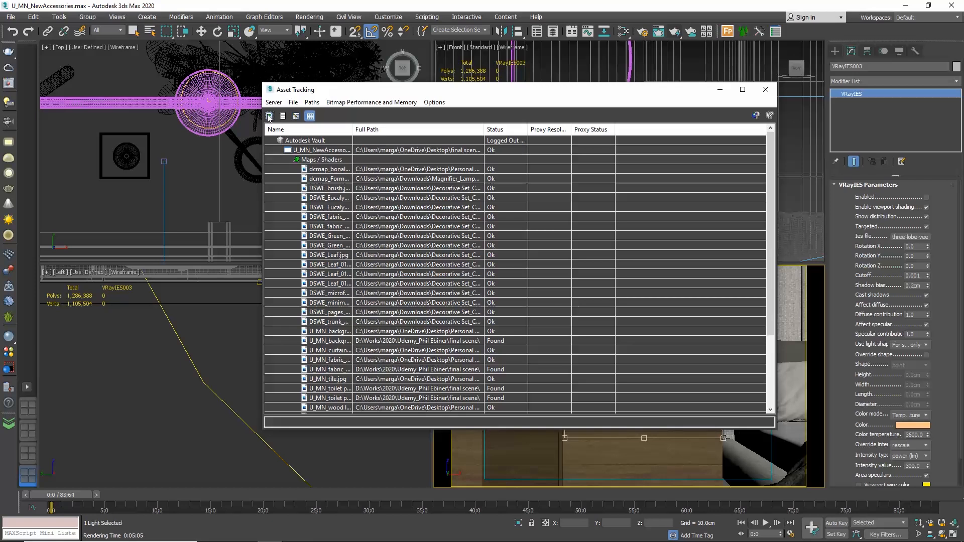
mouse_move(549, 72)
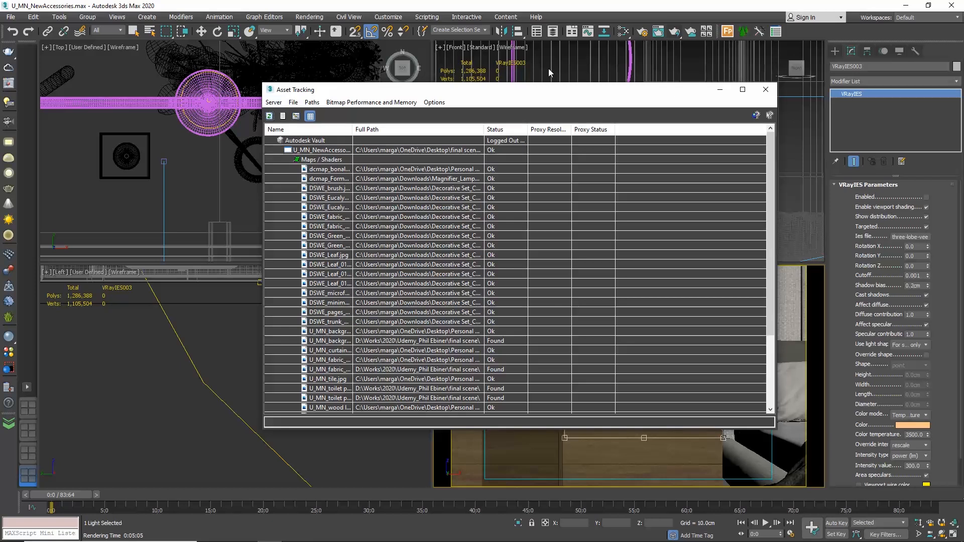
mouse_move(766, 90)
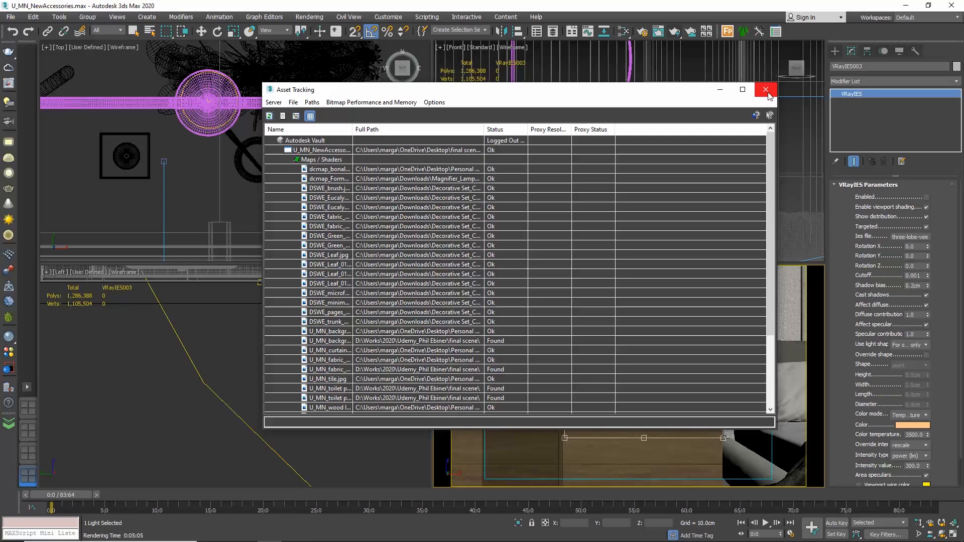
mouse_move(479, 132)
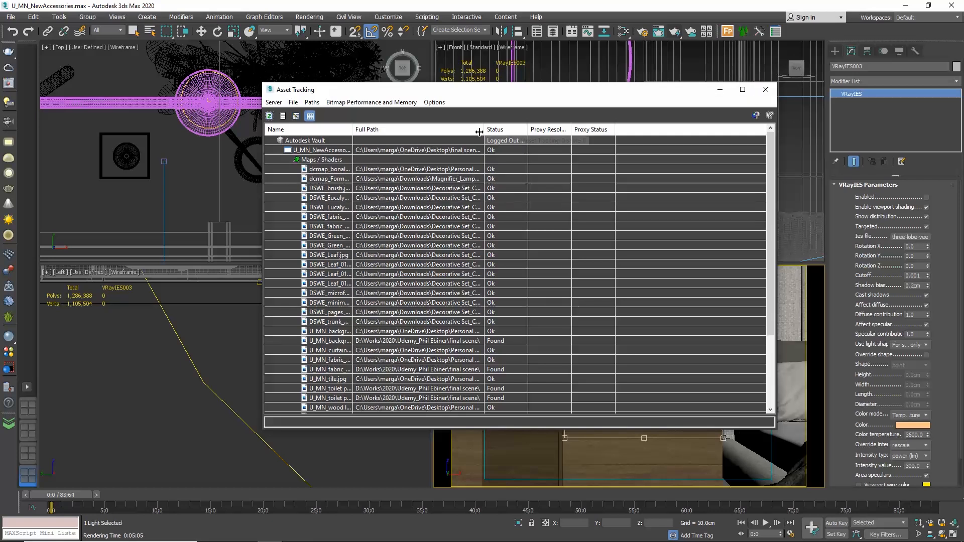